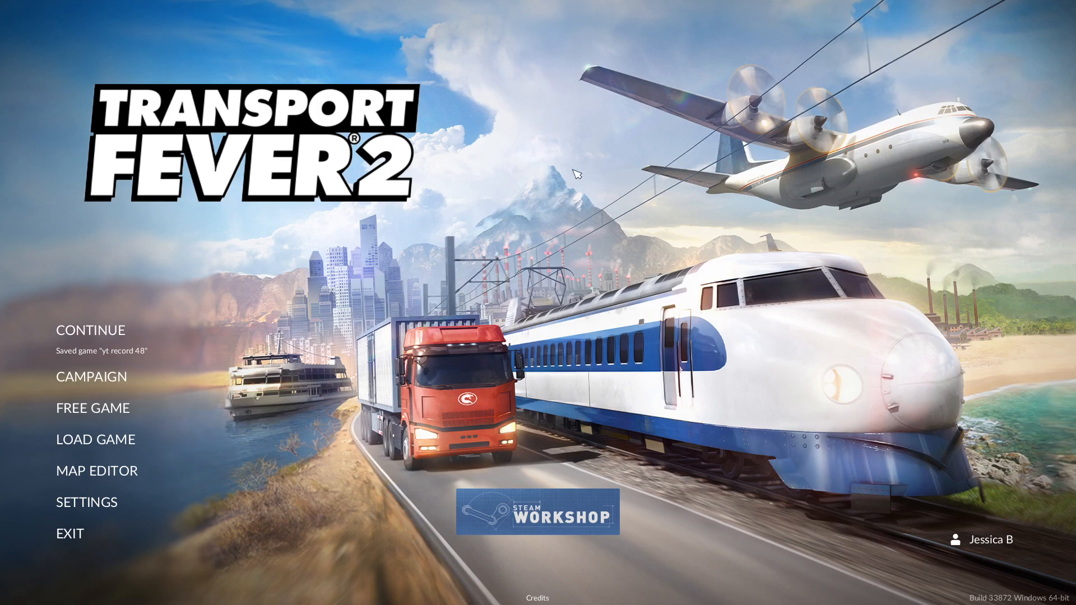
{"action": "mouse_move", "coordinate": [339, 316]}
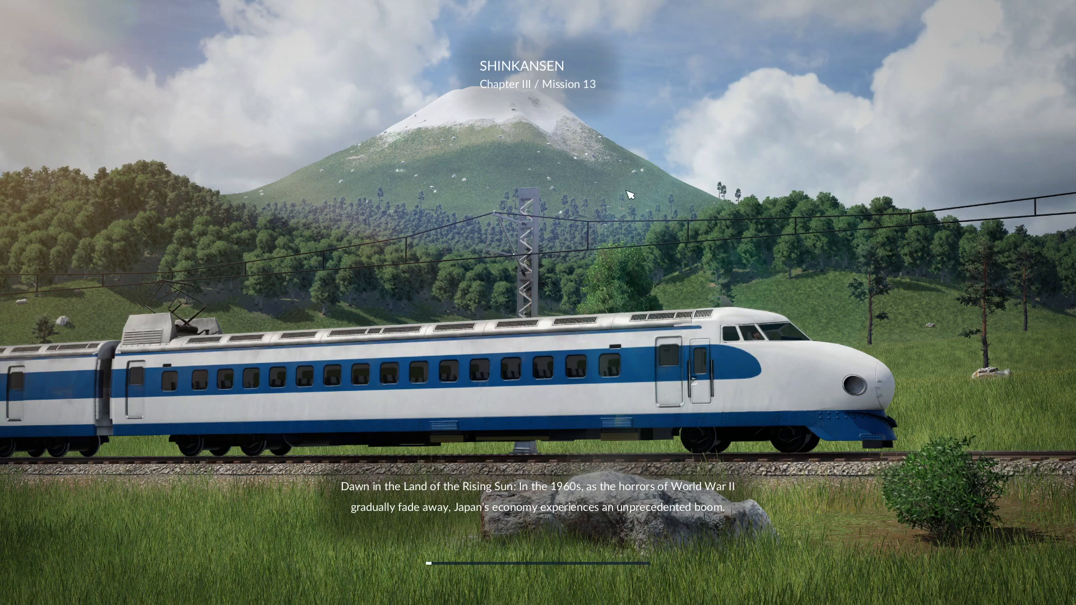
{"action": "mouse_move", "coordinate": [638, 154]}
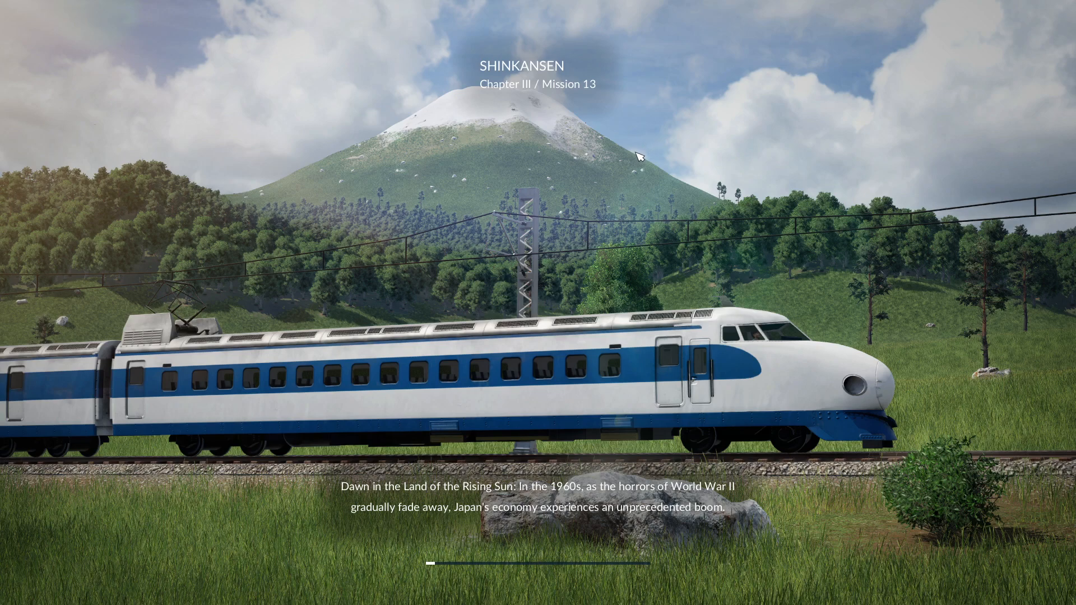
{"action": "mouse_move", "coordinate": [725, 165]}
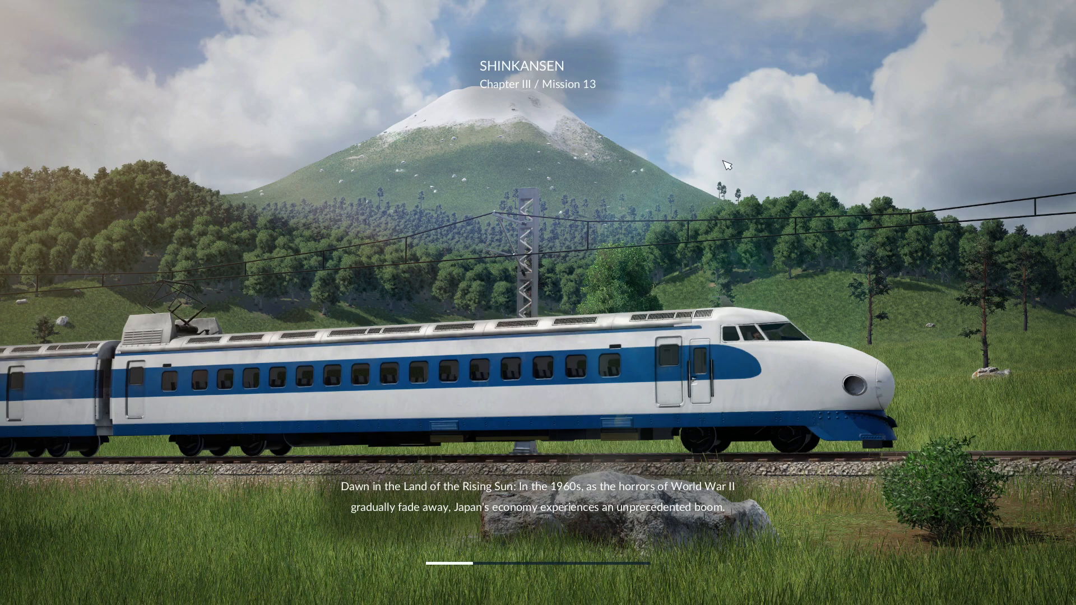
{"action": "mouse_move", "coordinate": [824, 143]}
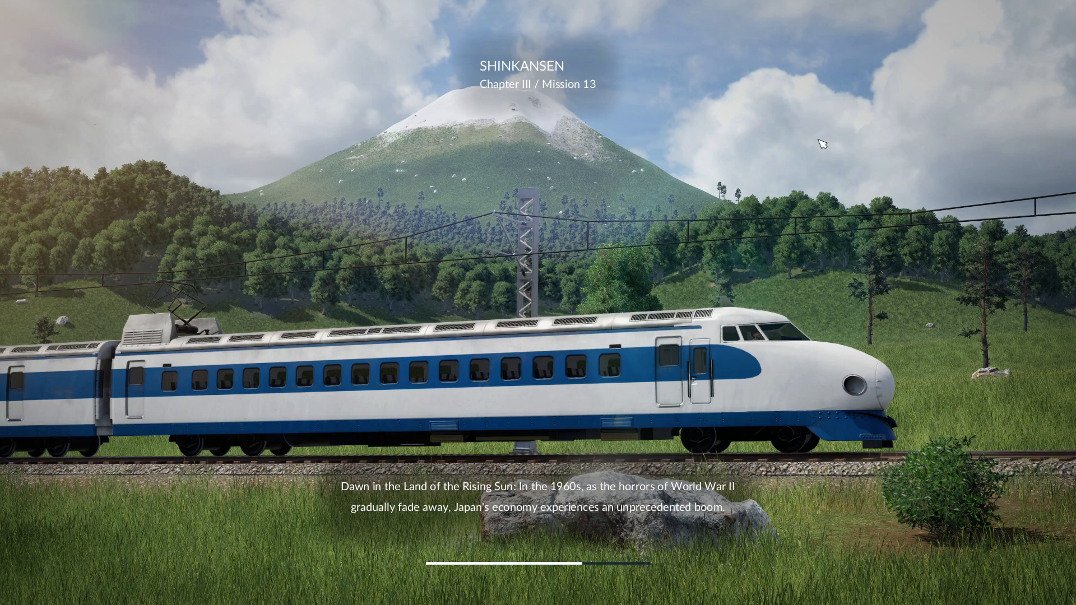
{"action": "mouse_move", "coordinate": [820, 134]}
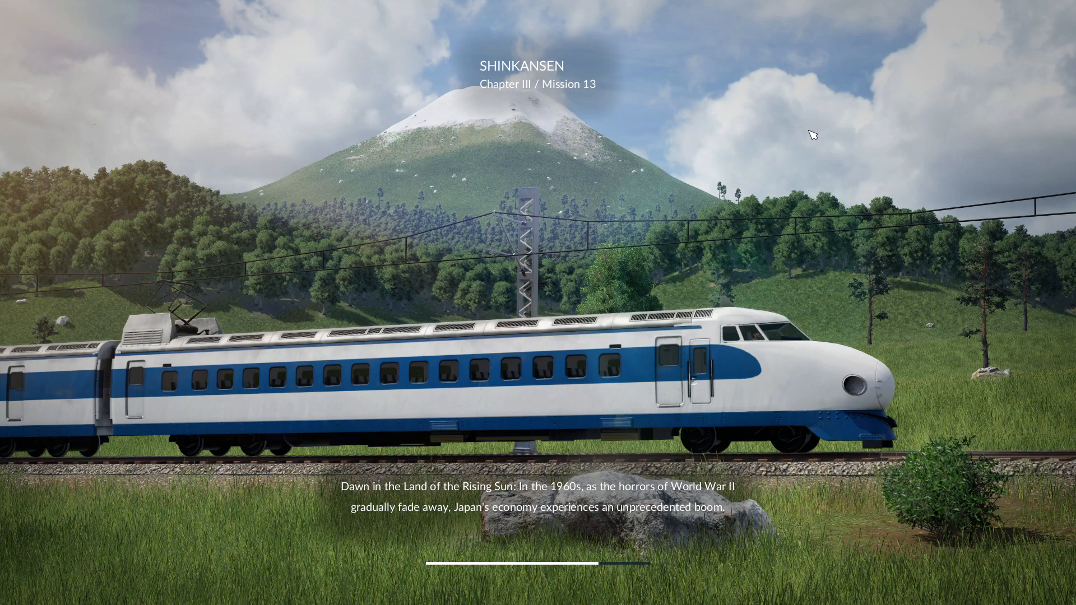
{"action": "mouse_move", "coordinate": [789, 143]}
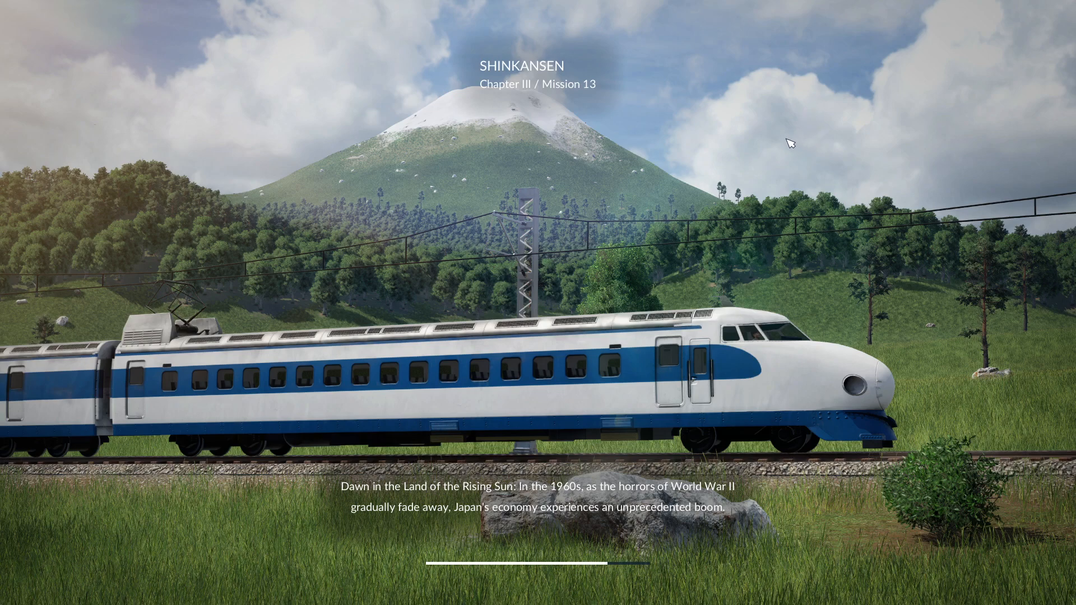
{"action": "mouse_move", "coordinate": [786, 134]}
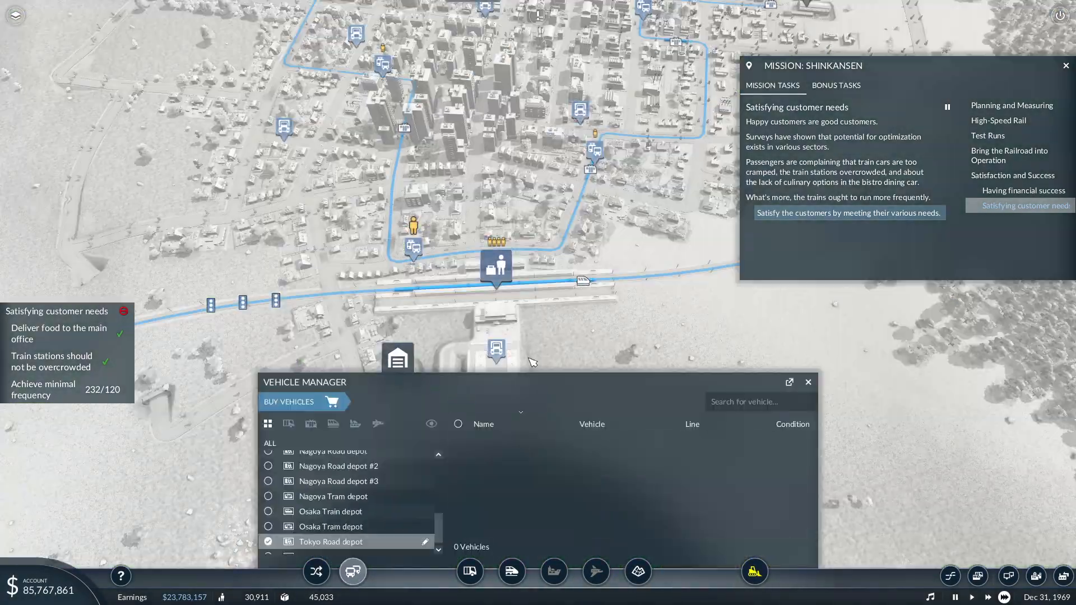
Step: Buy five ZIS-150 flatbed trucks for the Tokyo Road depot and select them all
{"action": "left_click", "coordinate": [332, 401]}
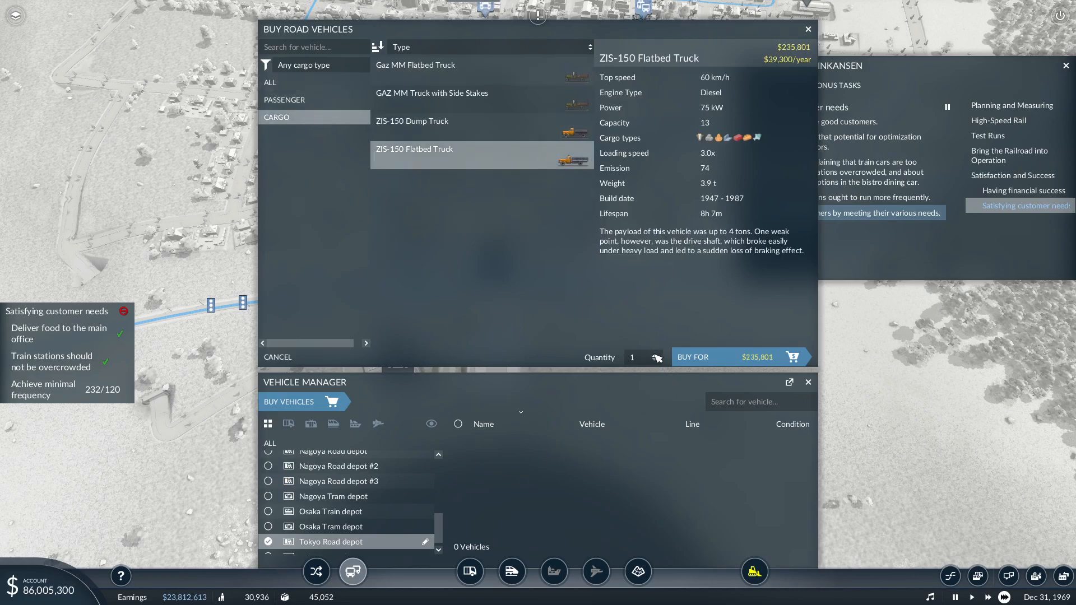
{"action": "left_click", "coordinate": [657, 353]}
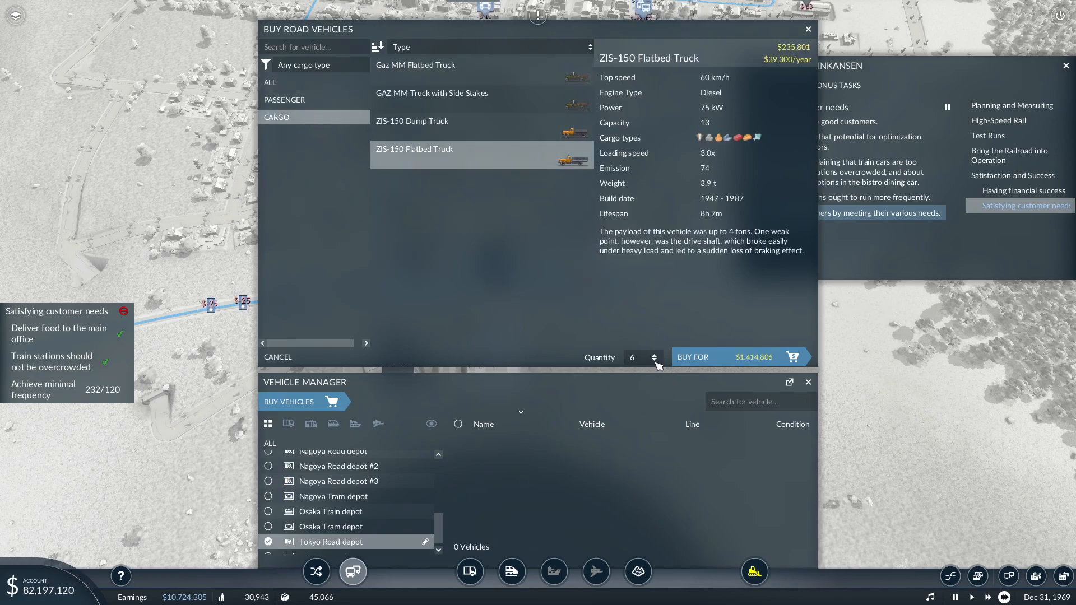
{"action": "left_click", "coordinate": [723, 356]}
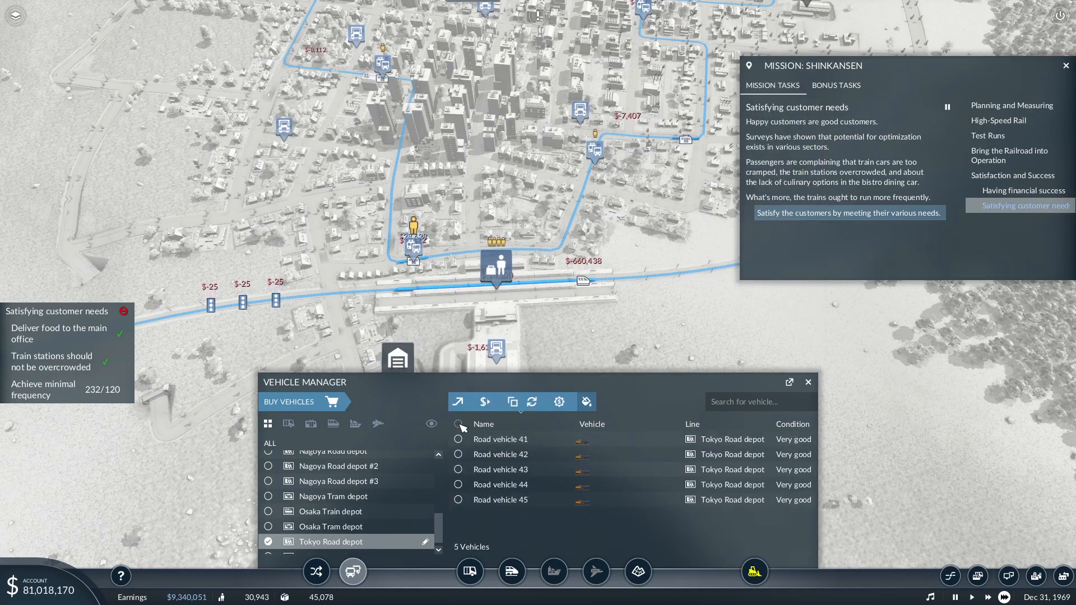
{"action": "left_click", "coordinate": [457, 424]}
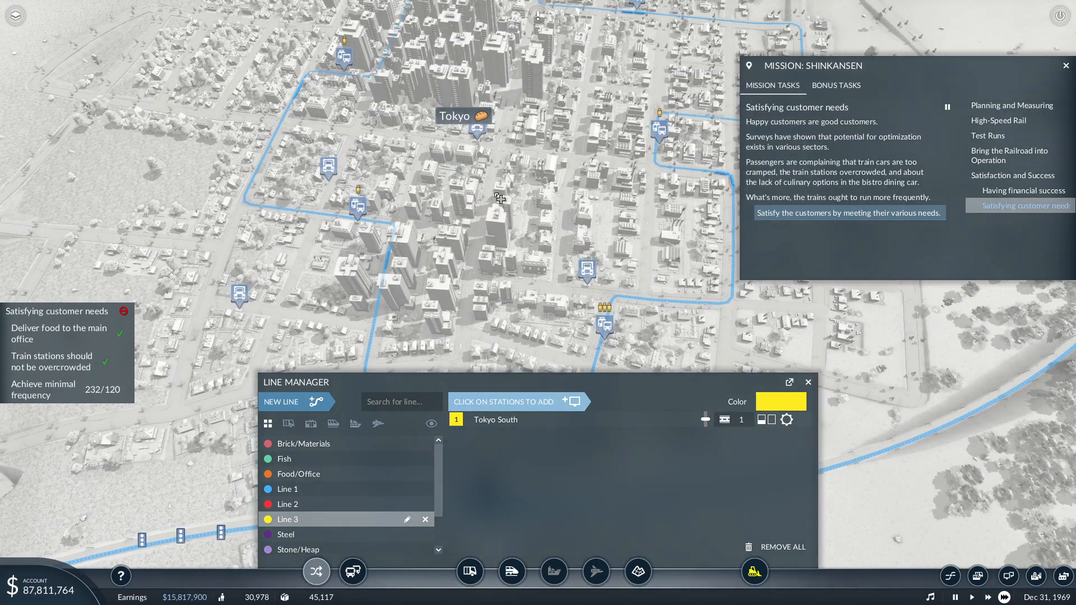
Step: Add the next stop to Line 3 and recolour the line orange
{"action": "left_click", "coordinate": [602, 324]}
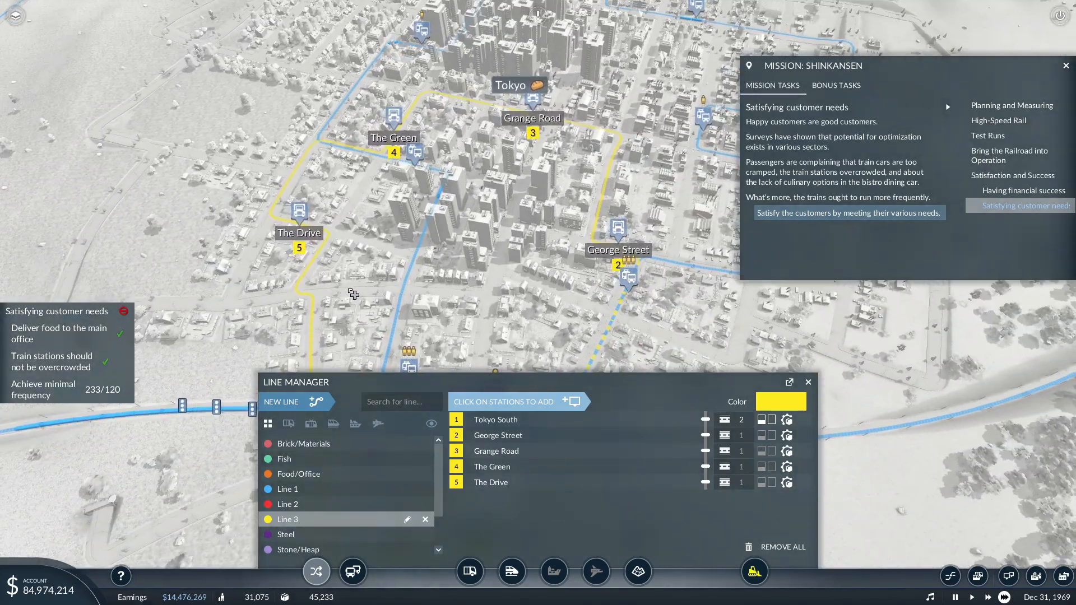
{"action": "left_click", "coordinate": [780, 401]}
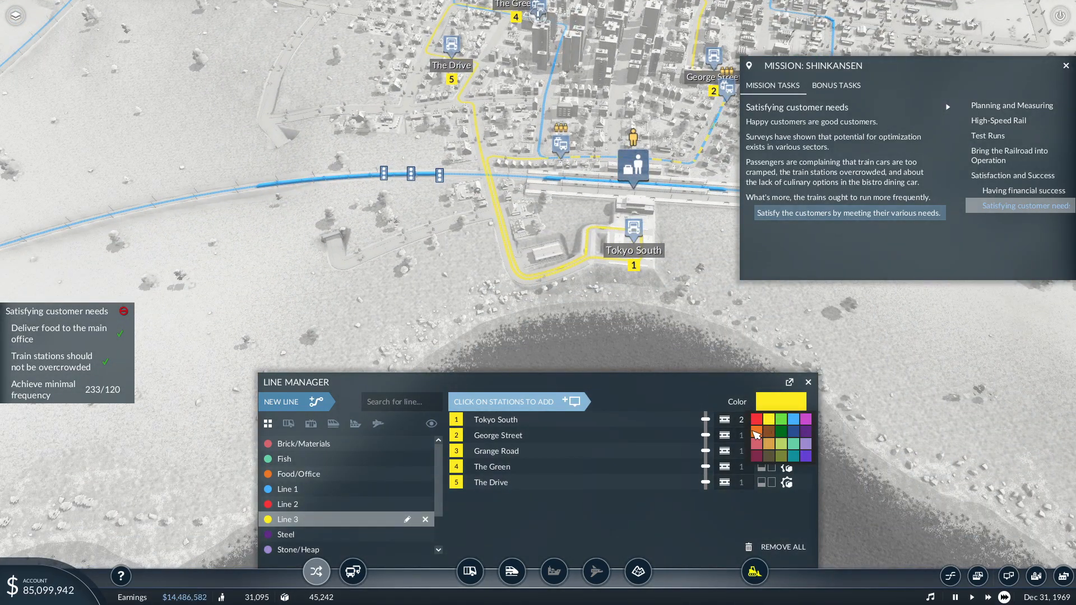
{"action": "left_click", "coordinate": [779, 418]}
{"action": "type", "text": "Food/"}
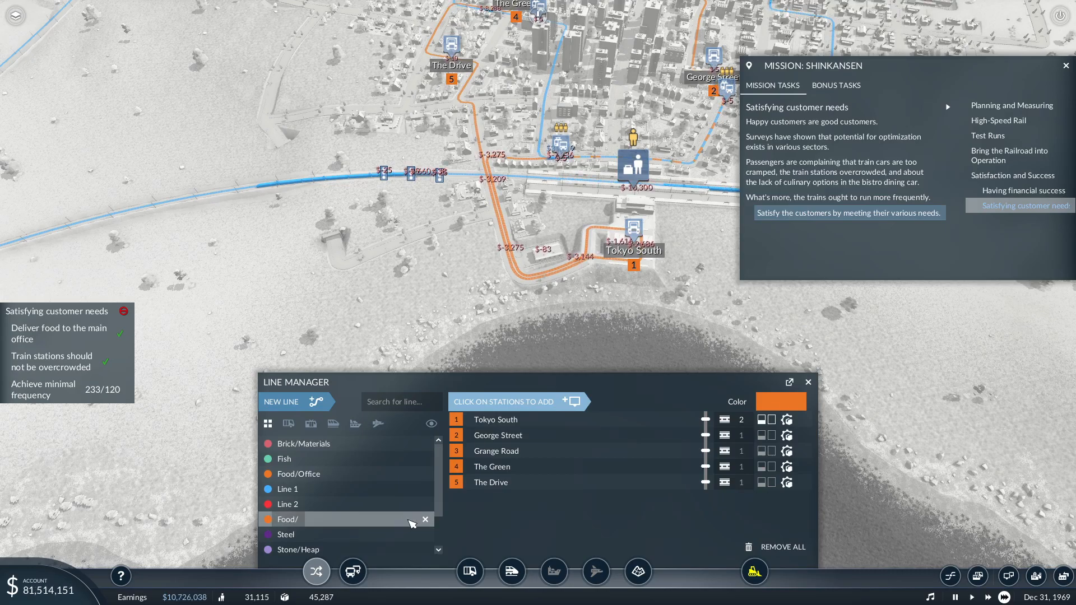
Step: Rename the line to Food/Tokyo and confirm the name
{"action": "type", "text": "Tok"}
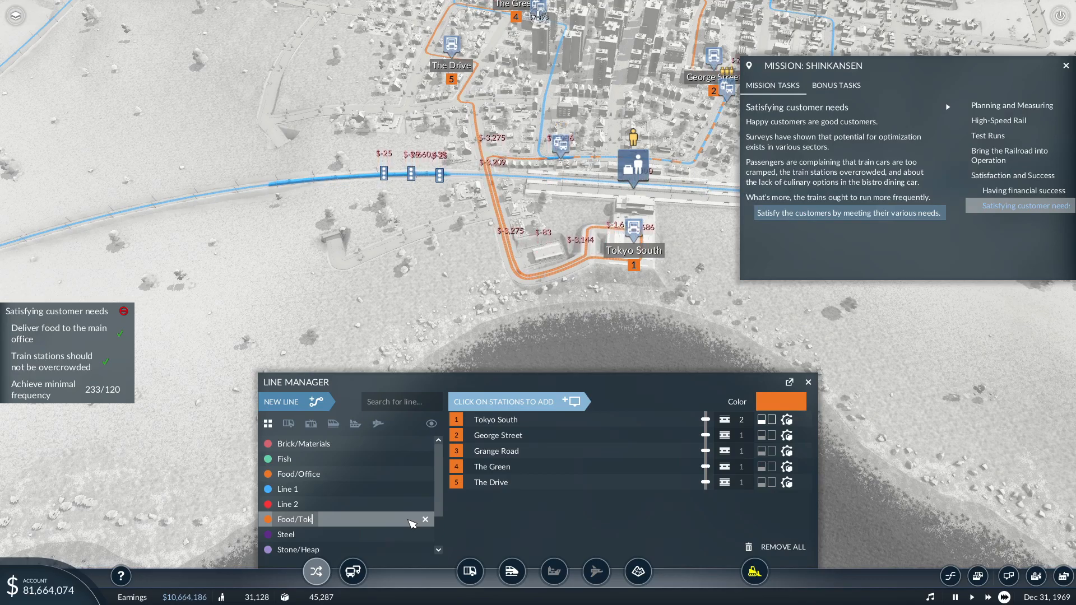
{"action": "type", "text": "yo"}
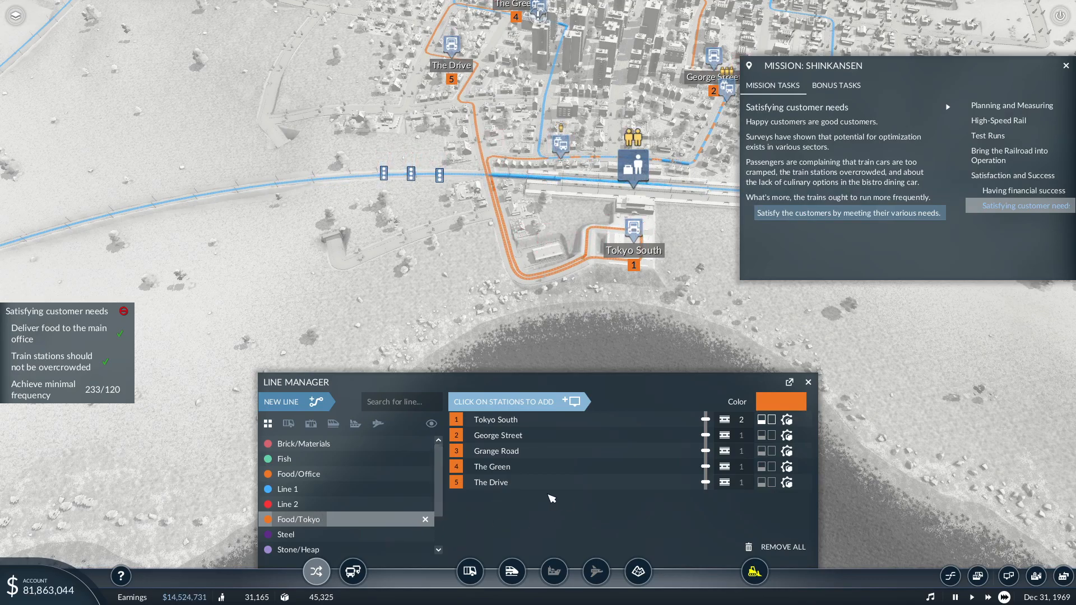
{"action": "left_click", "coordinate": [425, 519]}
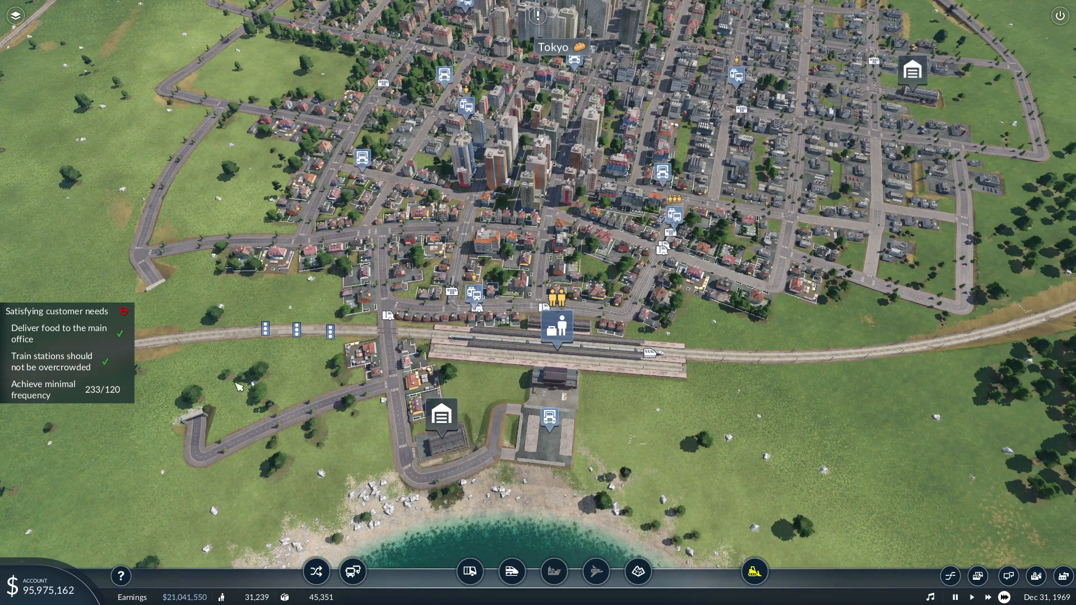
{"action": "mouse_move", "coordinate": [123, 399]}
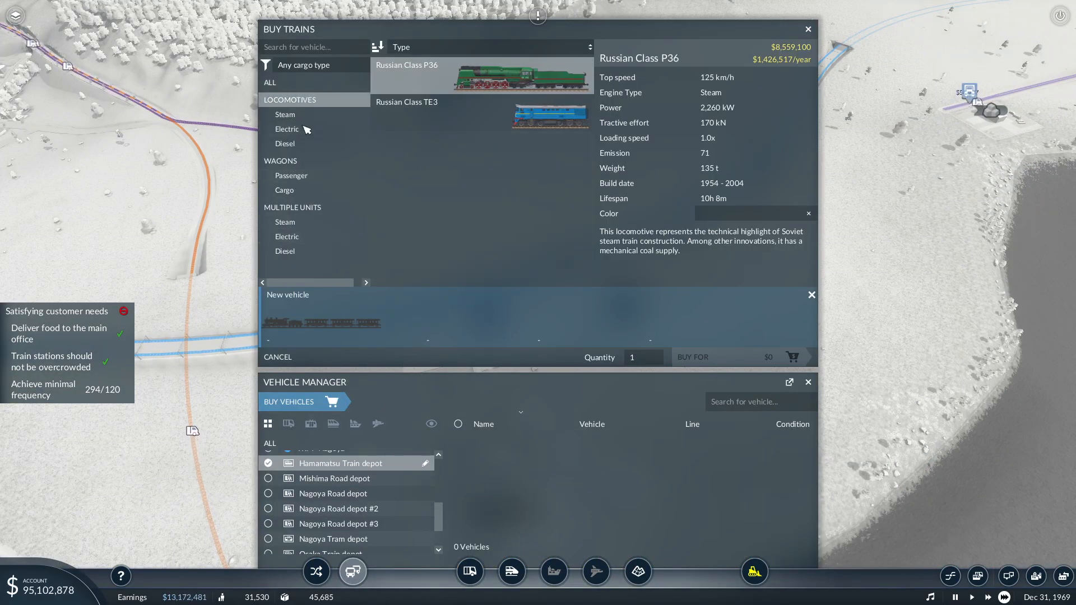
Step: Compare the Russian Class TE3 and add the Russian Class P36 locomotive to the train
{"action": "left_click", "coordinate": [295, 206]}
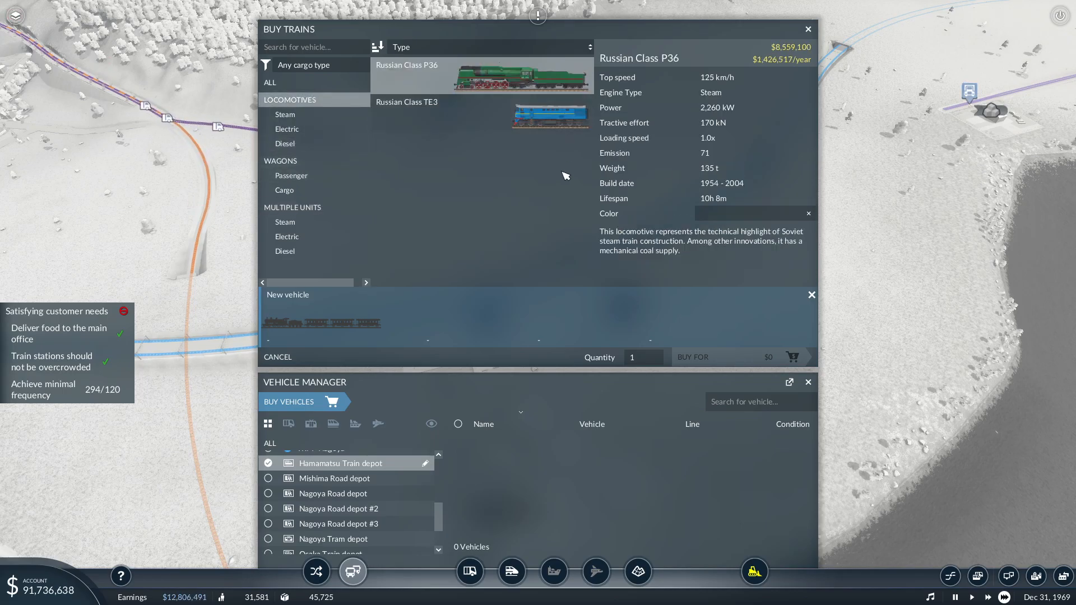
{"action": "mouse_move", "coordinate": [496, 74]}
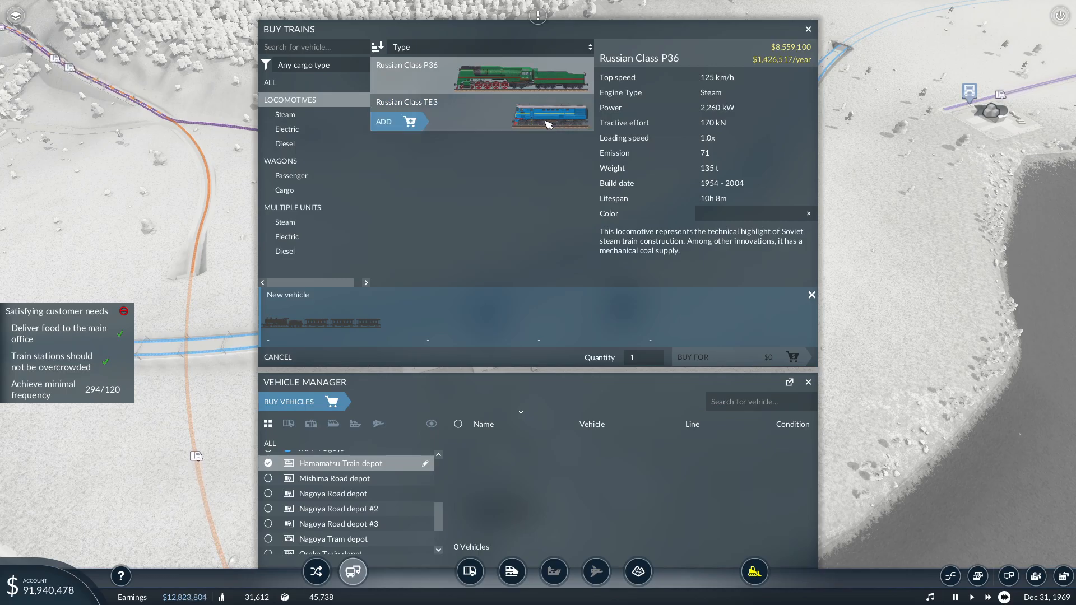
{"action": "left_click", "coordinate": [481, 111]}
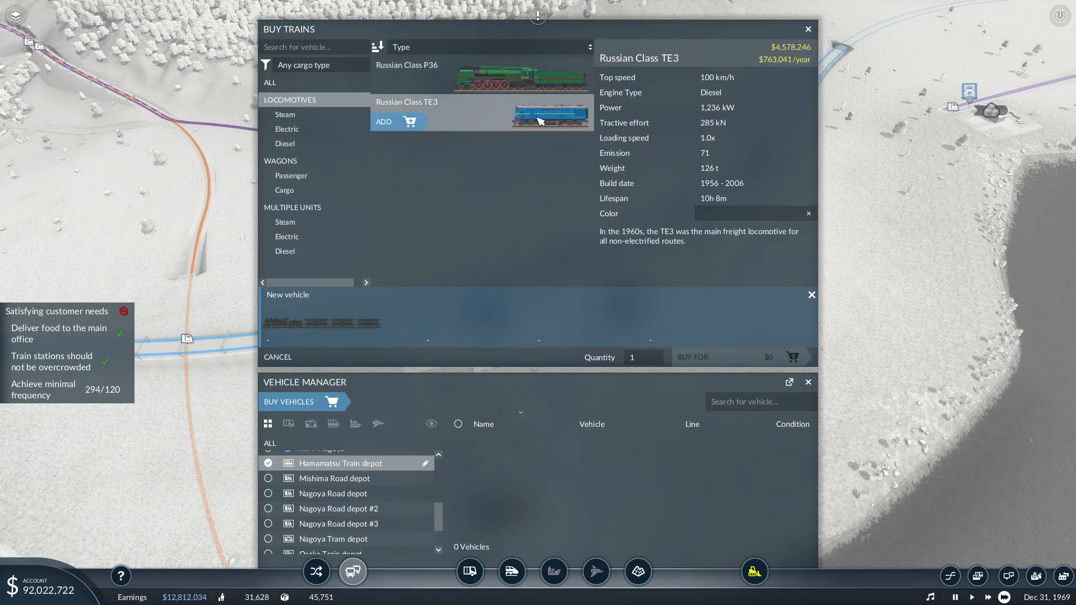
{"action": "left_click", "coordinate": [481, 75]}
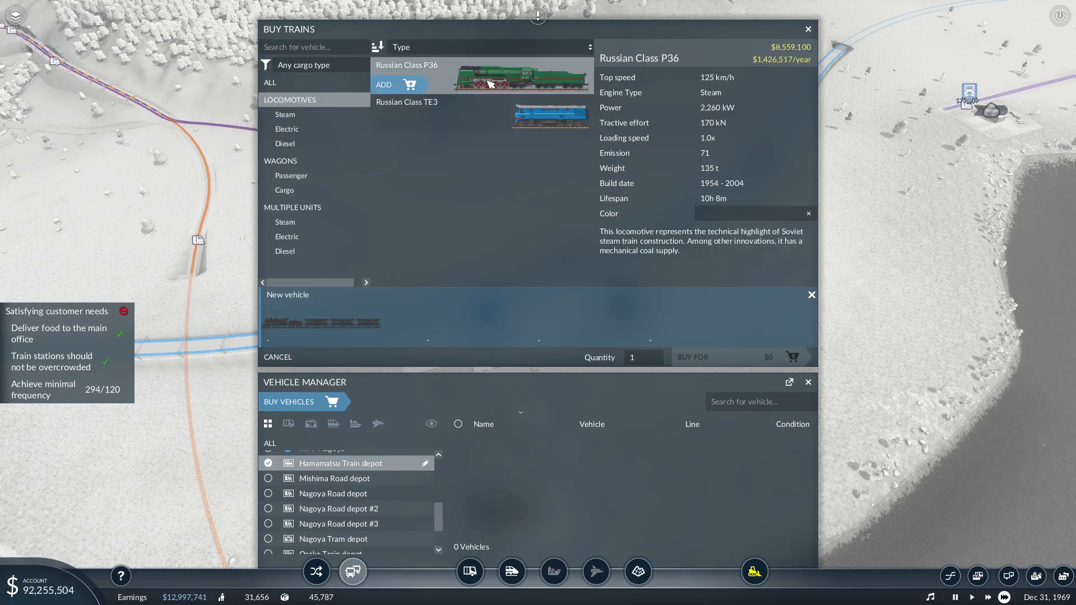
{"action": "left_click", "coordinate": [399, 84]}
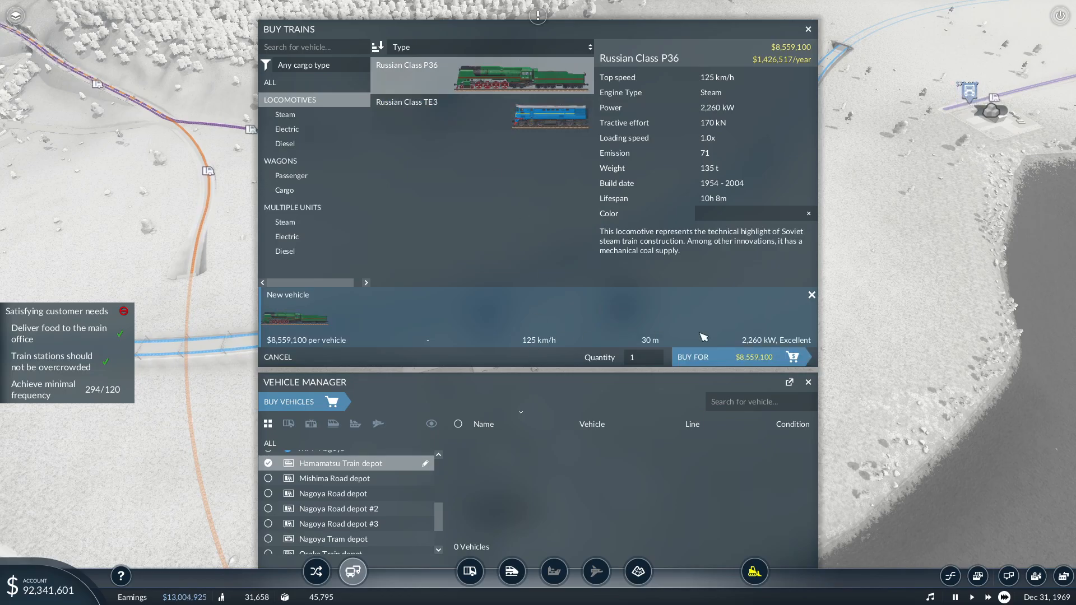
Step: Attach several cargo boxcars behind the locomotive, removing the last one
{"action": "left_click", "coordinate": [283, 191]}
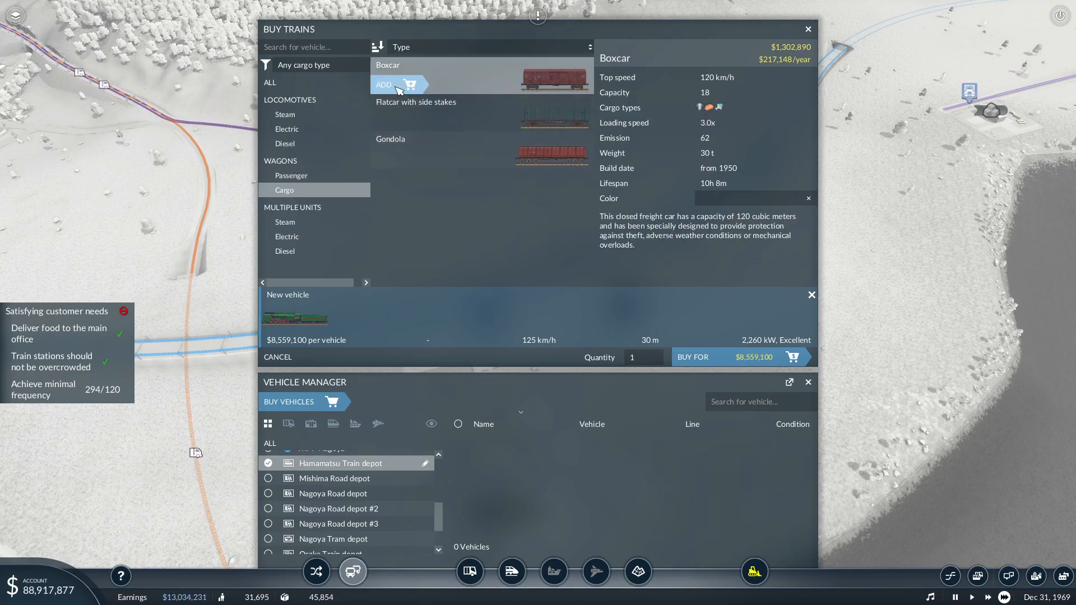
{"action": "left_click", "coordinate": [391, 84]}
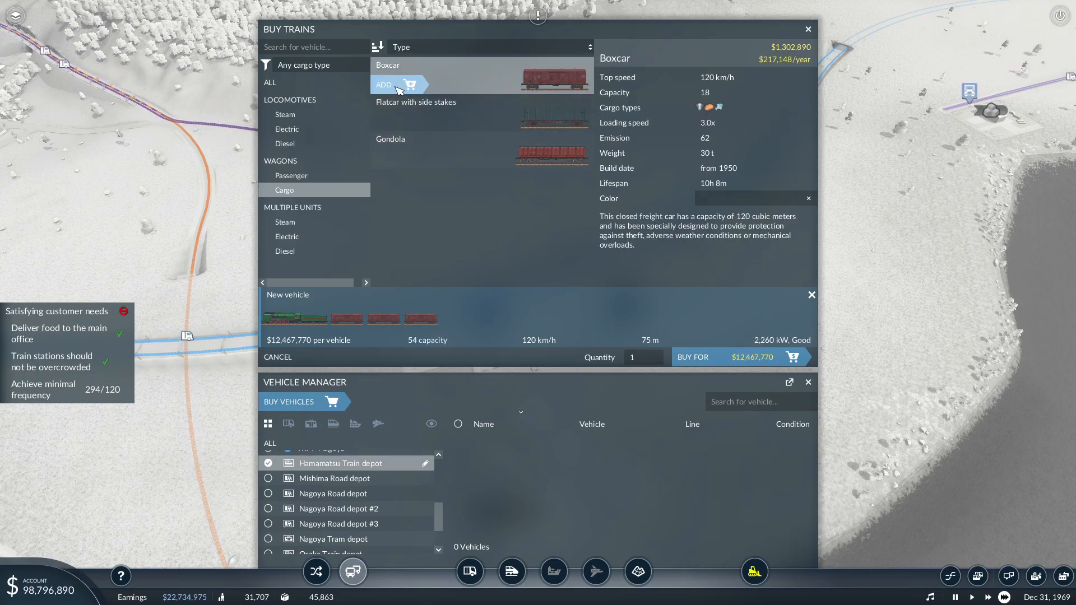
{"action": "left_click", "coordinate": [382, 84]}
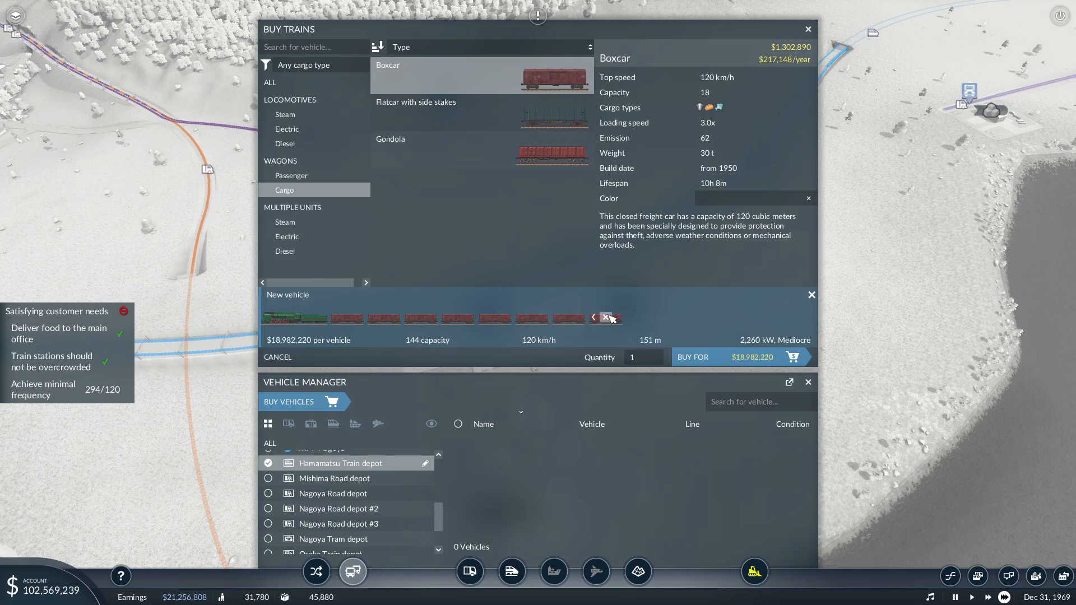
{"action": "left_click", "coordinate": [594, 317]}
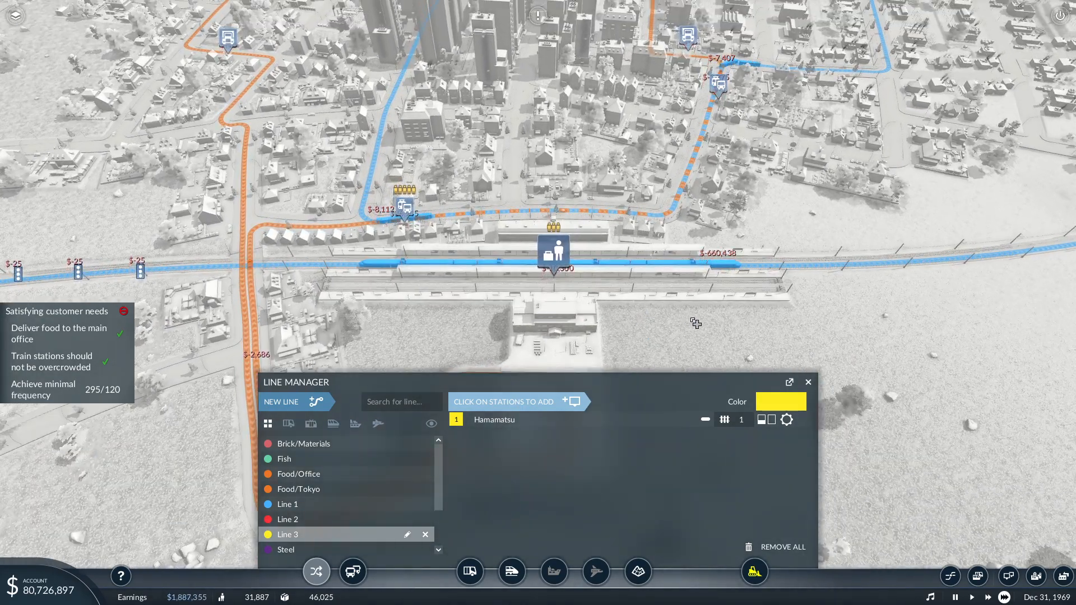
Step: Show the Tokio station overview listing Line 1
{"action": "left_click", "coordinate": [809, 382]}
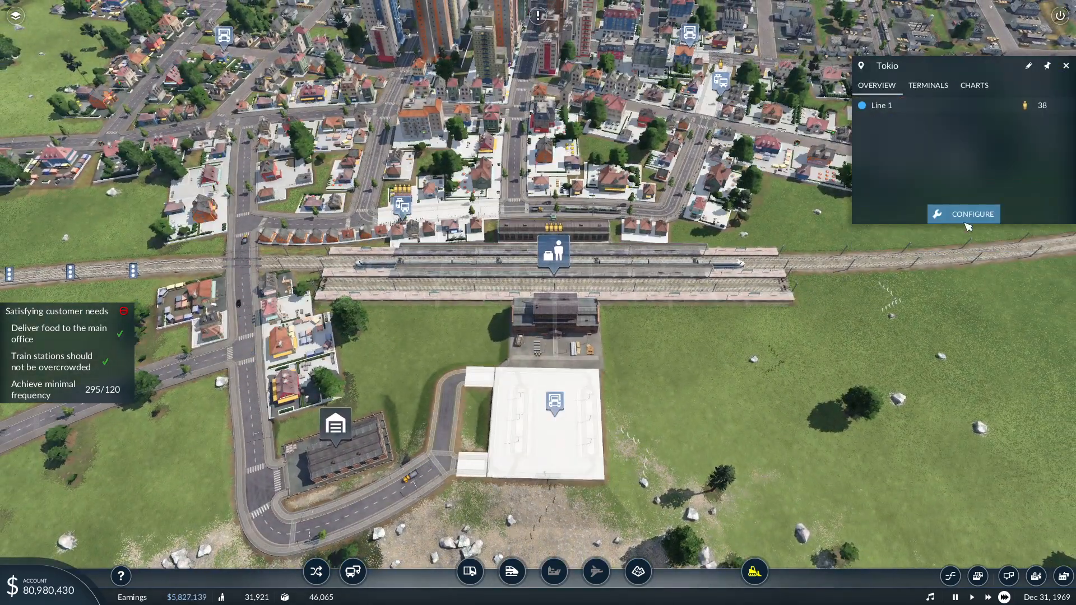
Step: Enter station edit mode and remove the building south of the tracks
{"action": "left_click", "coordinate": [972, 213]}
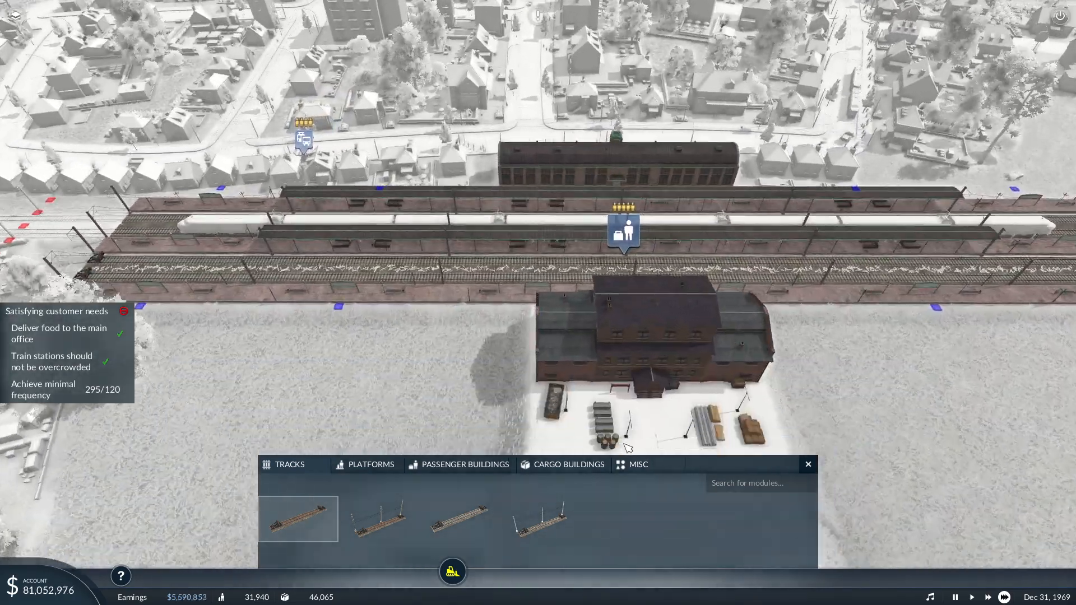
{"action": "left_click", "coordinate": [562, 464]}
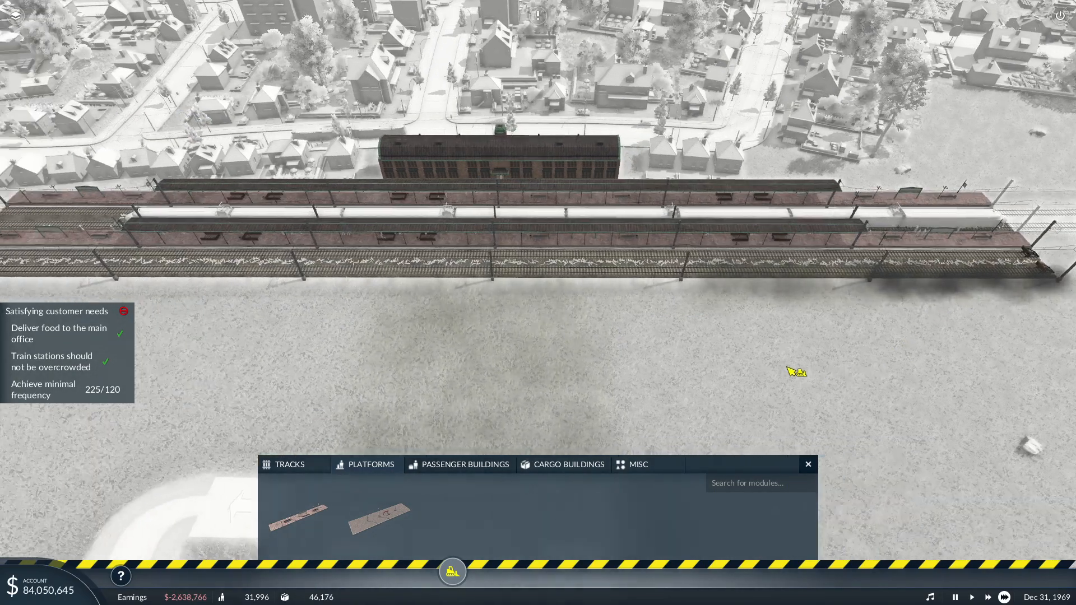
{"action": "left_click", "coordinate": [379, 518]}
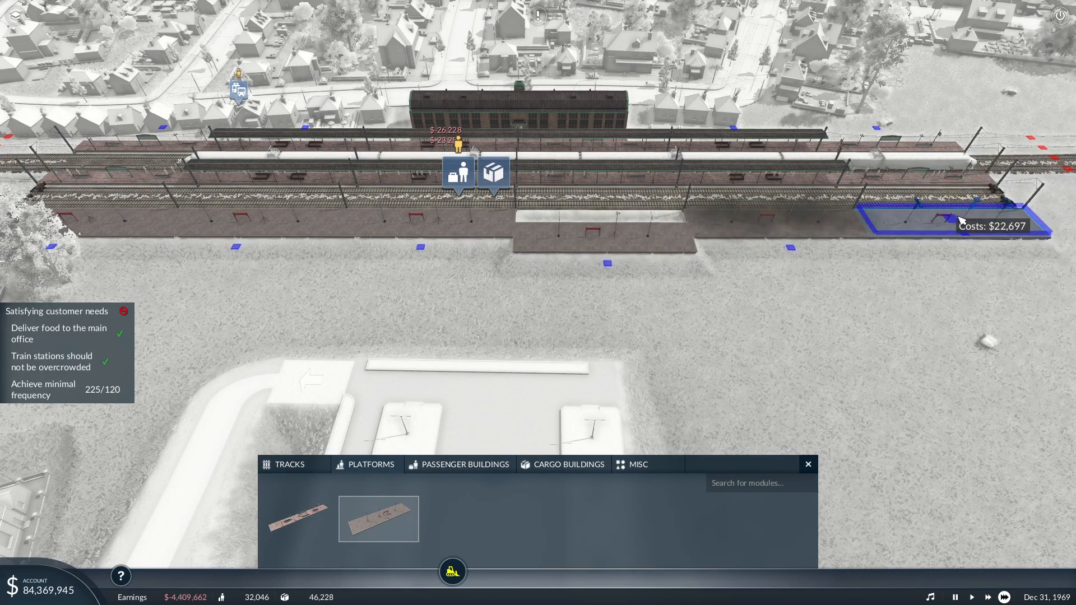
Step: Extend the platforms with extra sections at both ends
{"action": "left_click", "coordinate": [947, 219]}
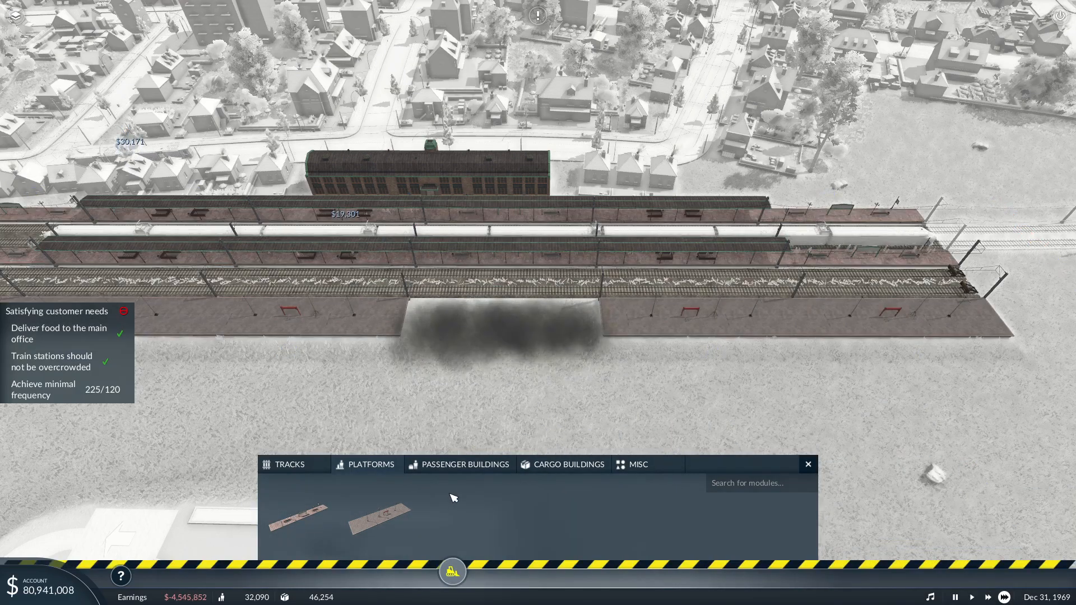
{"action": "left_click", "coordinate": [378, 519]}
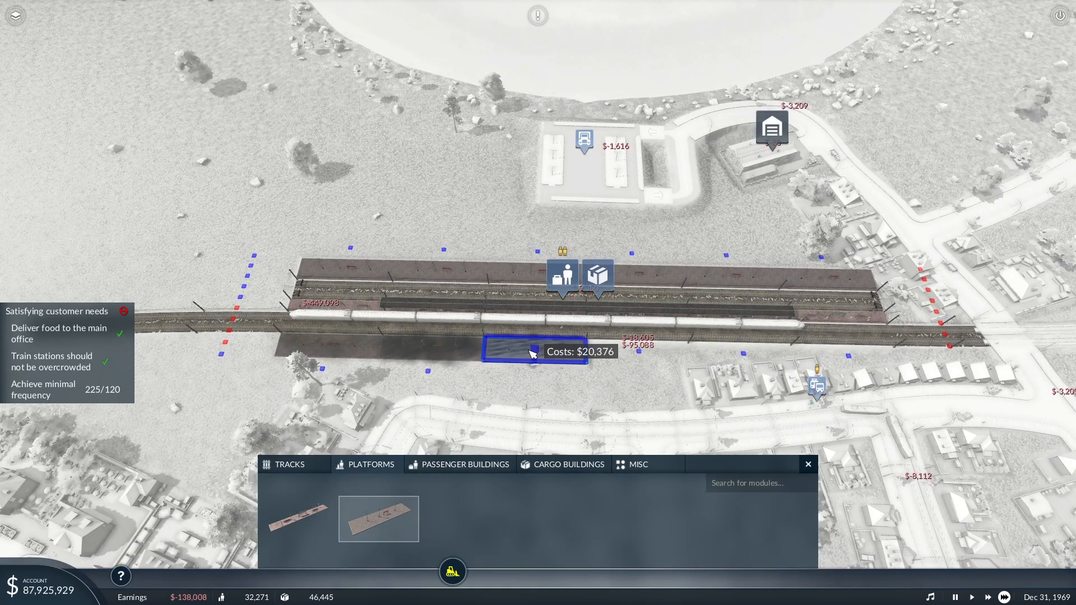
{"action": "mouse_move", "coordinate": [858, 358]}
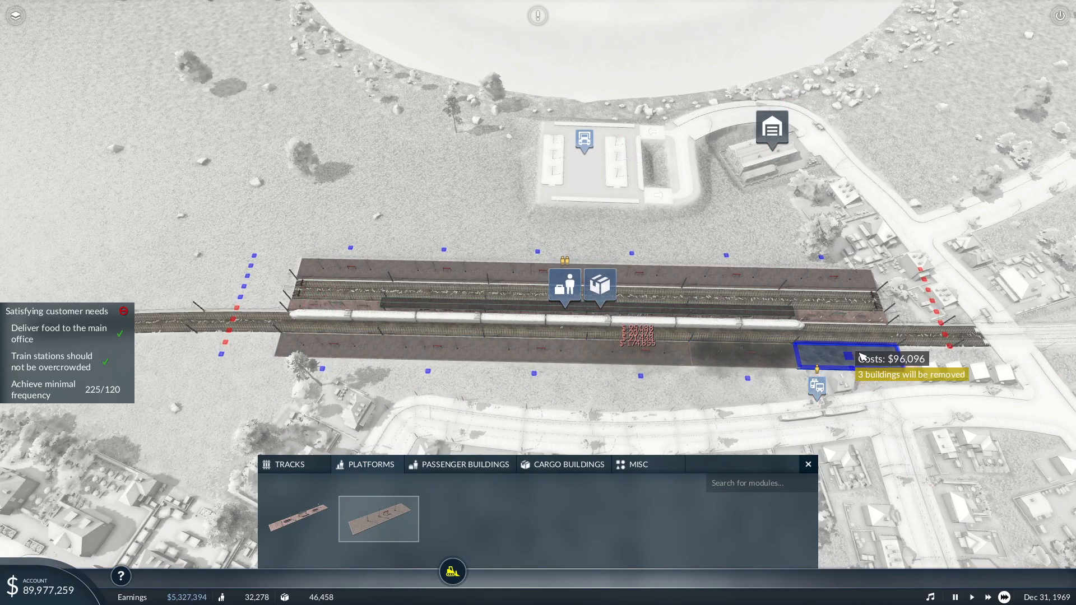
{"action": "left_click", "coordinate": [464, 464]}
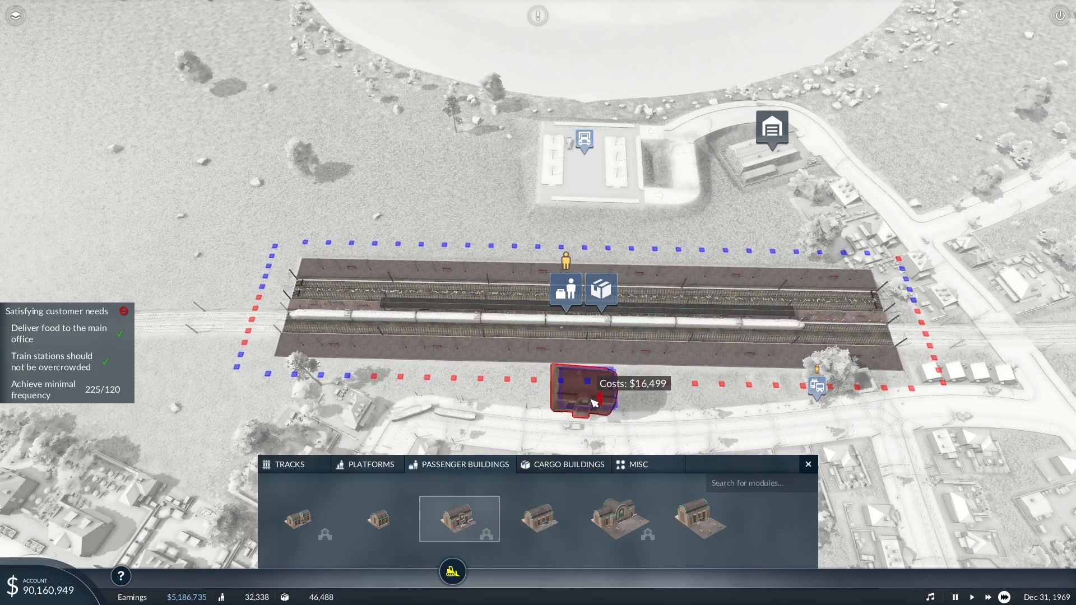
Step: Place a passenger station building along the platform edge facing the street
{"action": "left_click", "coordinate": [378, 519]}
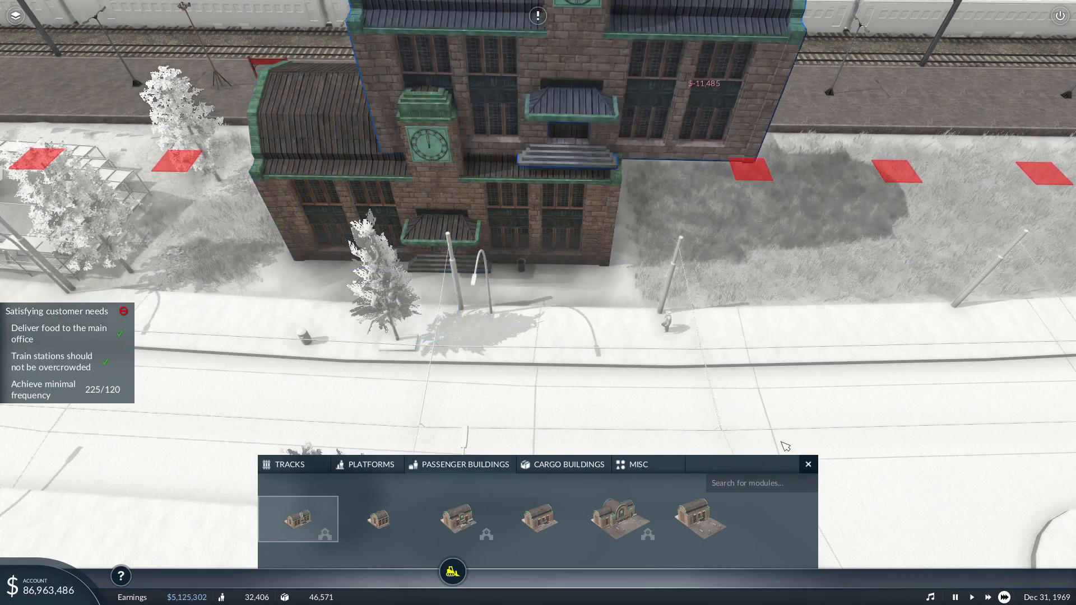
{"action": "left_click", "coordinate": [377, 519]}
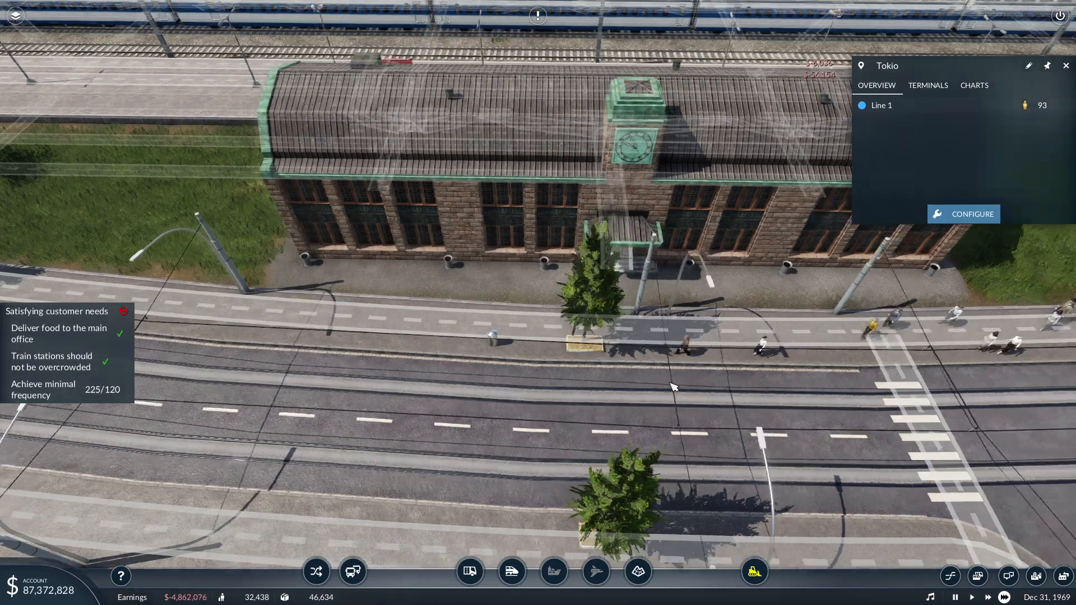
{"action": "scroll", "scroll_direction": "down", "scroll_amount": 3}
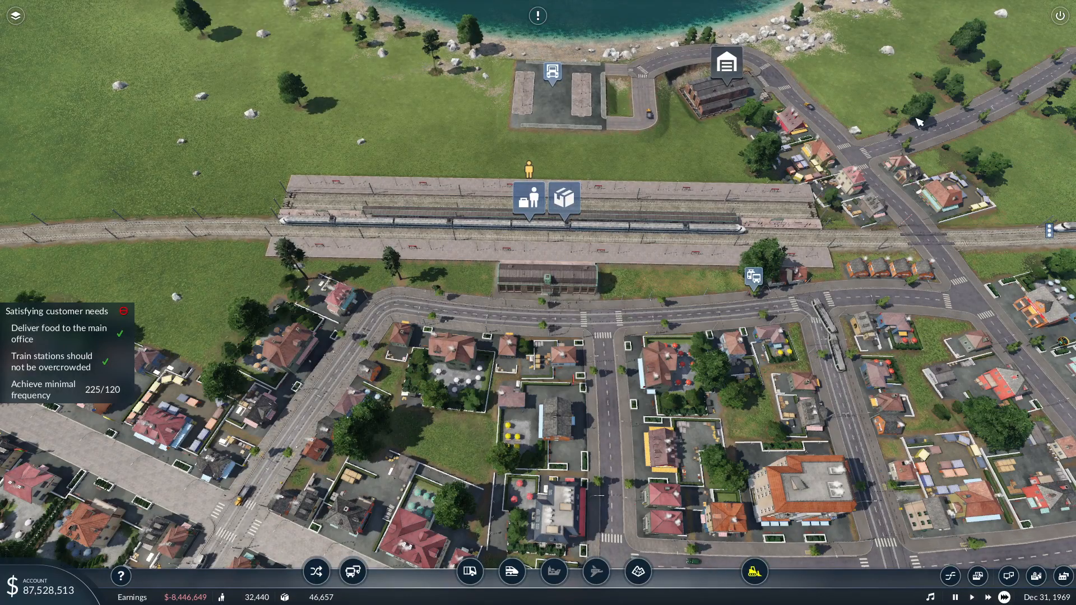
{"action": "scroll", "scroll_direction": "up", "scroll_amount": 3}
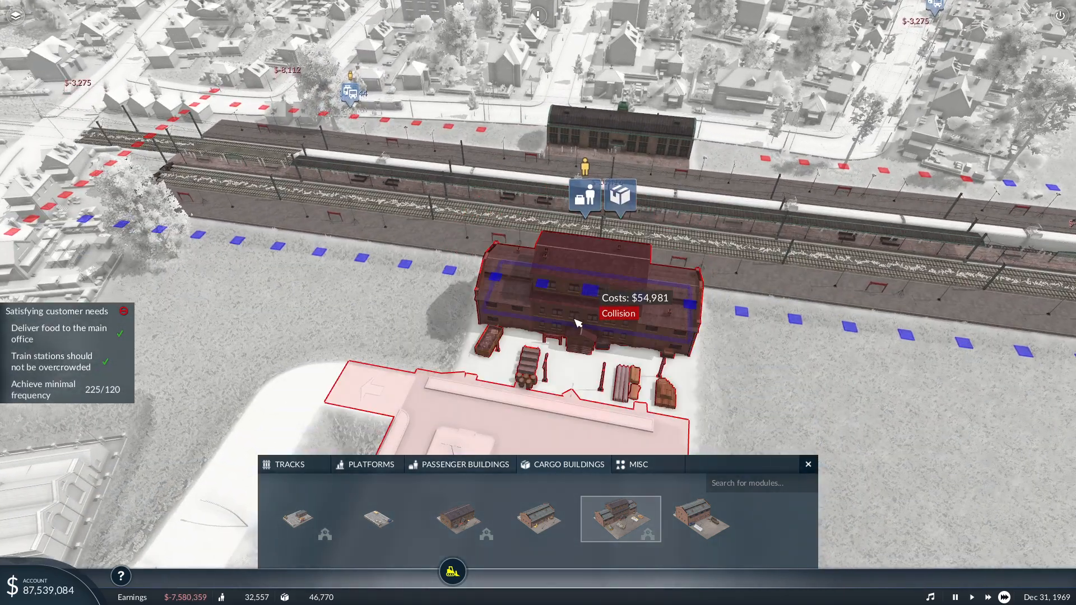
Step: Place a smaller cargo building beside the platforms toward the truck stop
{"action": "left_click", "coordinate": [459, 519]}
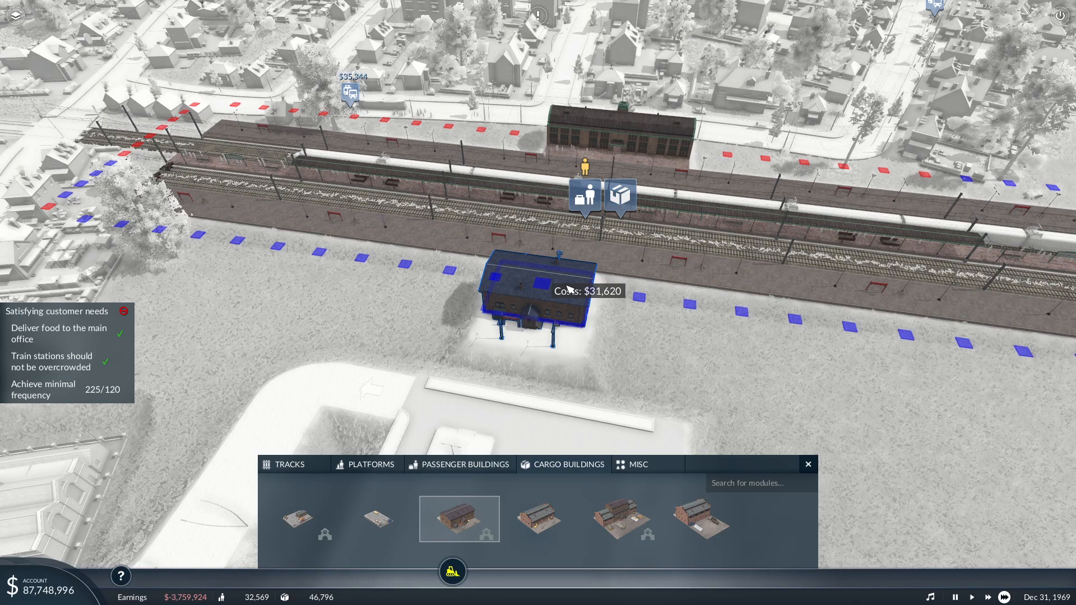
{"action": "left_click", "coordinate": [700, 518]}
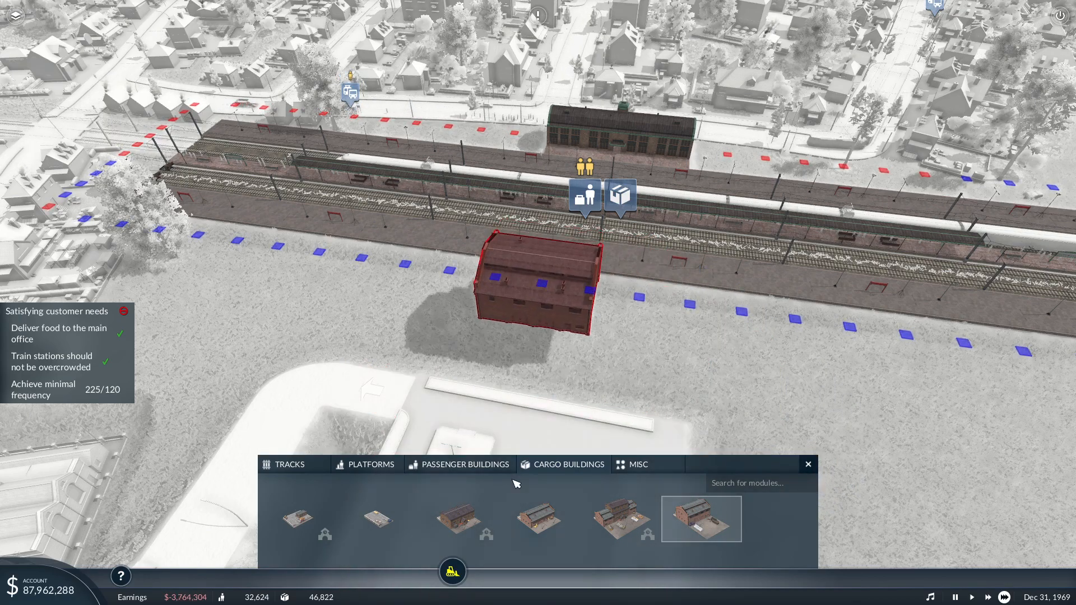
{"action": "left_click", "coordinate": [539, 518]}
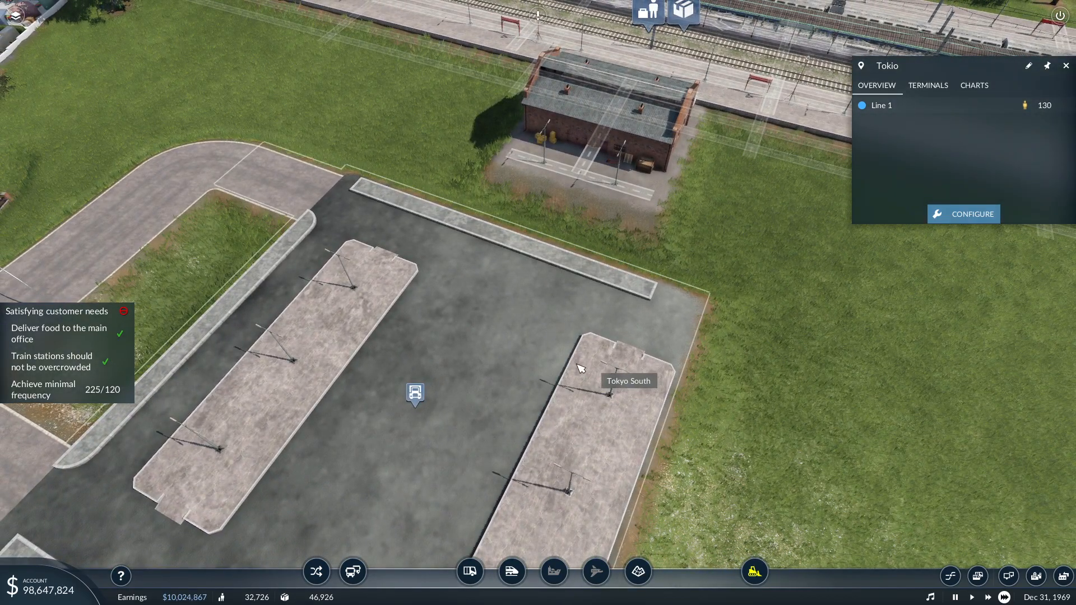
{"action": "mouse_move", "coordinate": [560, 450]}
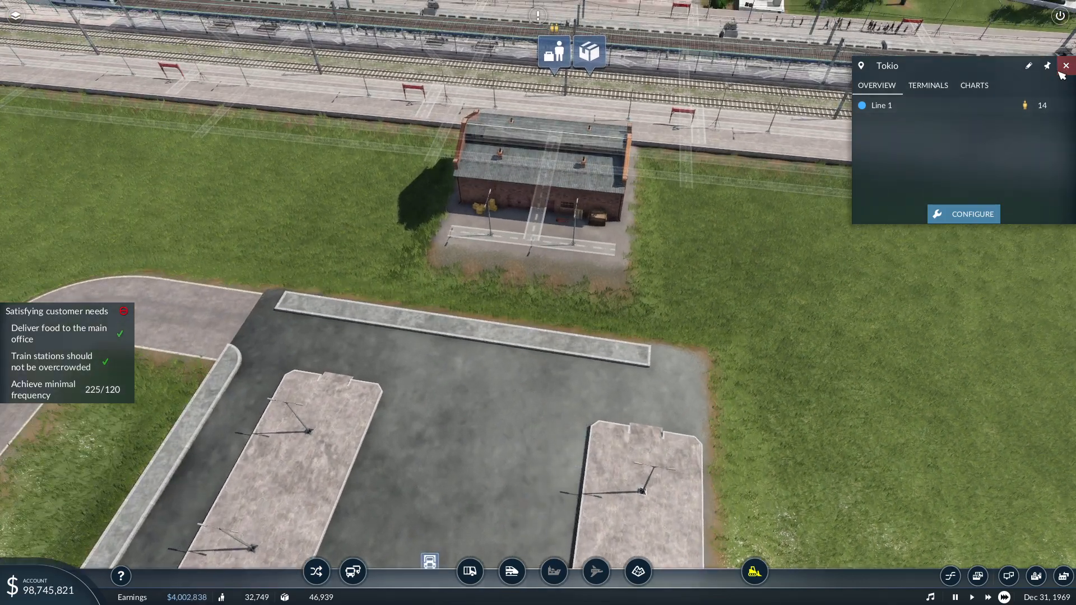
Step: Demolish the old truck stop and build Tokyo South beside the cargo building
{"action": "left_click", "coordinate": [1066, 66]}
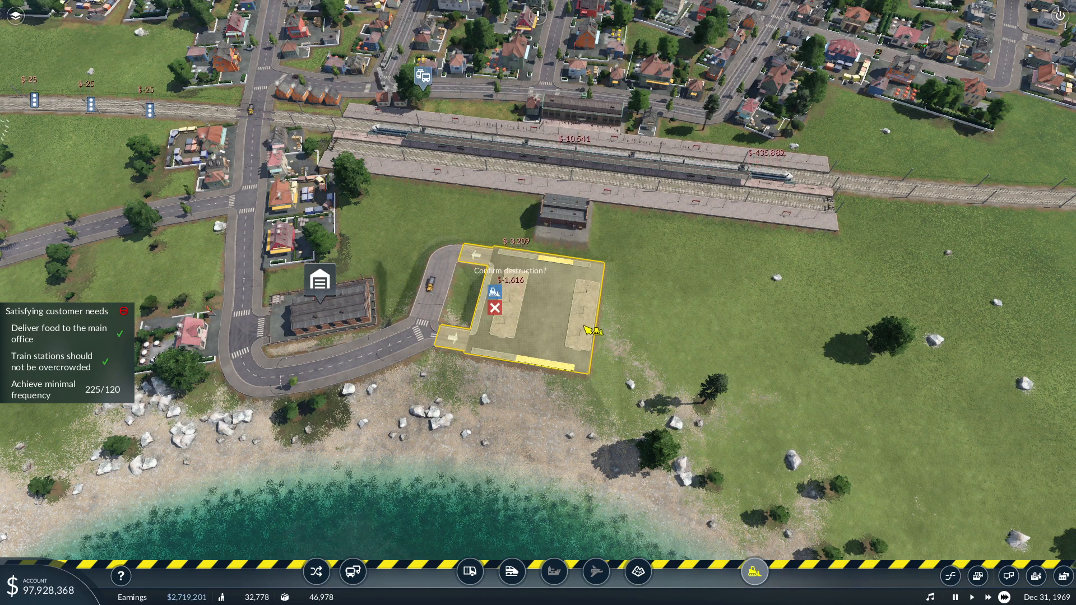
{"action": "left_click", "coordinate": [495, 291]}
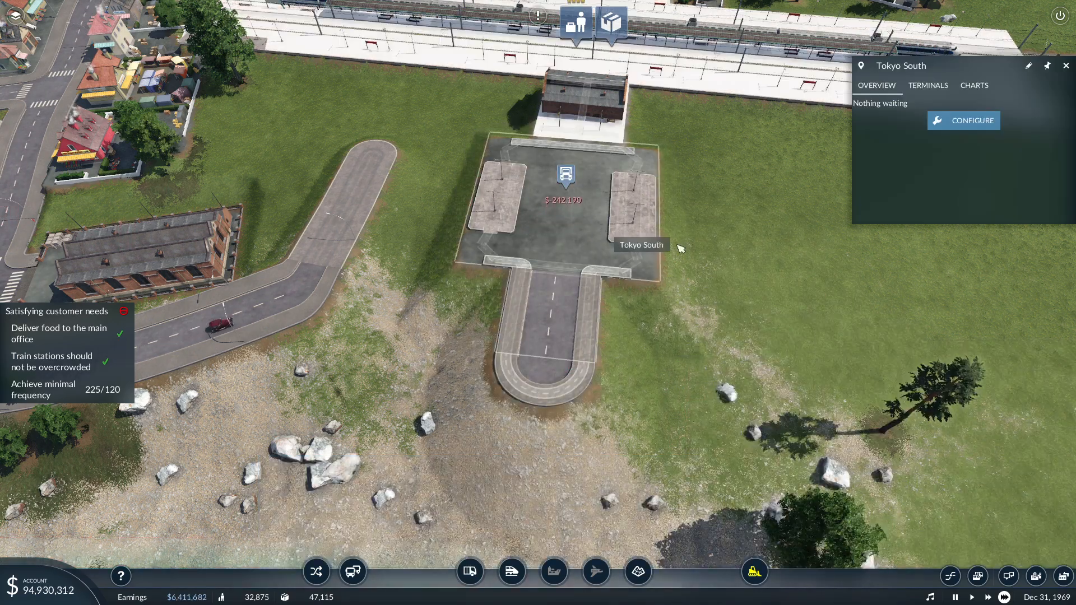
{"action": "left_click", "coordinate": [972, 120]}
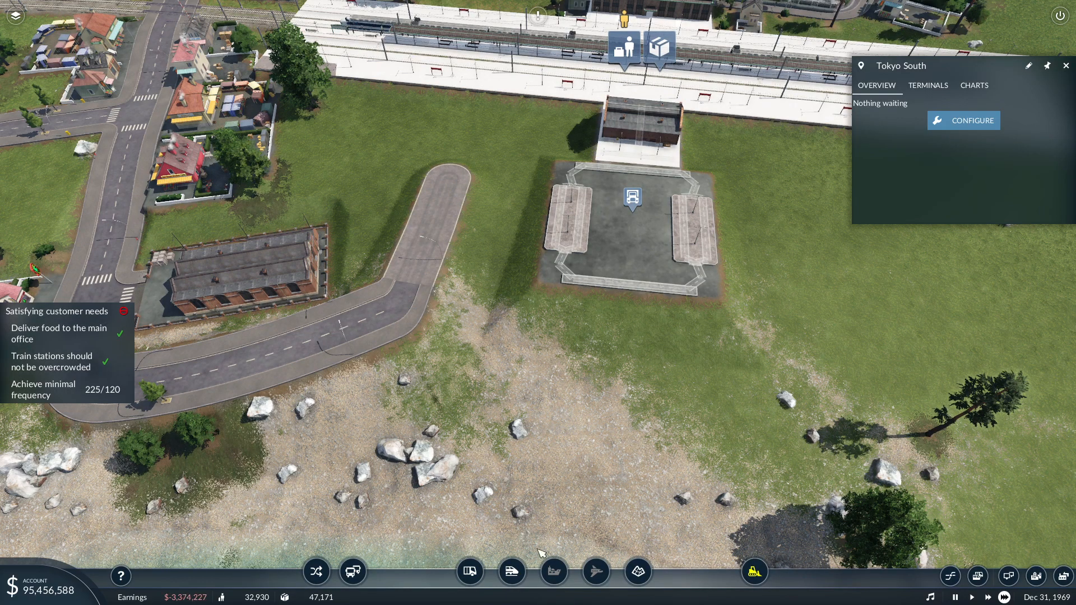
Step: Bulldoze the leftover dead-end road loop
{"action": "left_click", "coordinate": [753, 573]}
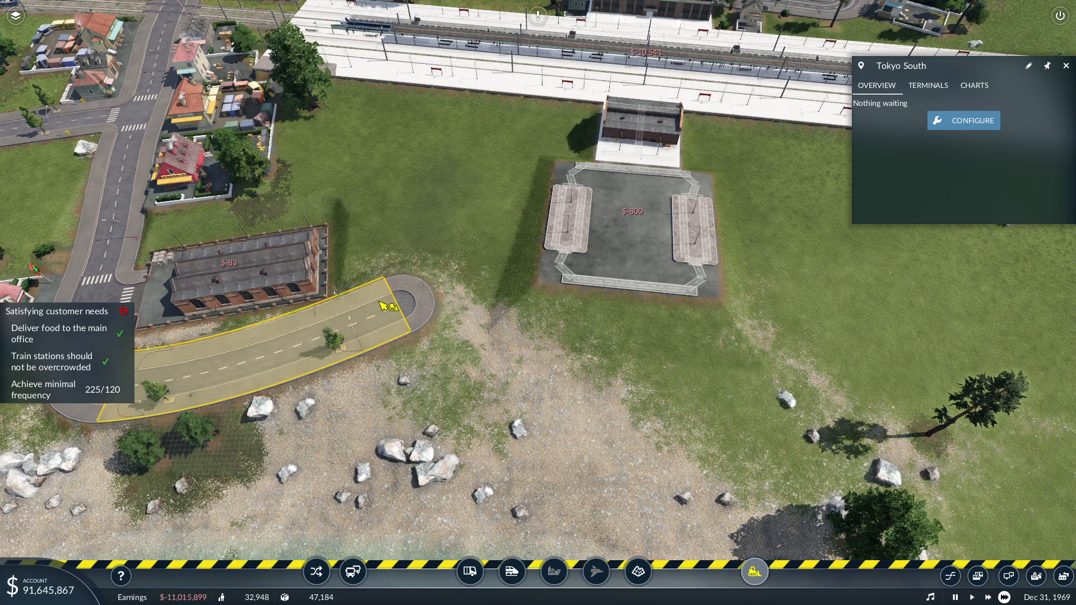
{"action": "left_click", "coordinate": [468, 572]}
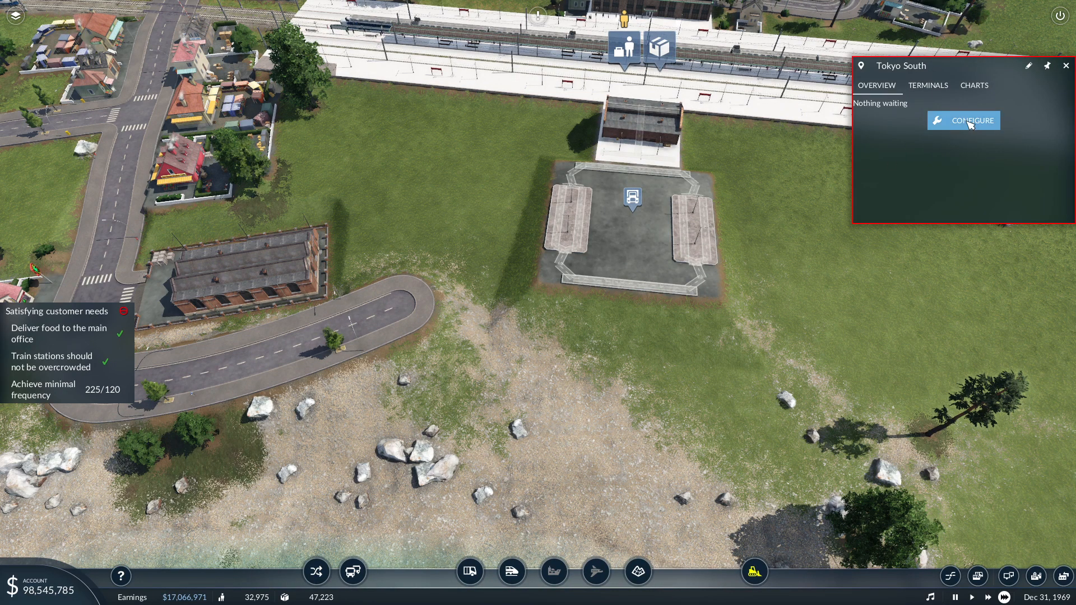
Step: Add an access road module linking Tokyo South truck stop to the street
{"action": "left_click", "coordinate": [971, 121]}
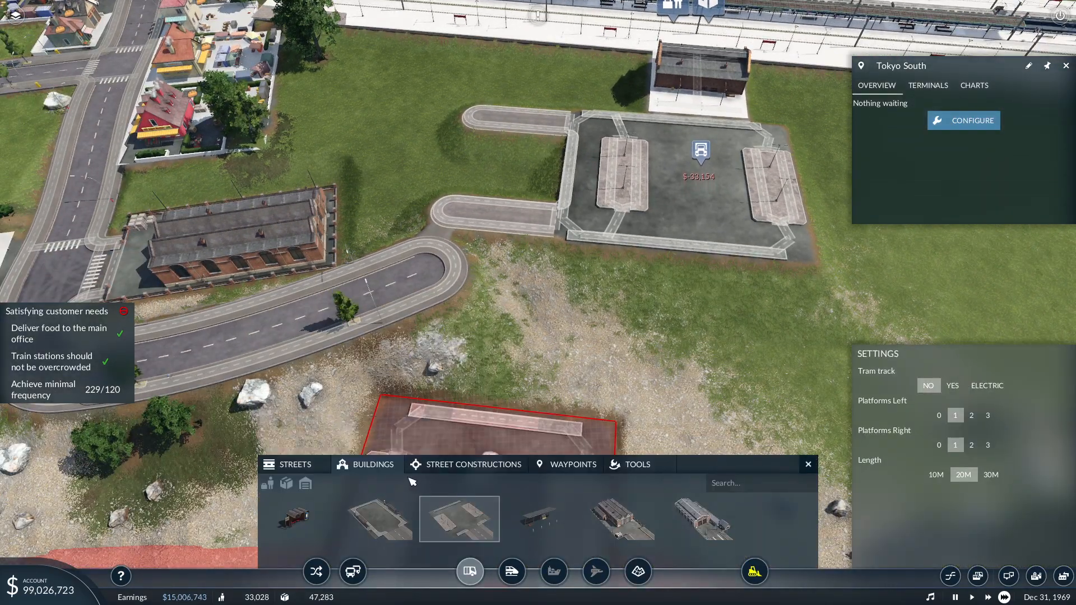
{"action": "left_click", "coordinate": [278, 464]}
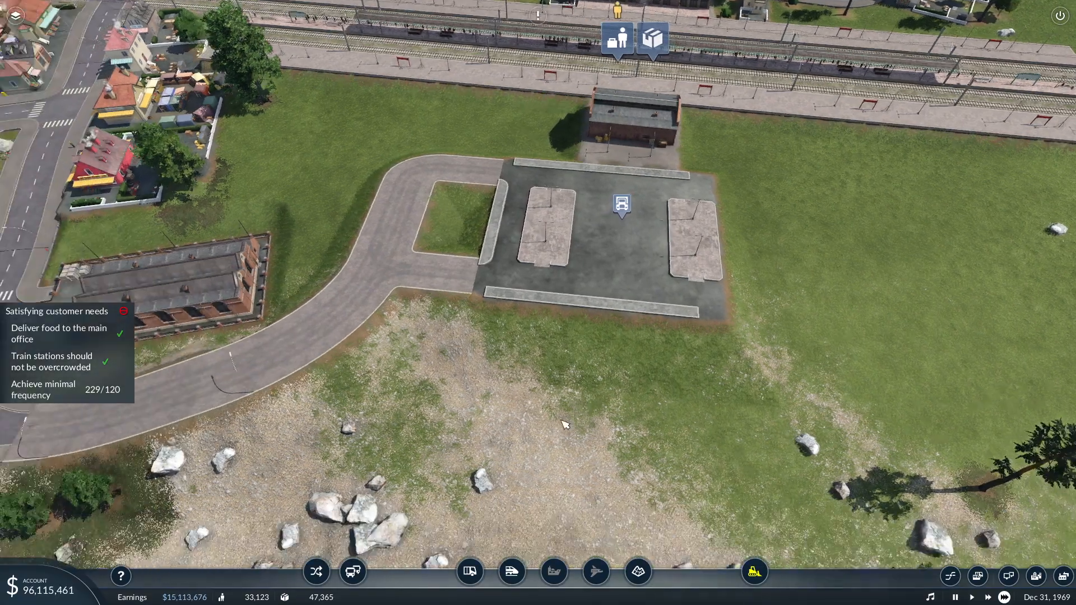
{"action": "scroll", "scroll_direction": "down", "scroll_amount": 3}
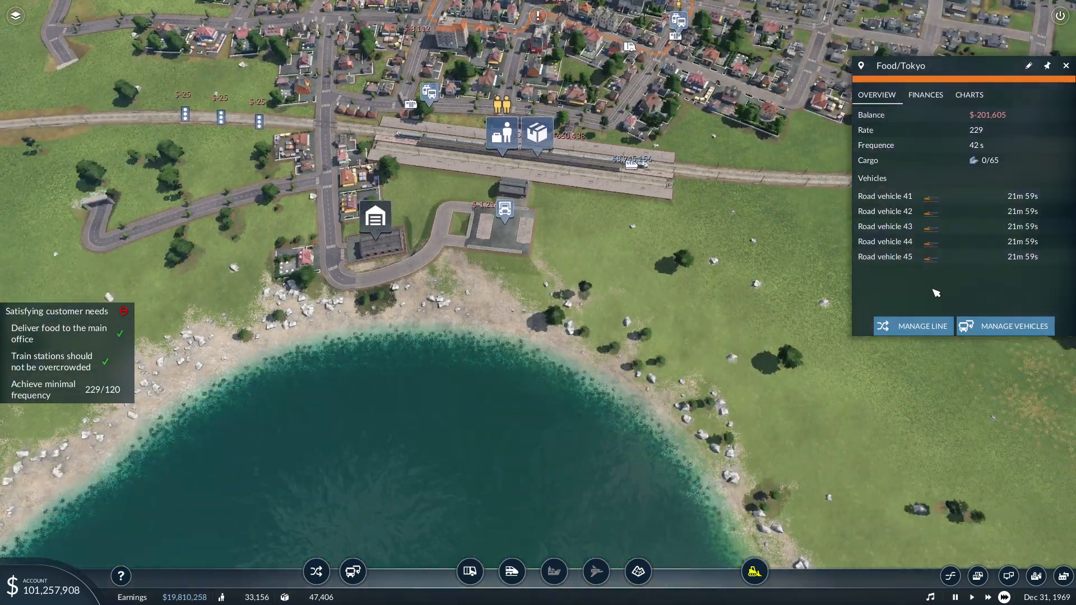
Step: Add Tokyo South as the fifth stop on Food/Tokyo and close the line editor
{"action": "left_click", "coordinate": [923, 326]}
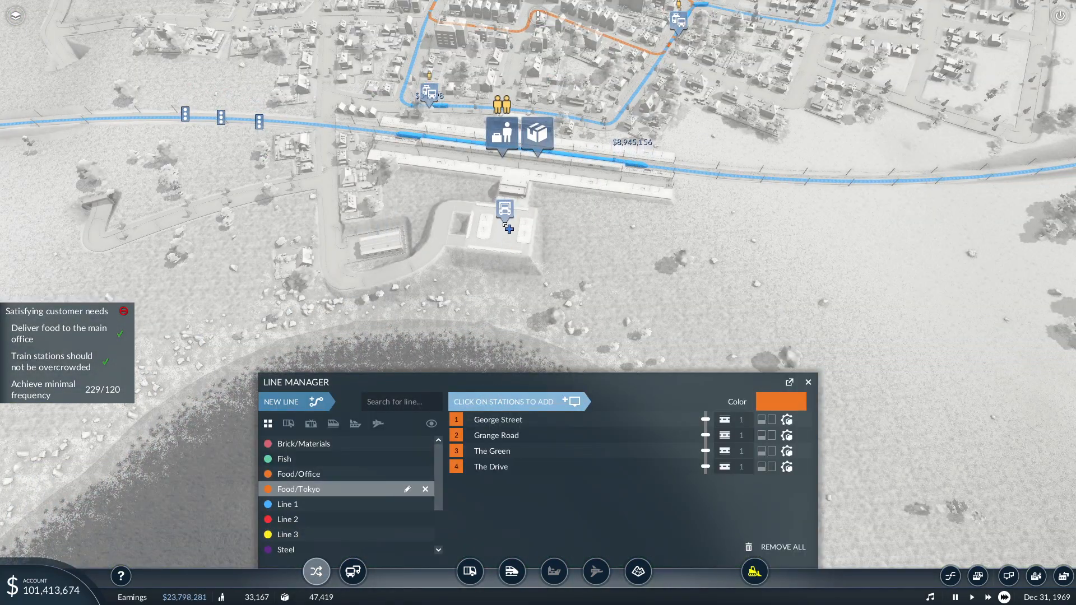
{"action": "left_click", "coordinate": [505, 210]}
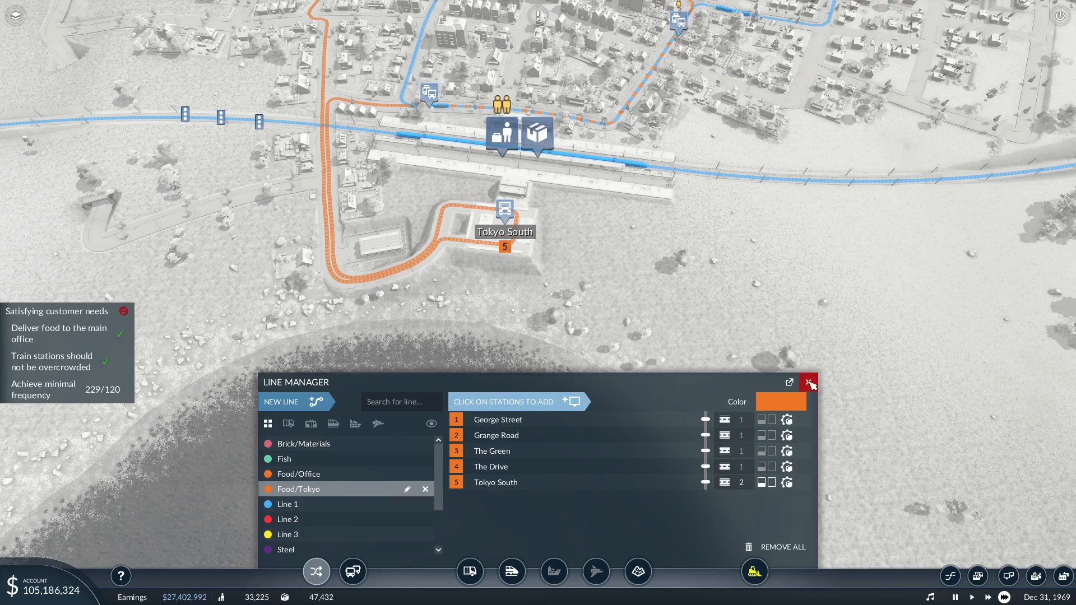
{"action": "left_click", "coordinate": [809, 382]}
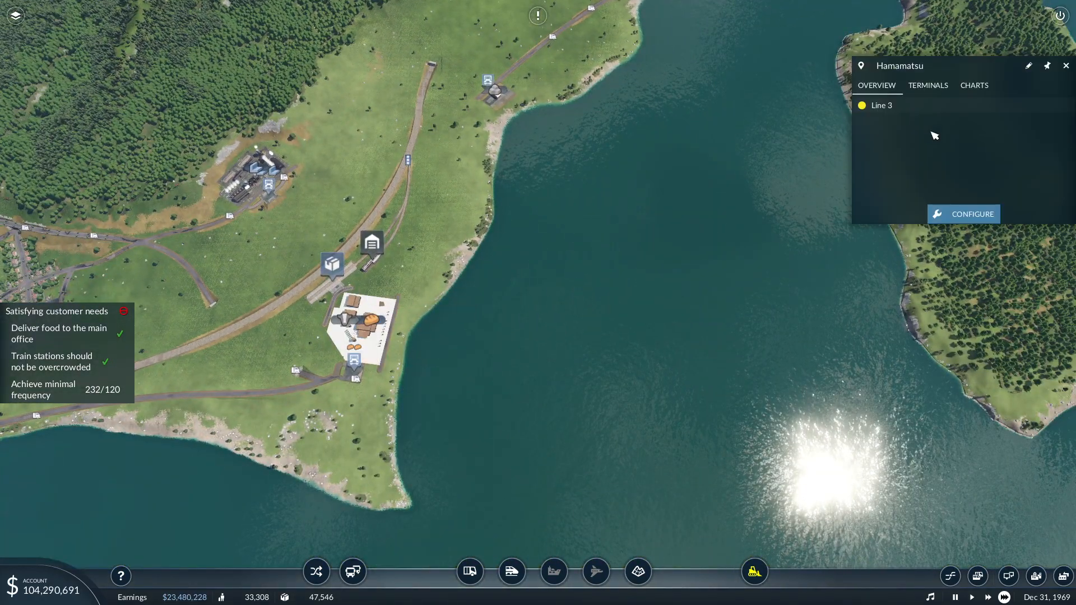
Step: Bring up Line 3's details and its route management to begin adding a waypoint near Mishima
{"action": "left_click", "coordinate": [881, 105]}
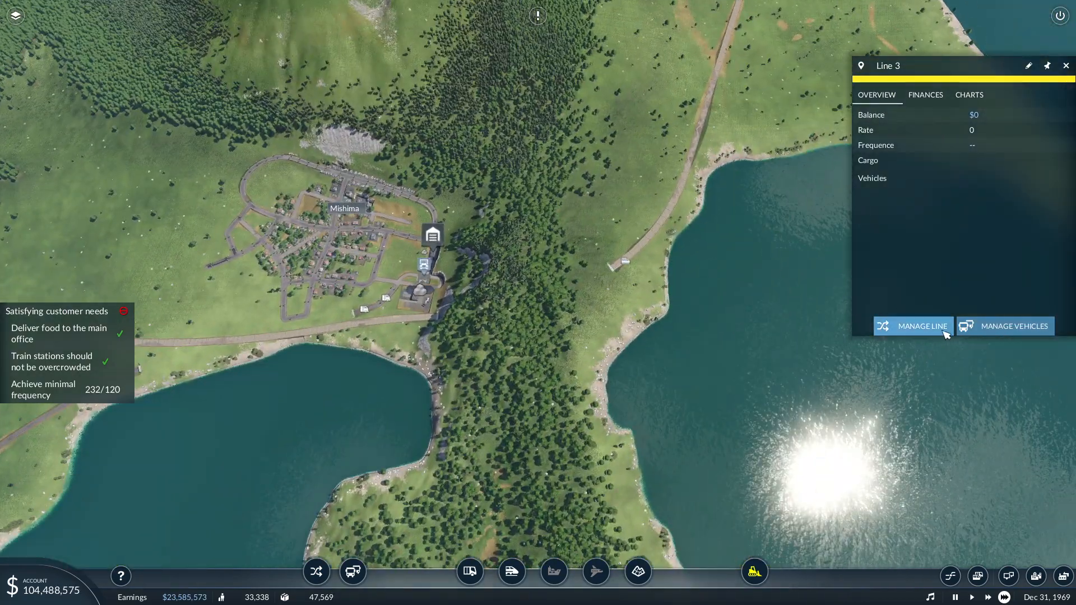
{"action": "left_click", "coordinate": [923, 326]}
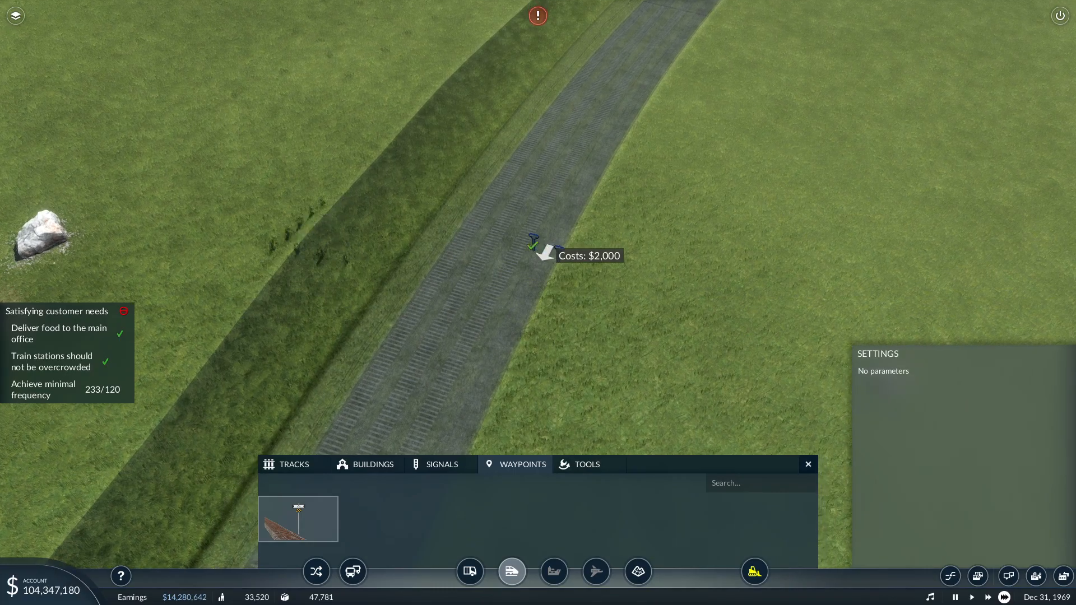
Step: Place the rail waypoint and add it to Line 3's route between Hamamatsu and Tokio
{"action": "left_click", "coordinate": [536, 243]}
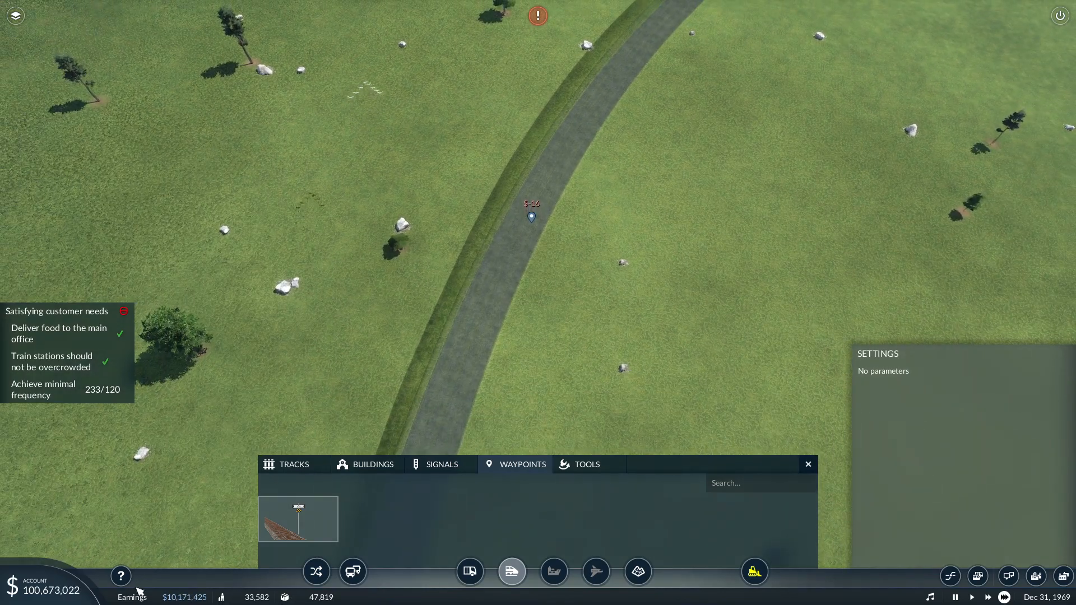
{"action": "left_click", "coordinate": [316, 571]}
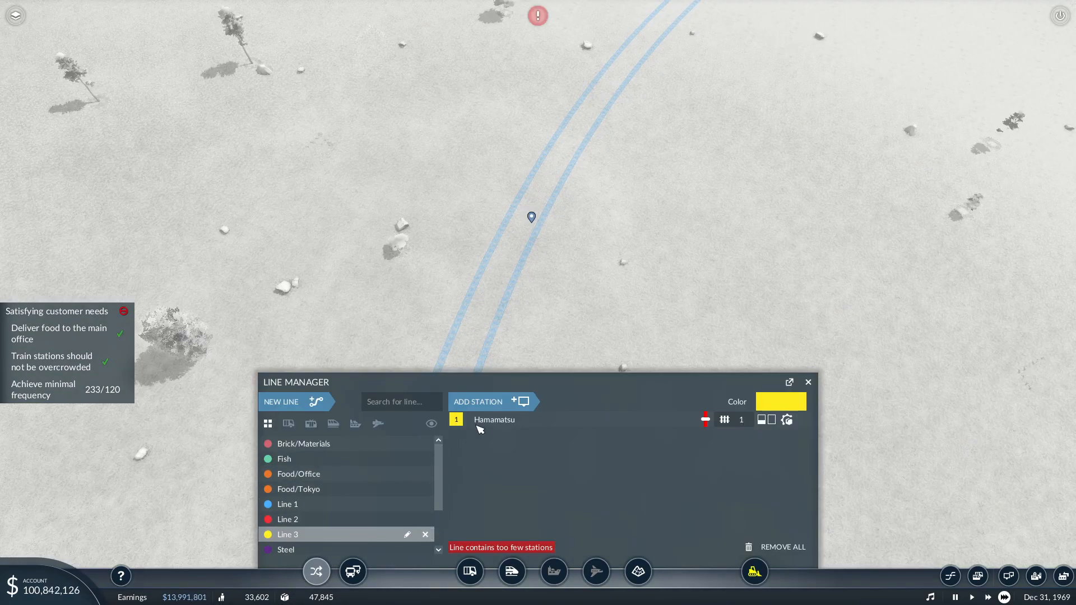
{"action": "left_click", "coordinate": [478, 401]}
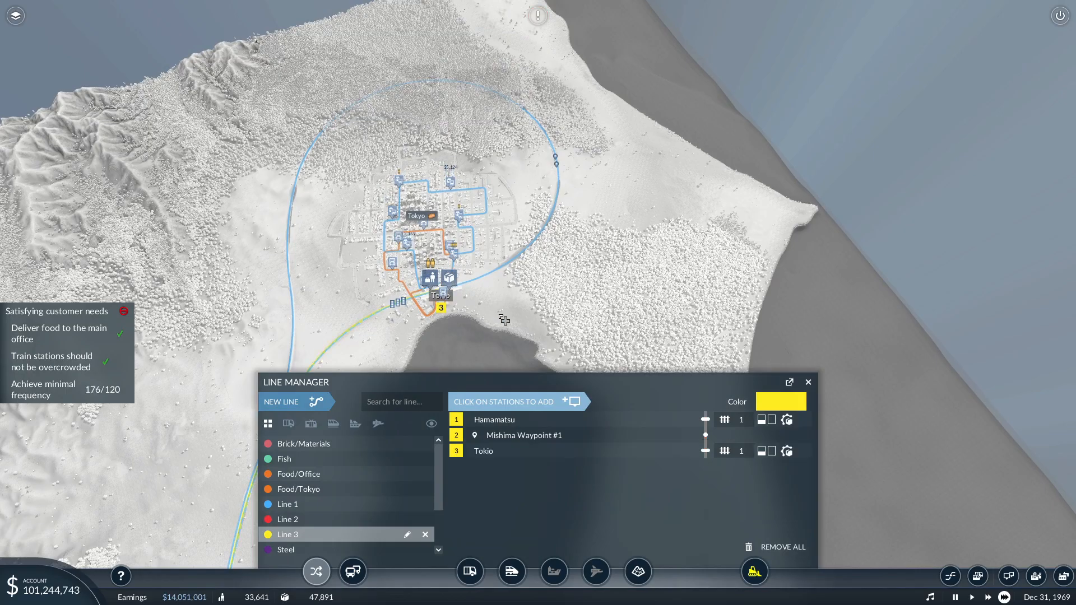
{"action": "scroll", "scroll_direction": "up", "scroll_amount": 3}
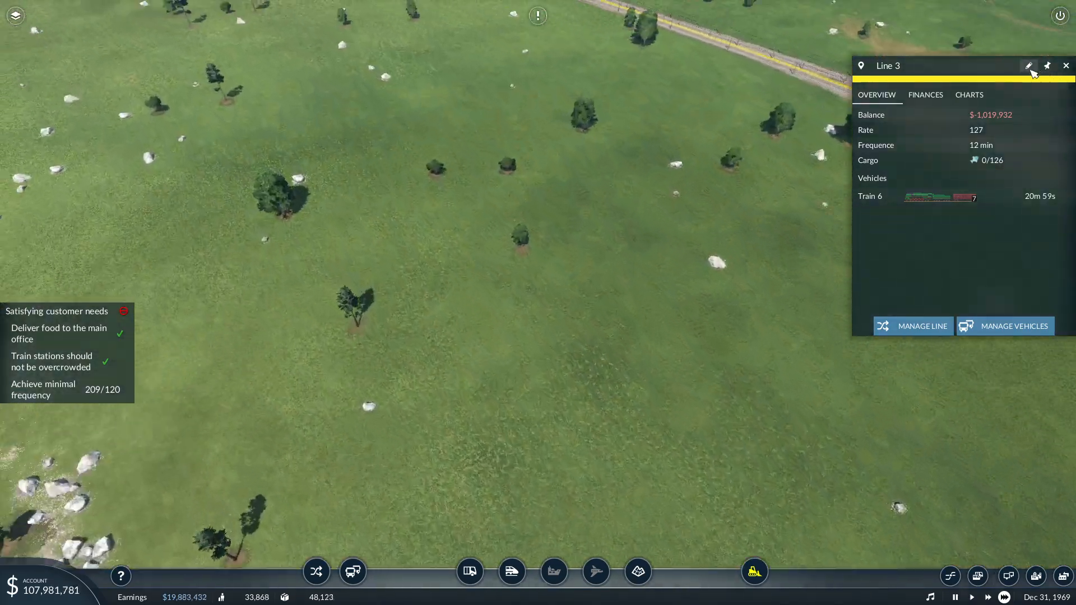
Step: Rename Line 3 to 'TR-Food/Tokyo'
{"action": "left_click", "coordinate": [1029, 65]}
{"action": "type", "text": "TR"}
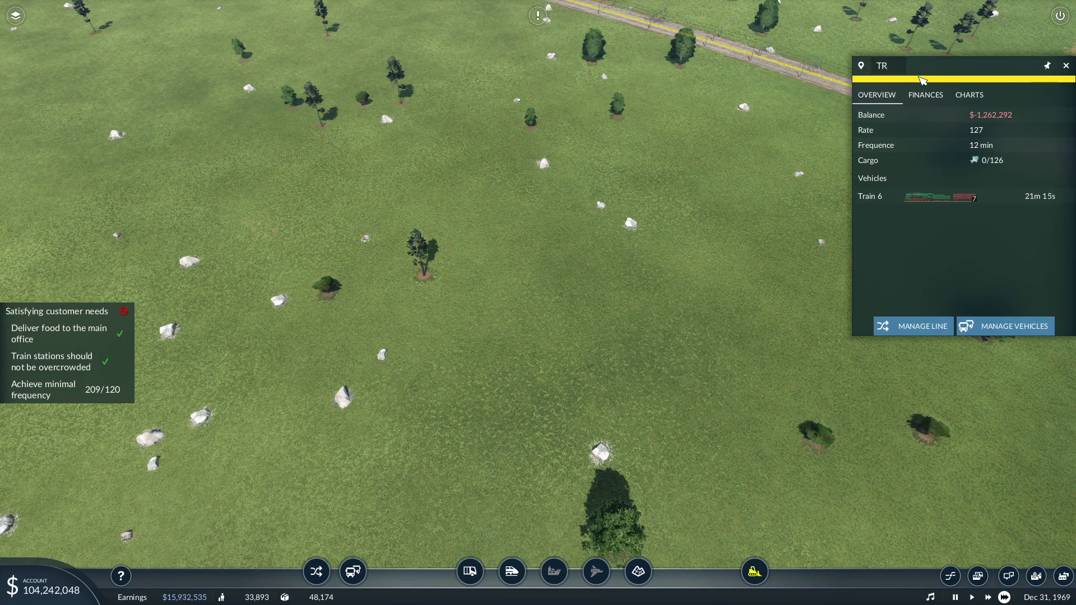
{"action": "type", "text": "-F"}
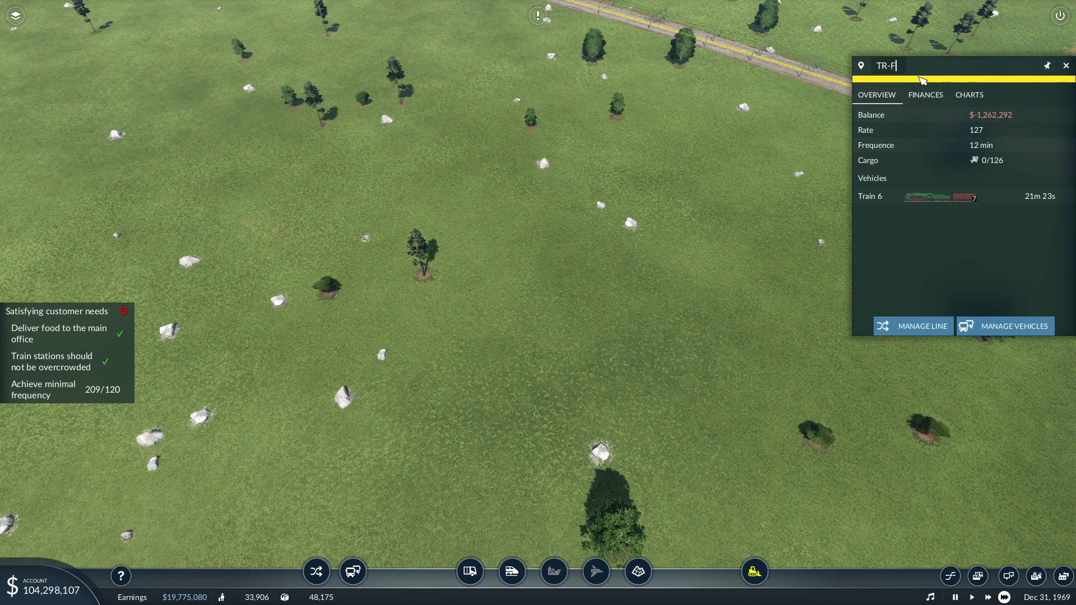
{"action": "type", "text": "ood/T"}
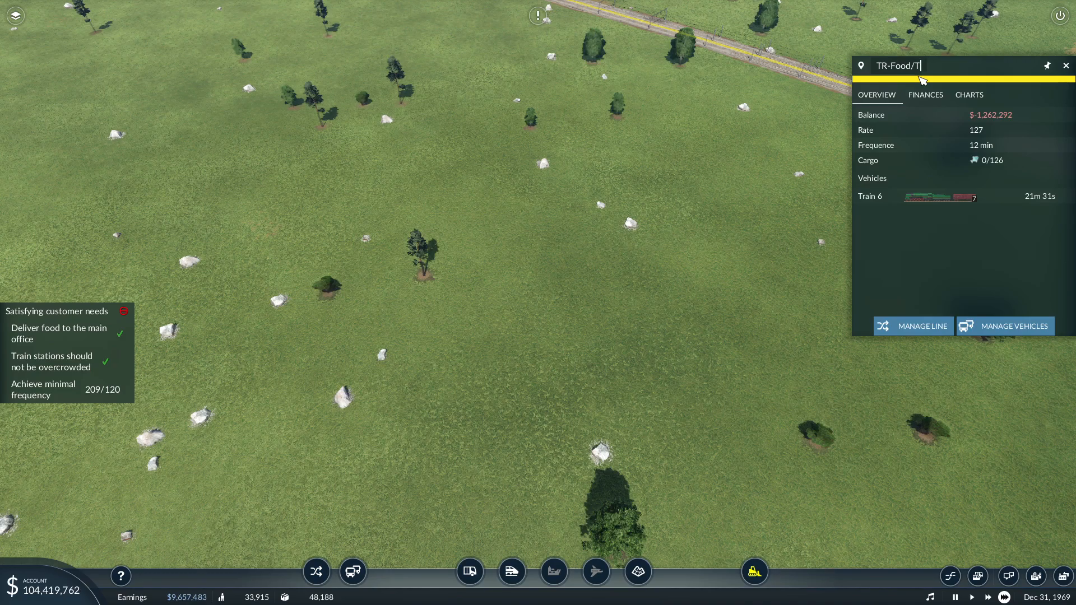
{"action": "type", "text": "pk"}
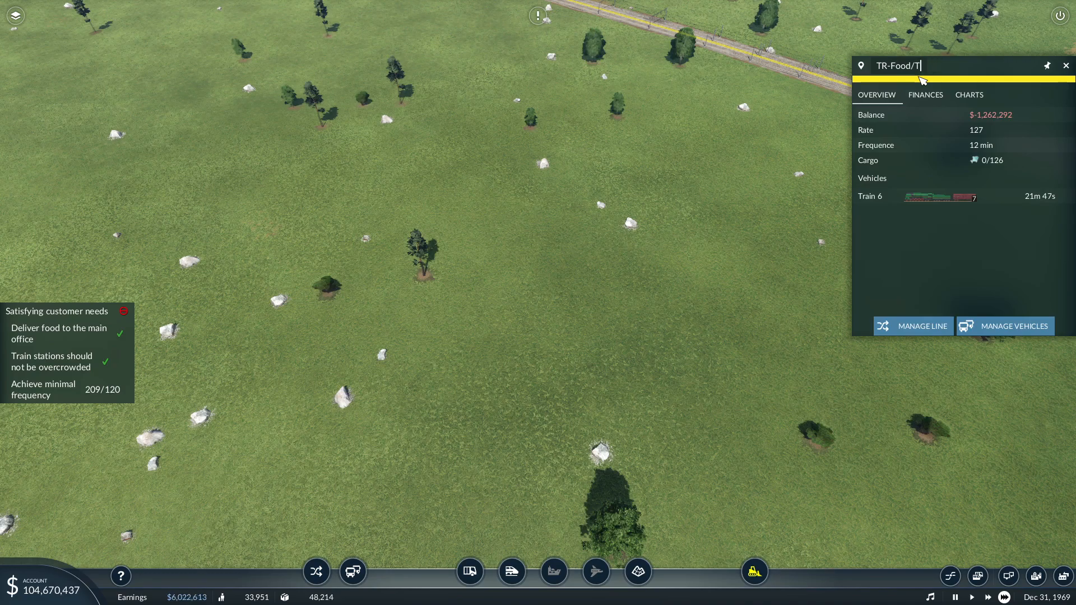
{"action": "type", "text": "okyo"}
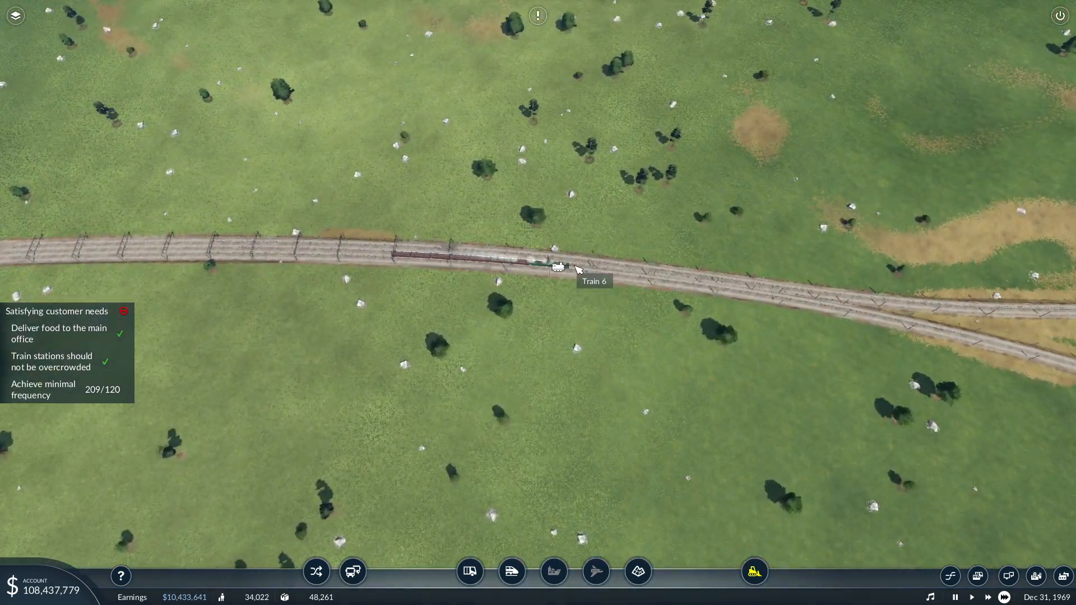
Step: Prepare an order for four ZIS-150 Flatbed Trucks at Nagoya Road depot
{"action": "left_click", "coordinate": [557, 267]}
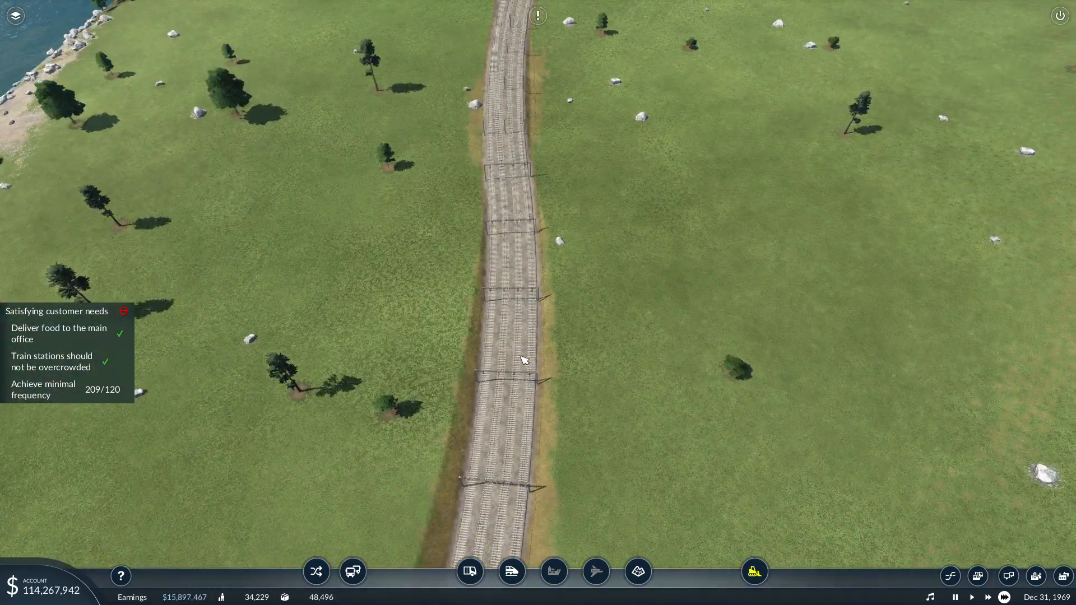
{"action": "left_click", "coordinate": [511, 572]}
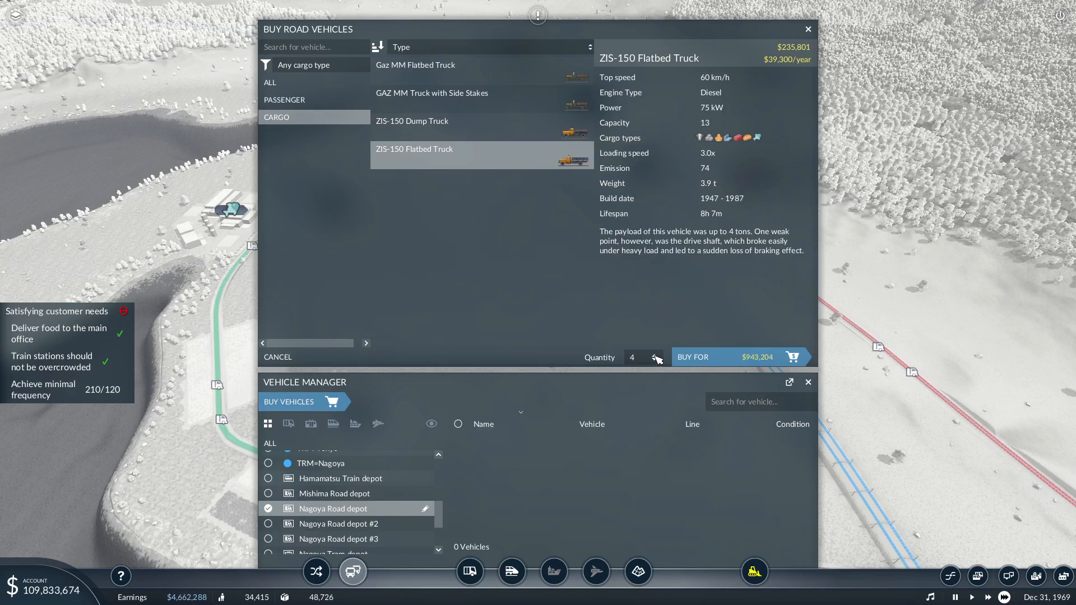
Step: Buy the four flatbed trucks and select all ten vehicles in Nagoya Road depot
{"action": "left_click", "coordinate": [656, 353]}
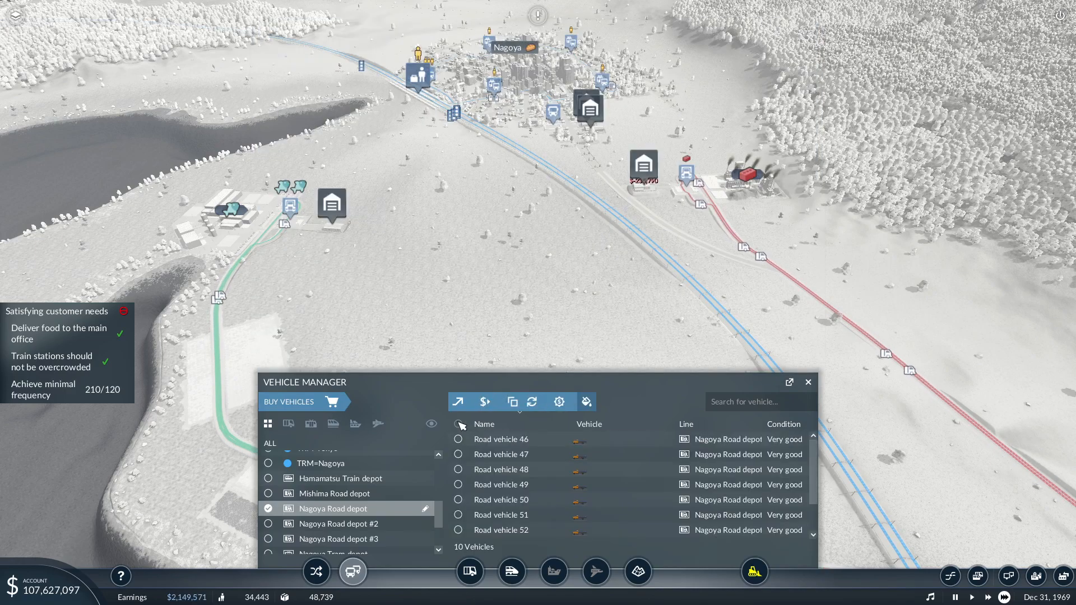
{"action": "left_click", "coordinate": [458, 424]}
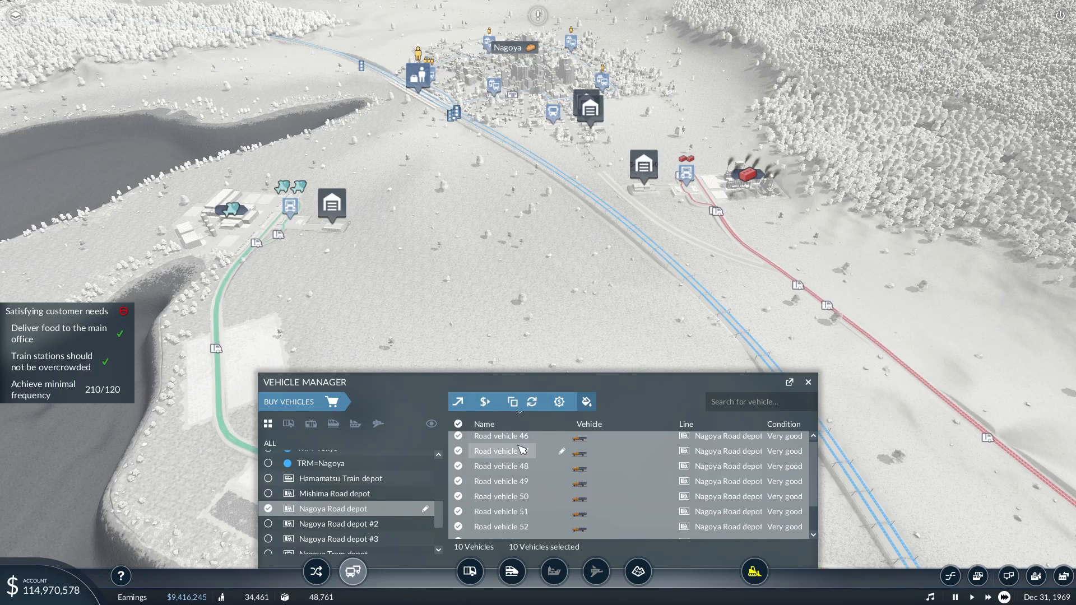
{"action": "left_click", "coordinate": [806, 383]}
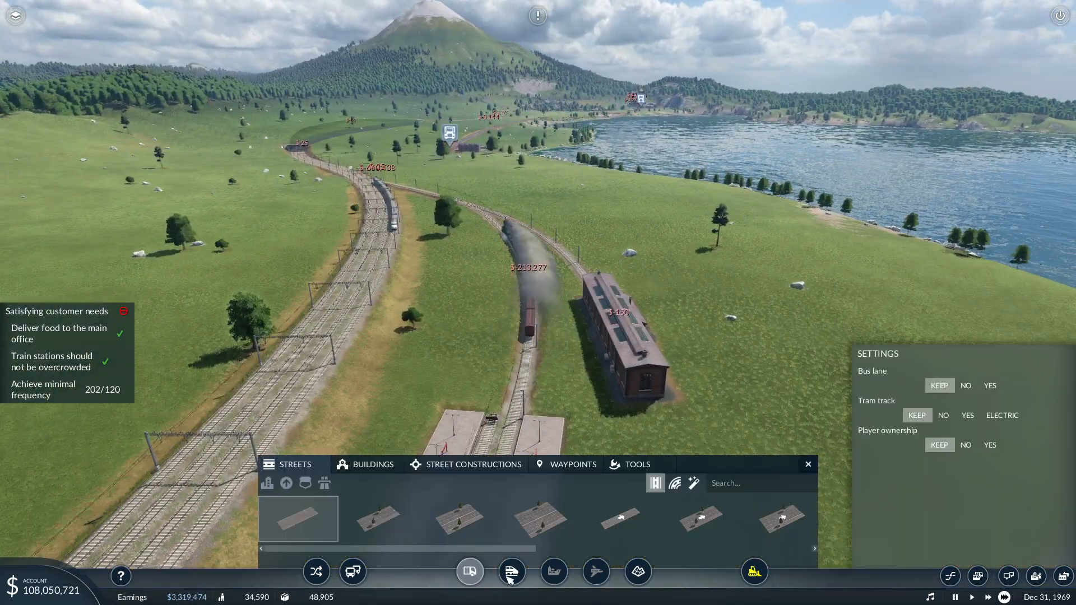
Step: Buy a Shinkansen 0 Series multiple-unit train at Osaka Train depot
{"action": "left_click", "coordinate": [512, 572]}
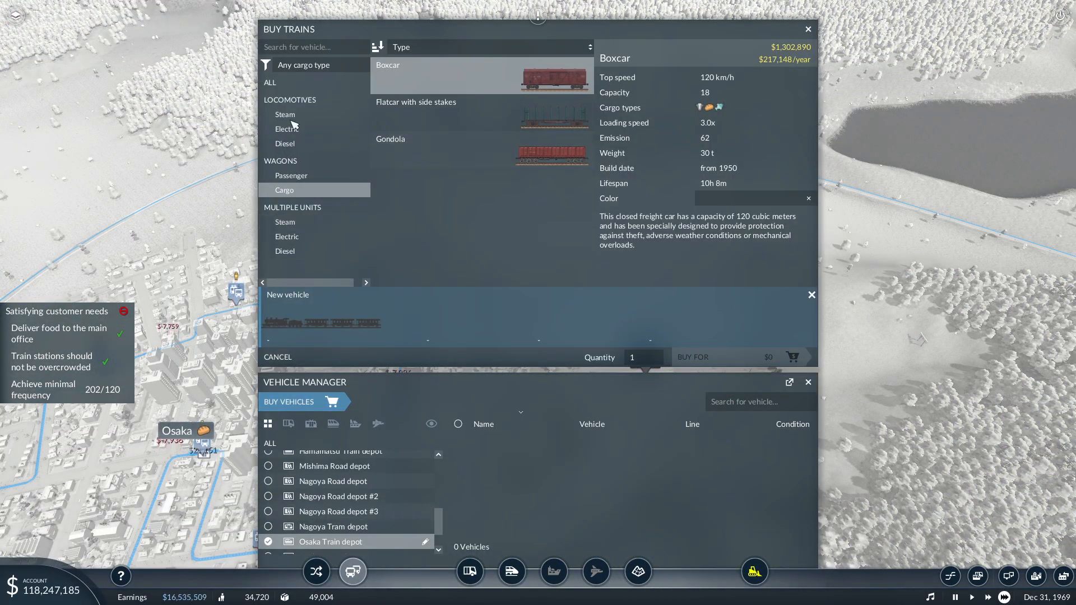
{"action": "left_click", "coordinate": [293, 206]}
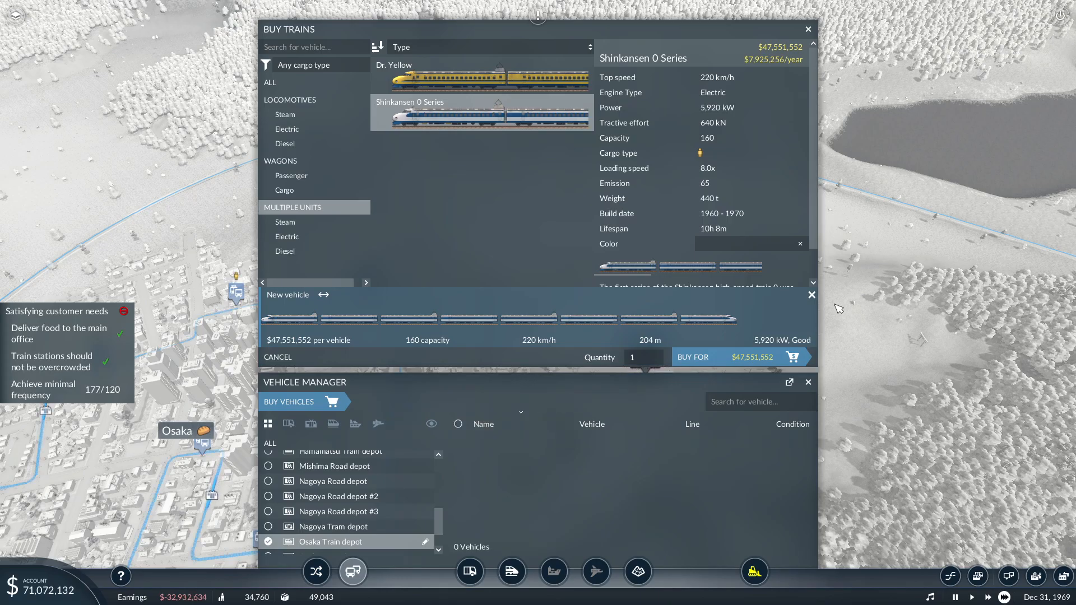
{"action": "left_click", "coordinate": [808, 29]}
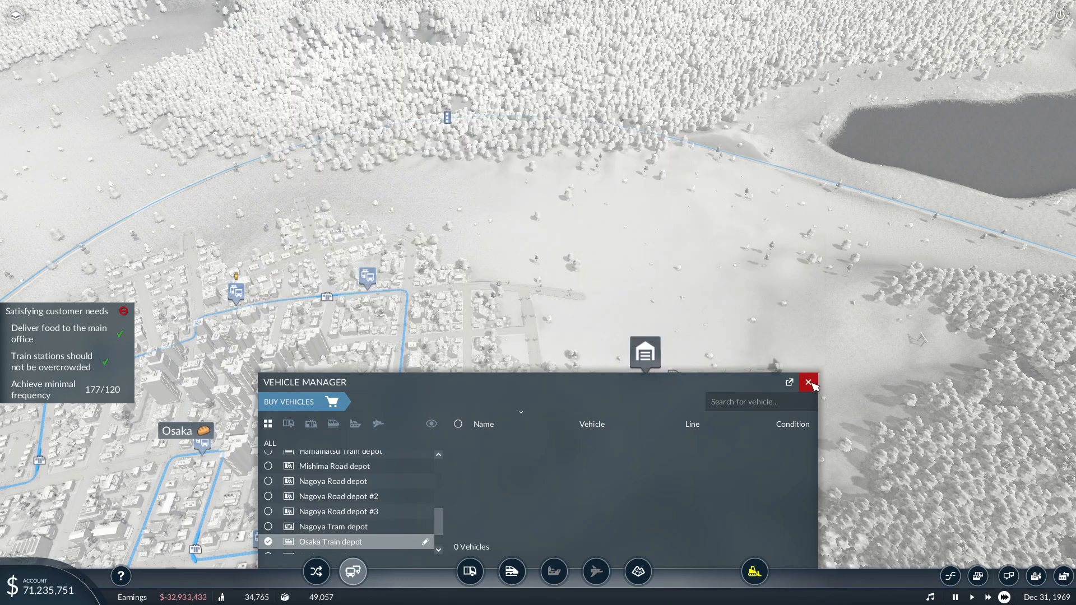
{"action": "left_click", "coordinate": [809, 383]}
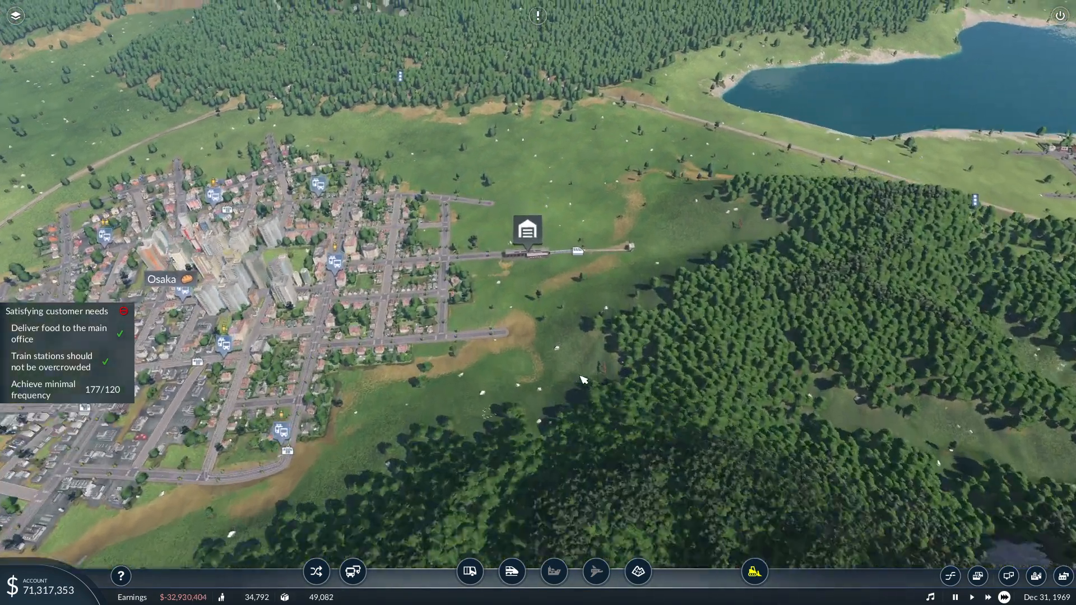
Step: Check that the new Train 7 runs on Line 1, then move the view to Upper Osaka
{"action": "left_click", "coordinate": [579, 250]}
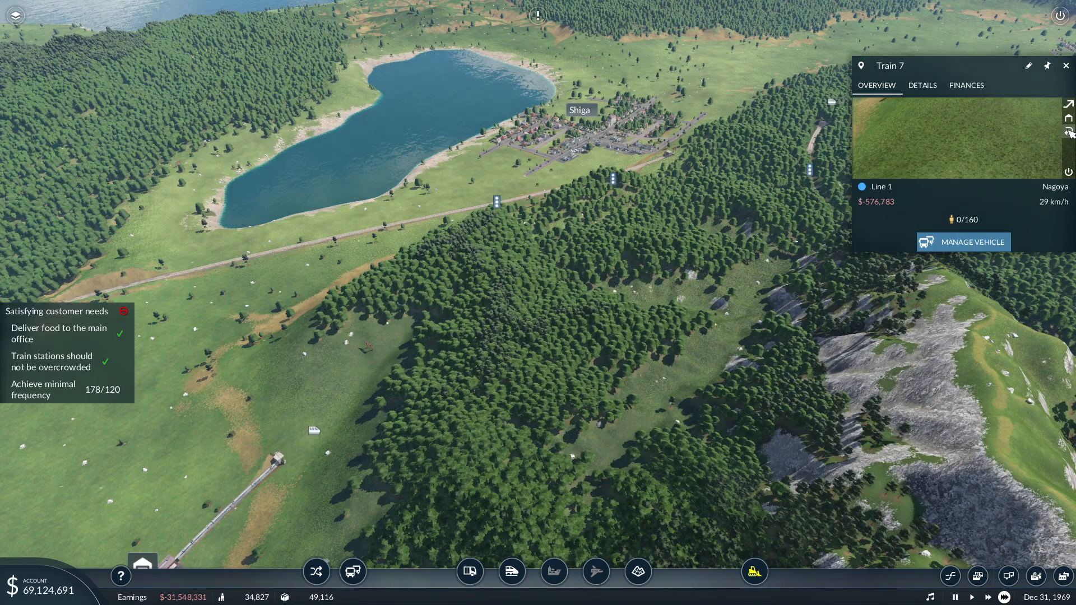
{"action": "mouse_move", "coordinate": [1068, 132]}
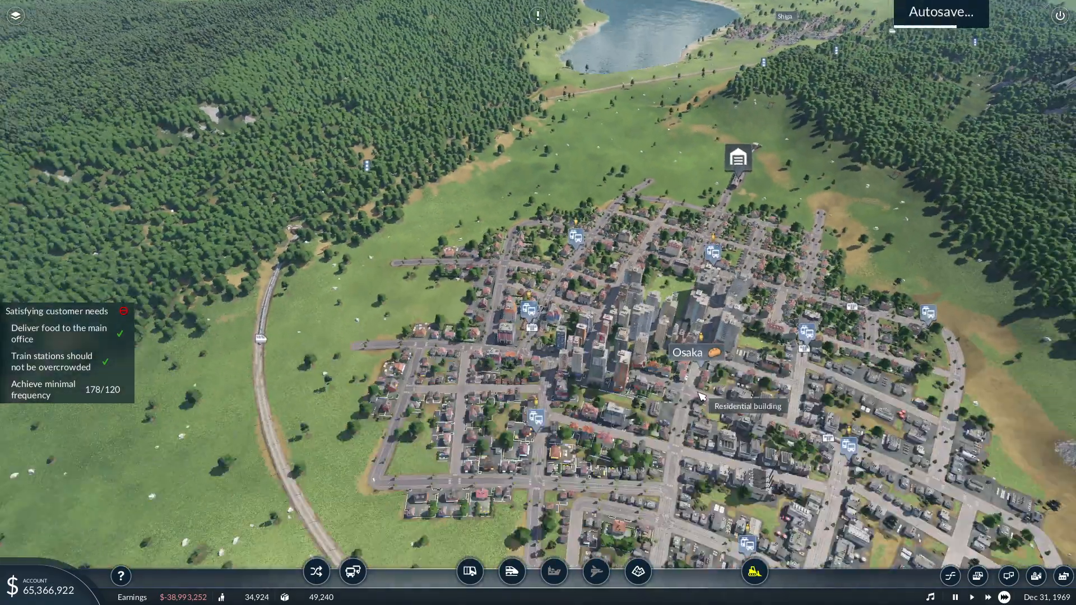
{"action": "scroll", "scroll_direction": "down", "scroll_amount": 3}
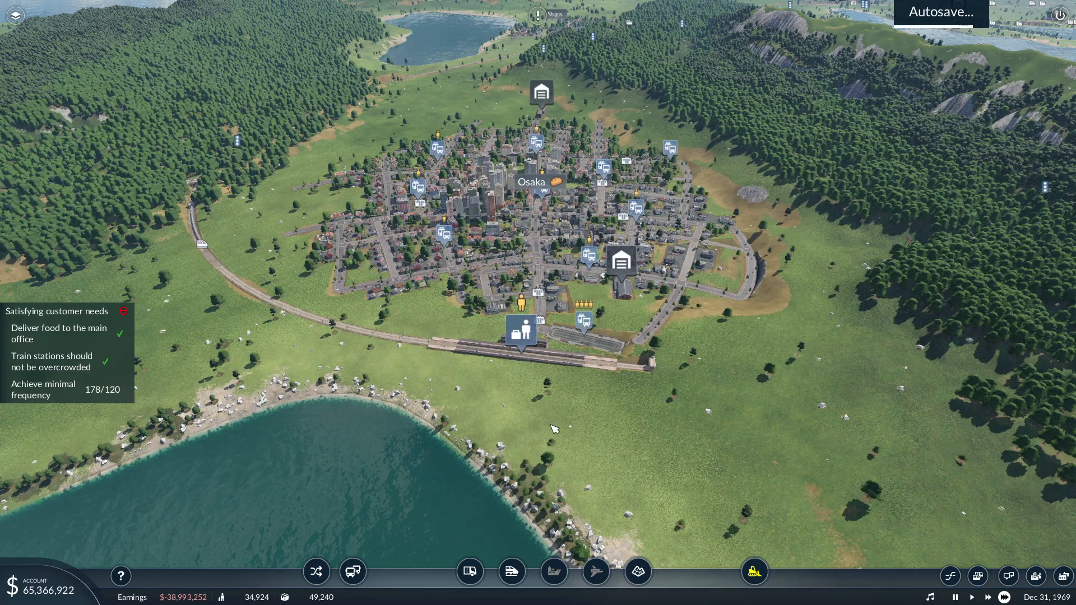
{"action": "mouse_move", "coordinate": [571, 365]}
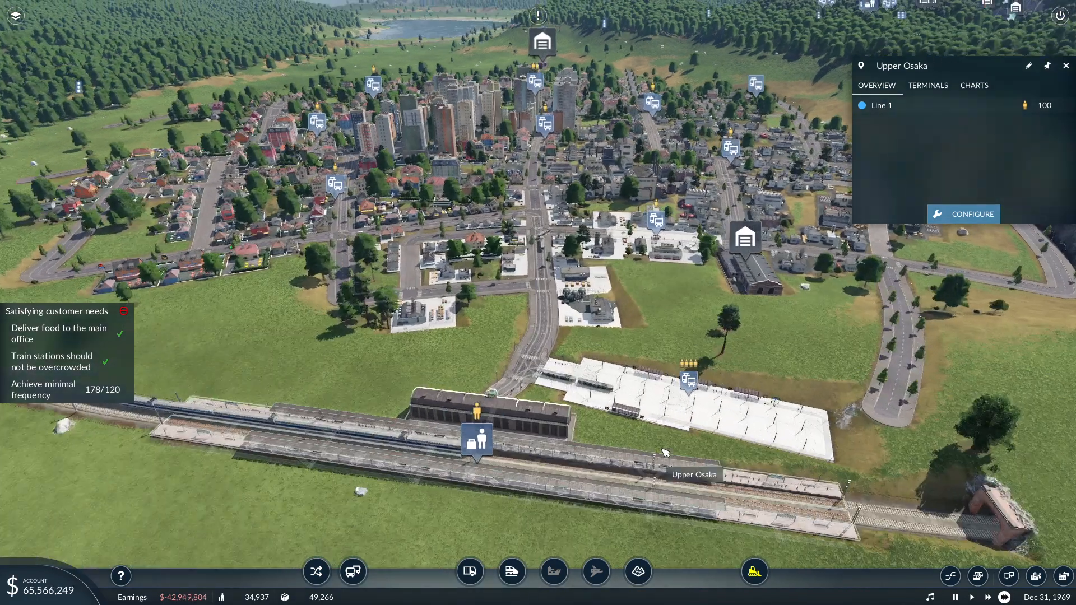
Step: Change the waiting option for Line 1 trains at the Upper Osaka stop
{"action": "left_click", "coordinate": [928, 86]}
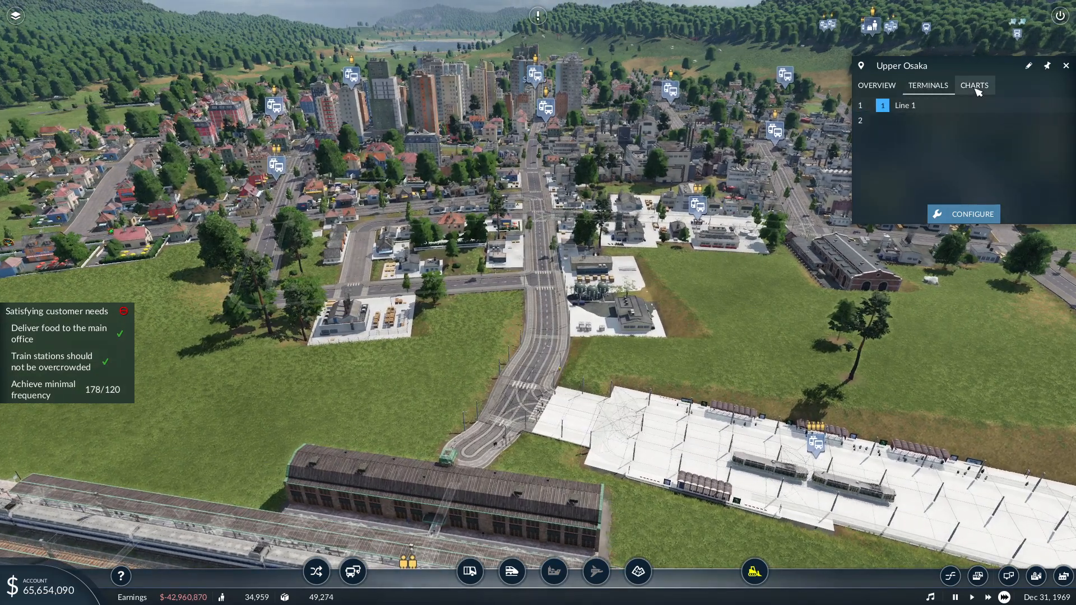
{"action": "left_click", "coordinate": [876, 85]}
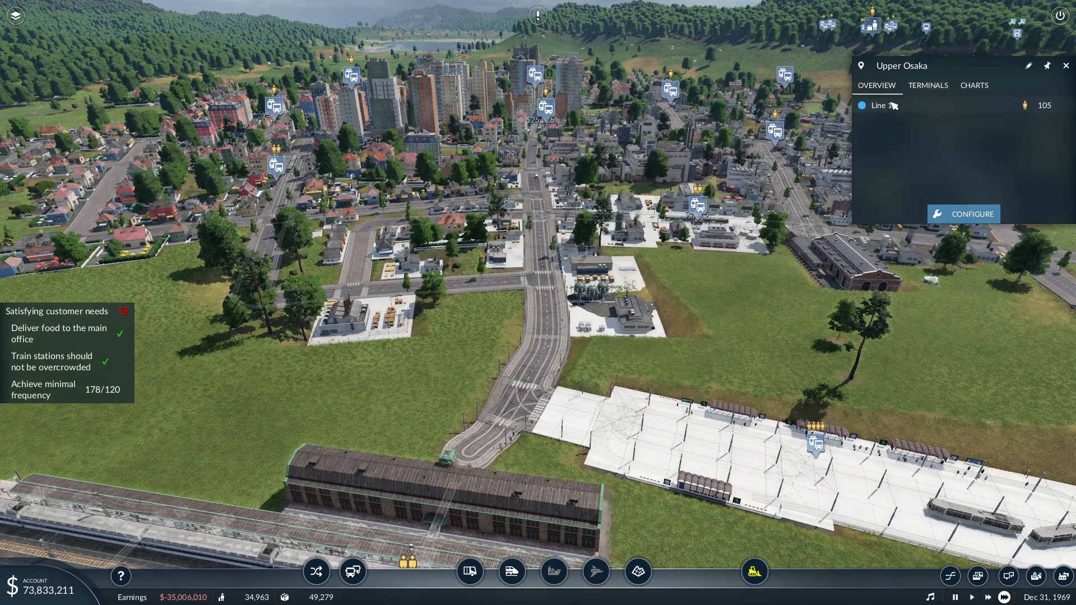
{"action": "left_click", "coordinate": [881, 105]}
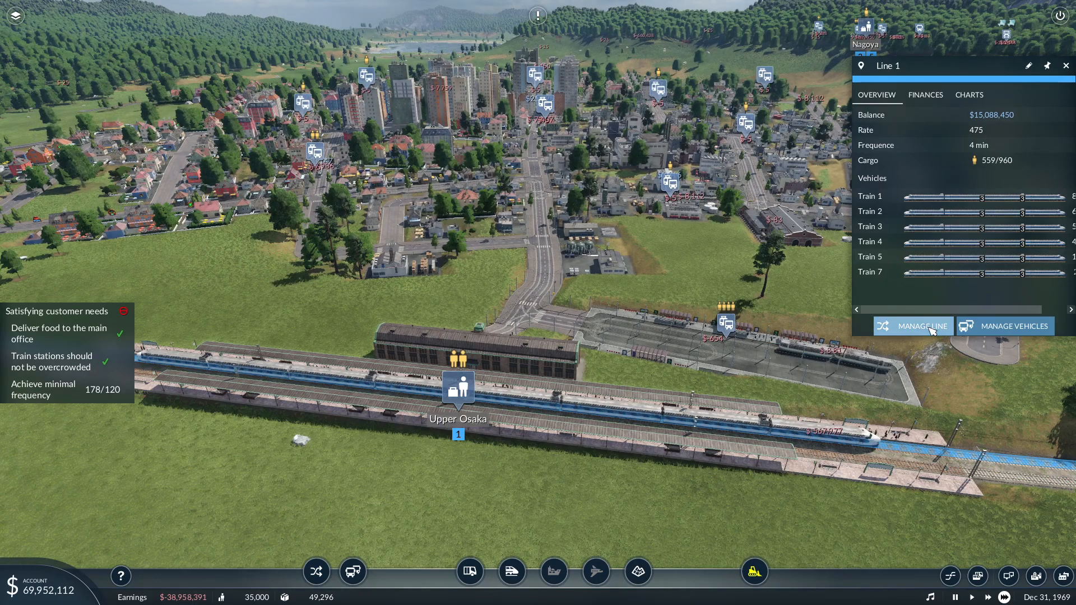
{"action": "left_click", "coordinate": [919, 326]}
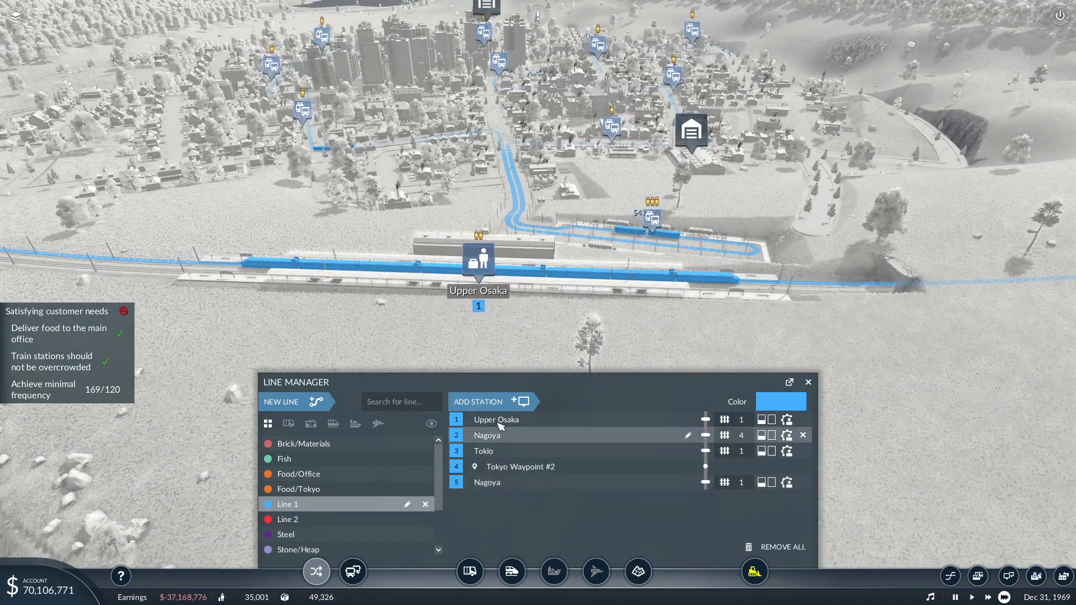
{"action": "left_click", "coordinate": [788, 419]}
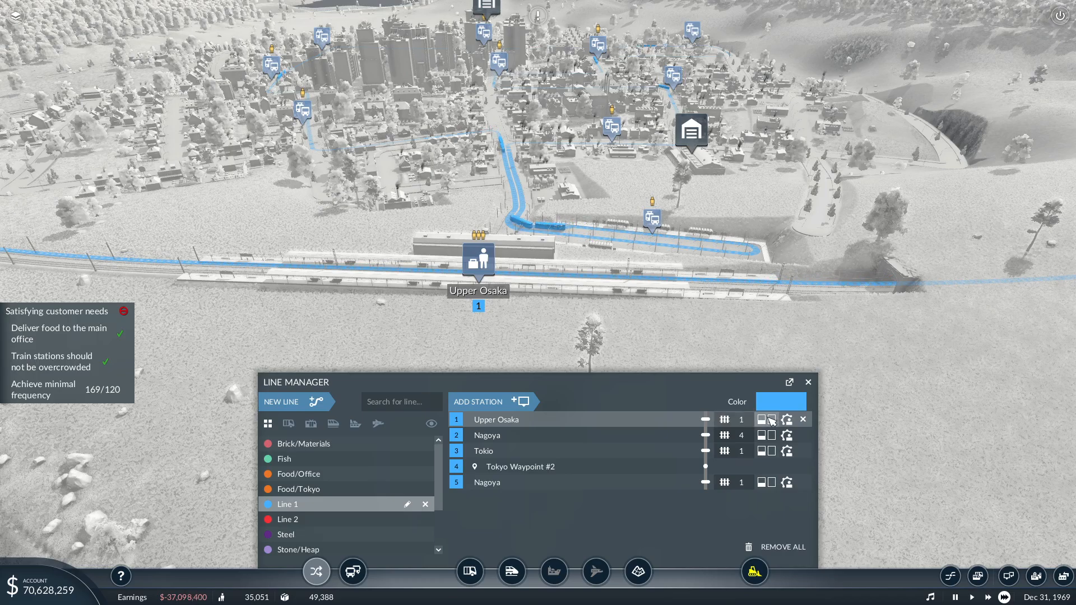
{"action": "left_click", "coordinate": [768, 419]}
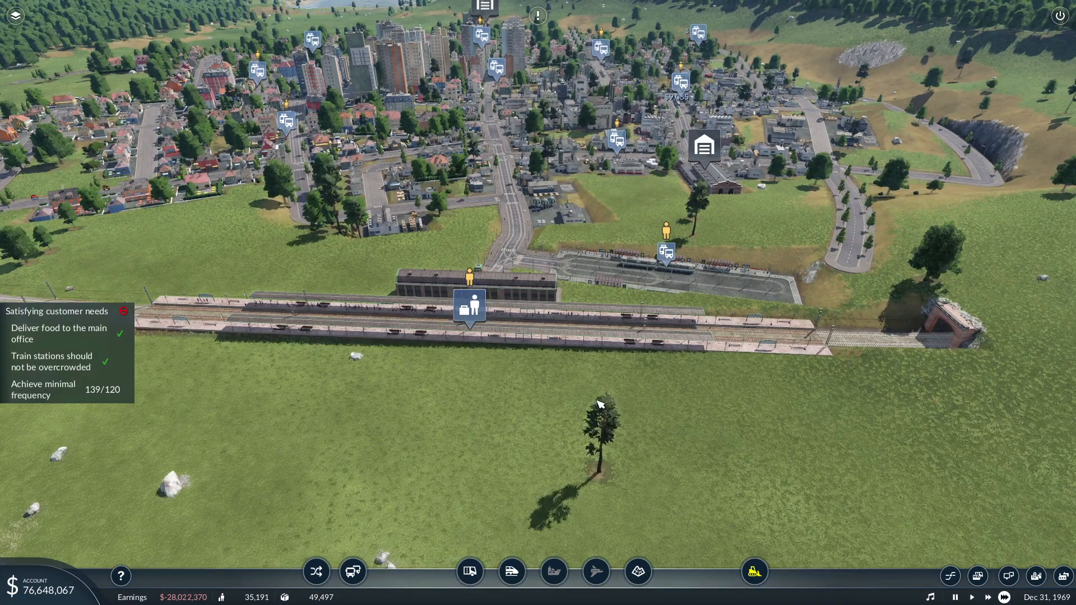
Step: Bring up Train 6's info and the Tokyo food processing plant's production figures
{"action": "left_click", "coordinate": [666, 252]}
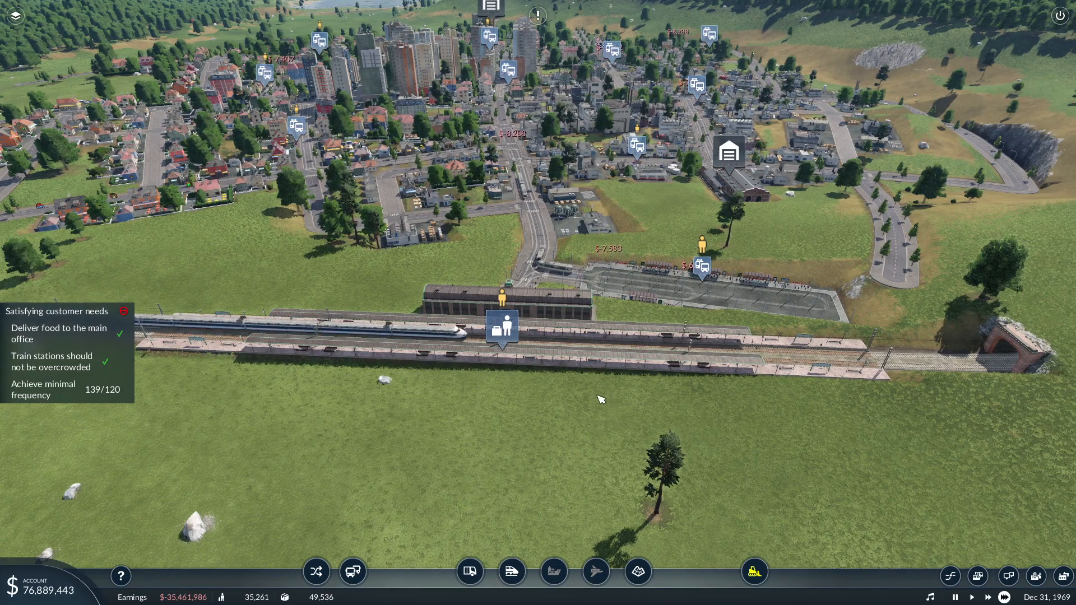
{"action": "mouse_move", "coordinate": [608, 363]}
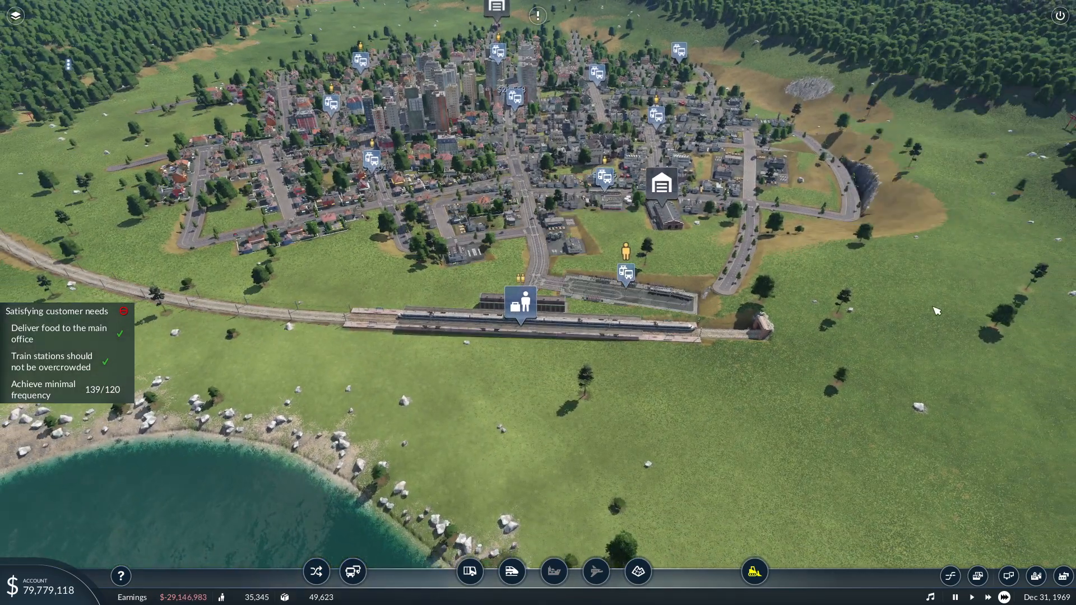
{"action": "left_click", "coordinate": [627, 273]}
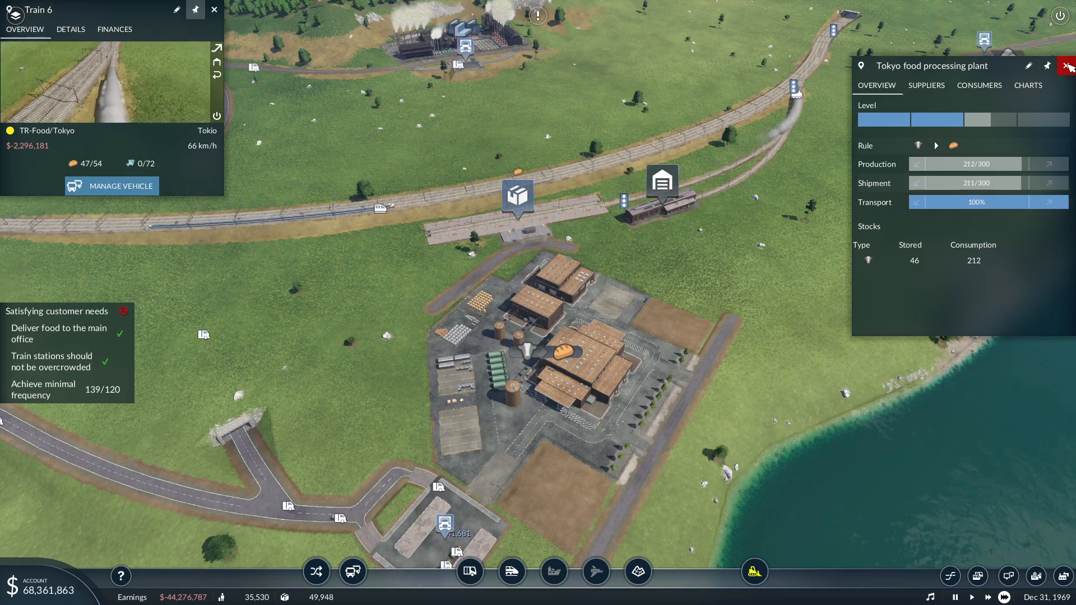
Step: Close the food processing plant window and briefly check the track signal tools
{"action": "left_click", "coordinate": [1068, 65]}
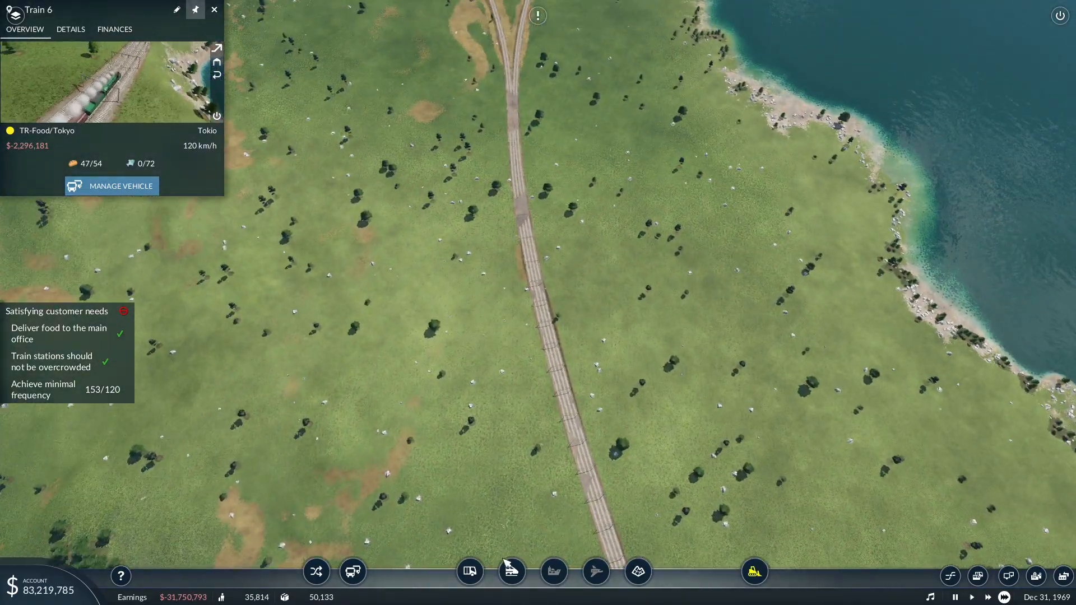
{"action": "left_click", "coordinate": [511, 571]}
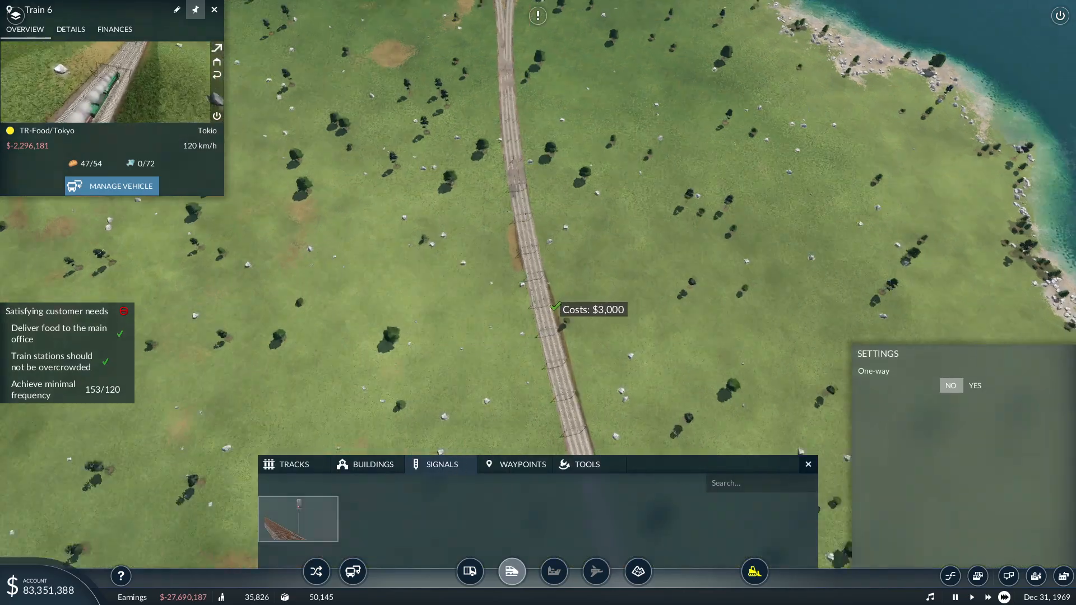
{"action": "scroll", "scroll_direction": "up", "scroll_amount": 3}
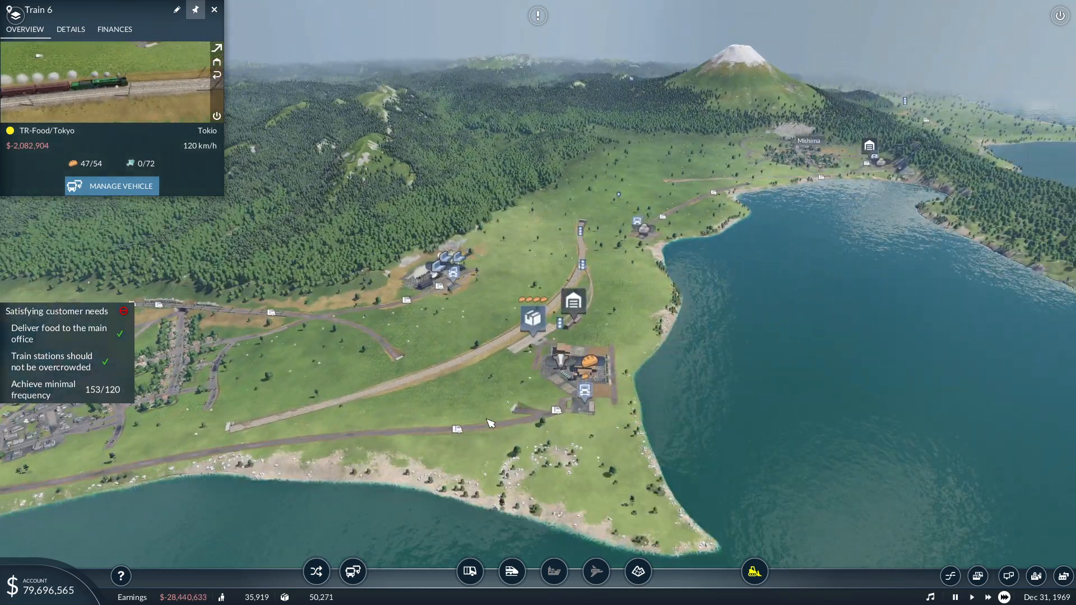
Step: Review the Tokyo food processing plant details again and close them
{"action": "left_click", "coordinate": [576, 371]}
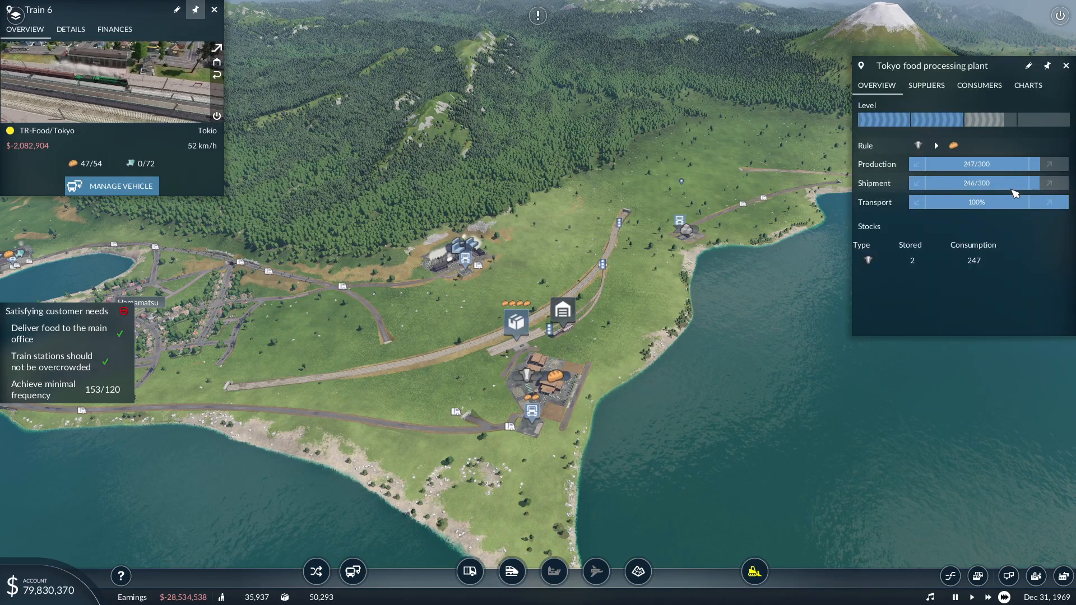
{"action": "left_click", "coordinate": [1064, 66]}
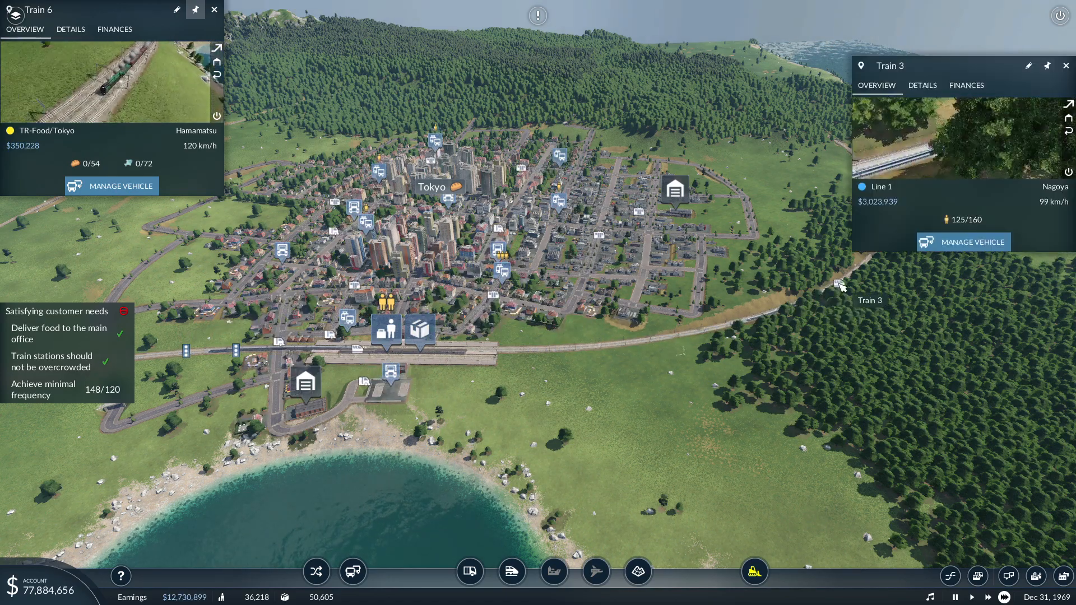
{"action": "left_click", "coordinate": [1065, 65]}
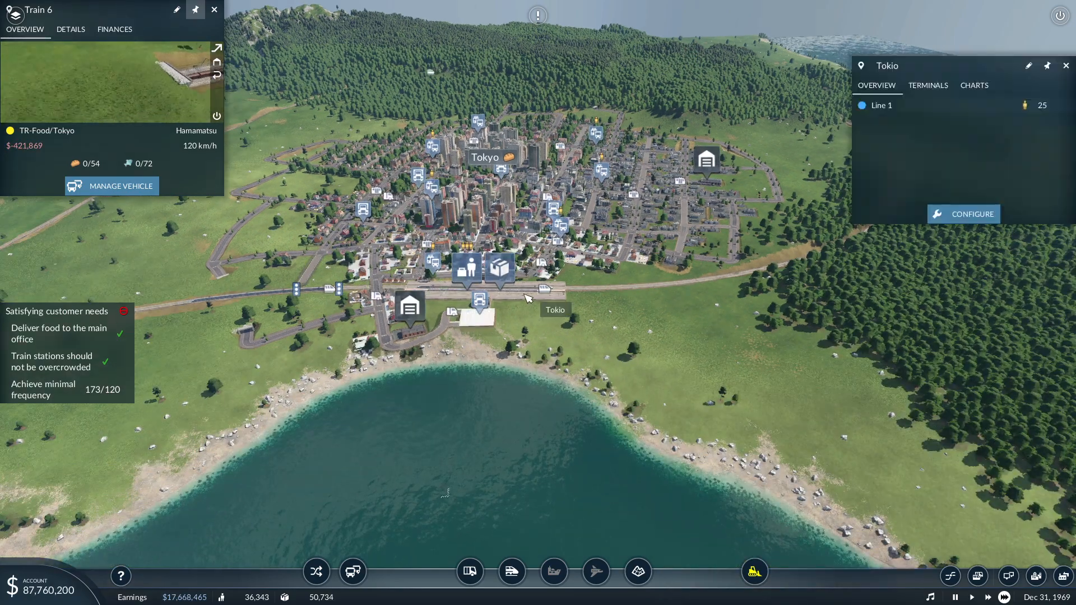
Step: Bring up Line 1's stop list from the Tokio station for editing
{"action": "left_click", "coordinate": [881, 106]}
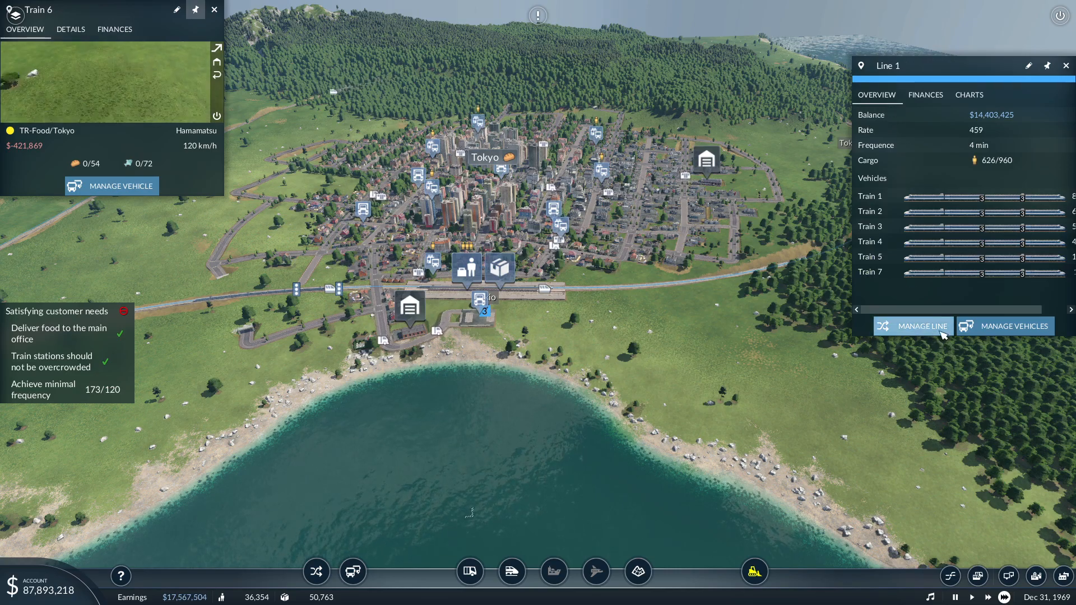
{"action": "left_click", "coordinate": [921, 326]}
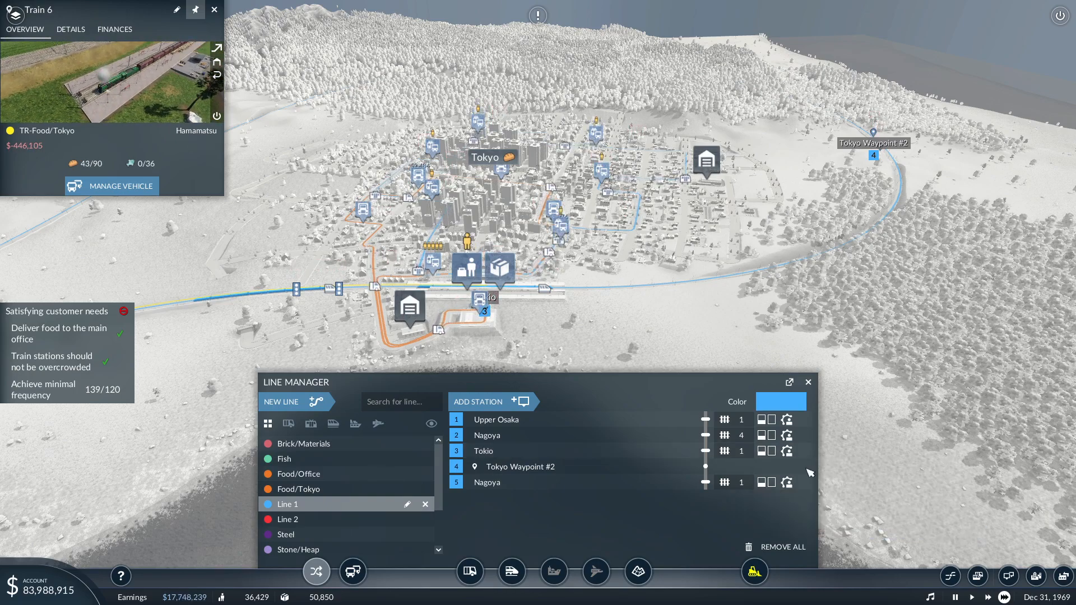
Step: Close the Line 1 editor and follow Train 5 waiting for a free path near Nagoya
{"action": "left_click", "coordinate": [787, 482]}
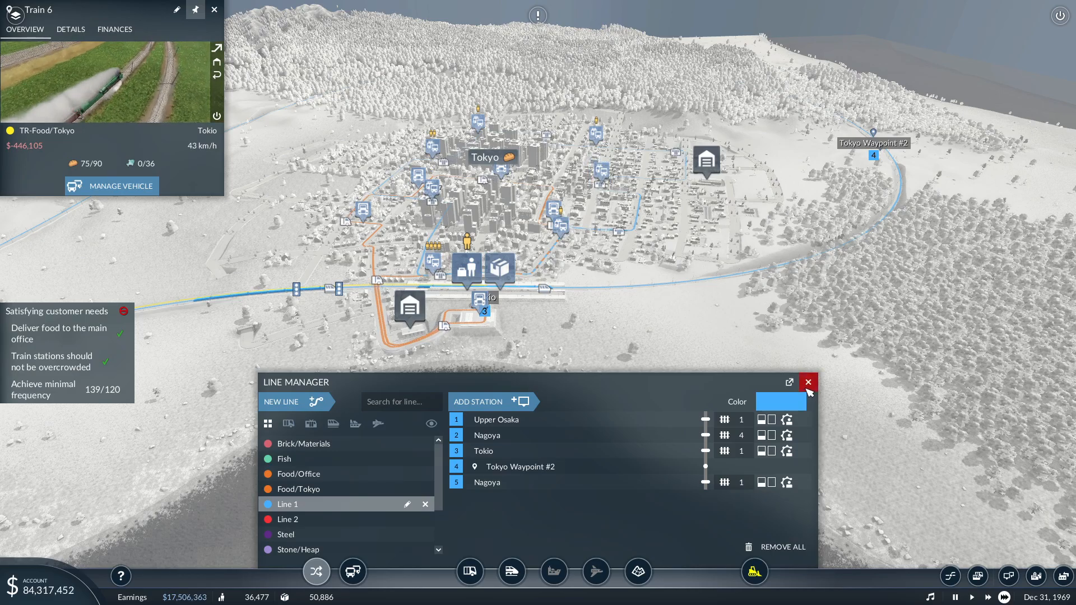
{"action": "left_click", "coordinate": [808, 382]}
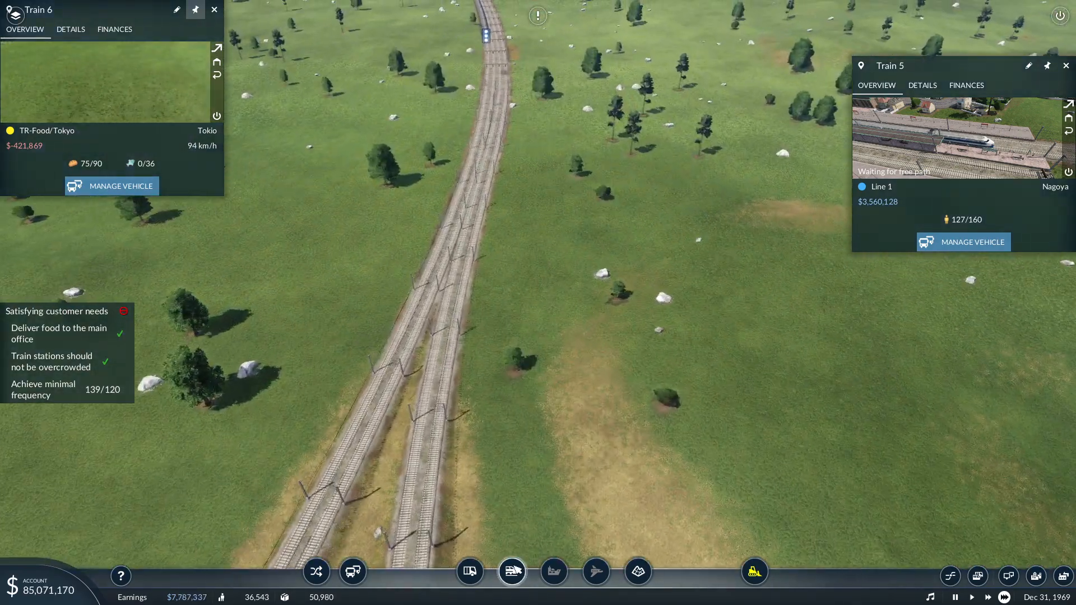
Step: Show the Vehicle Manager with the Osaka Train depot selected, listing no vehicles
{"action": "left_click", "coordinate": [511, 571]}
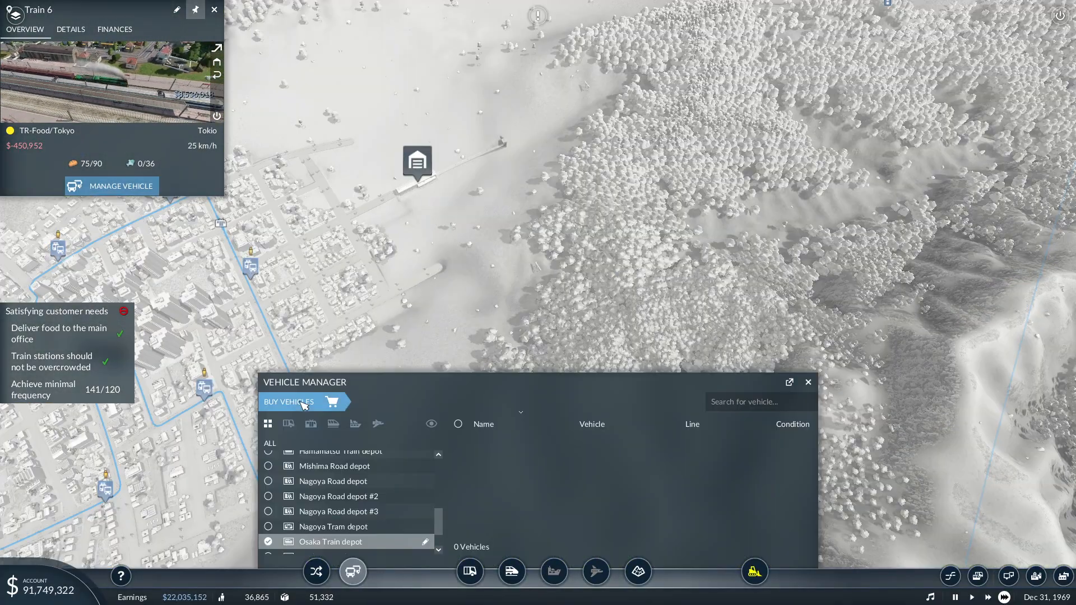
Step: Buy a new train at Osaka Train depot and run it as Train 8 on Line 1
{"action": "left_click", "coordinate": [289, 401]}
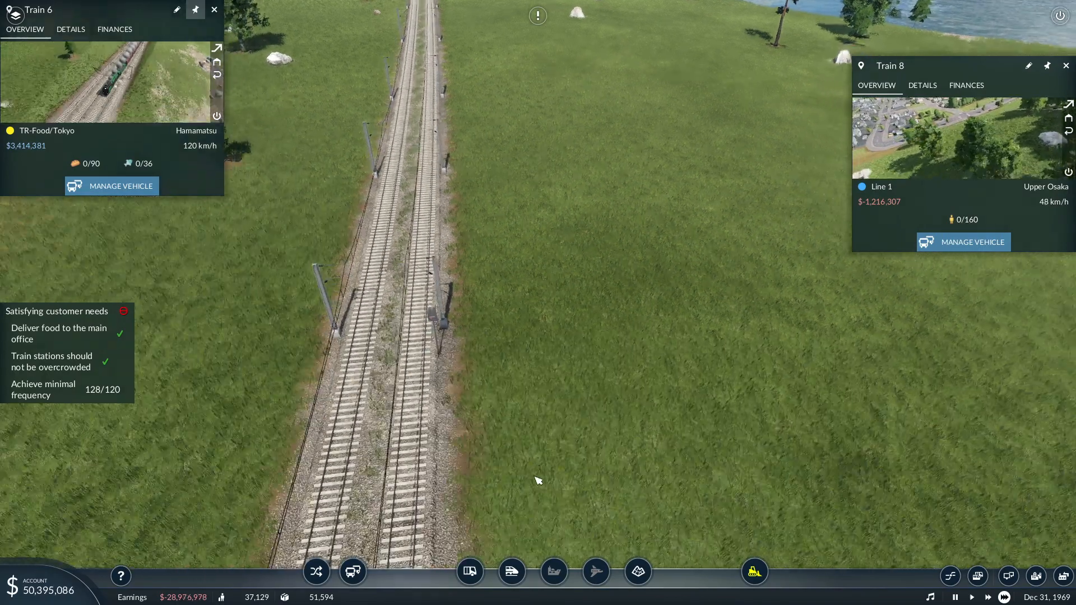
{"action": "left_click", "coordinate": [511, 572]}
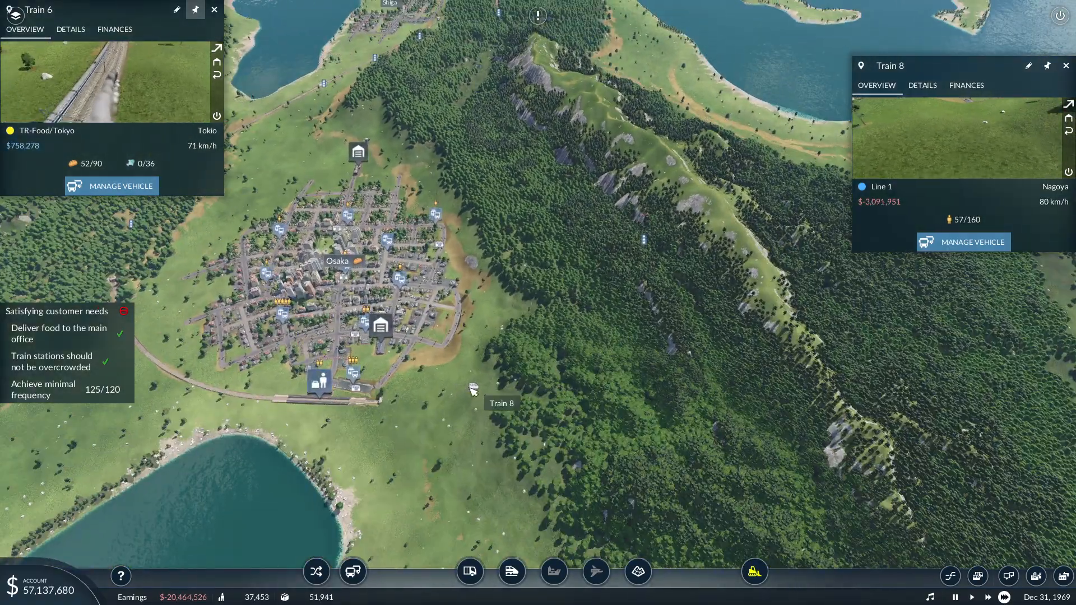
{"action": "left_click", "coordinate": [393, 385]}
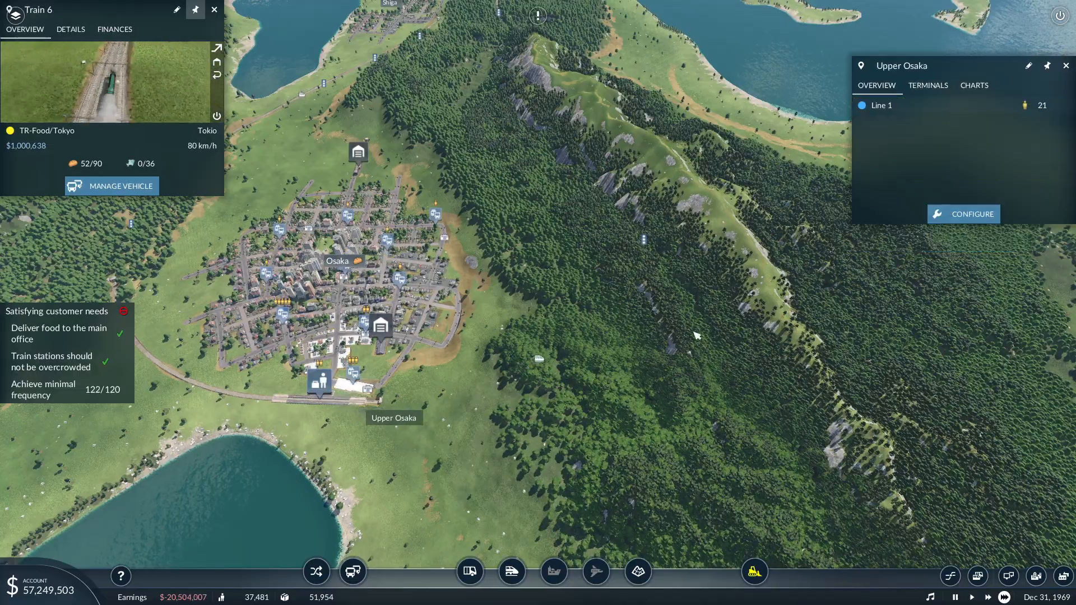
{"action": "left_click", "coordinate": [882, 106]}
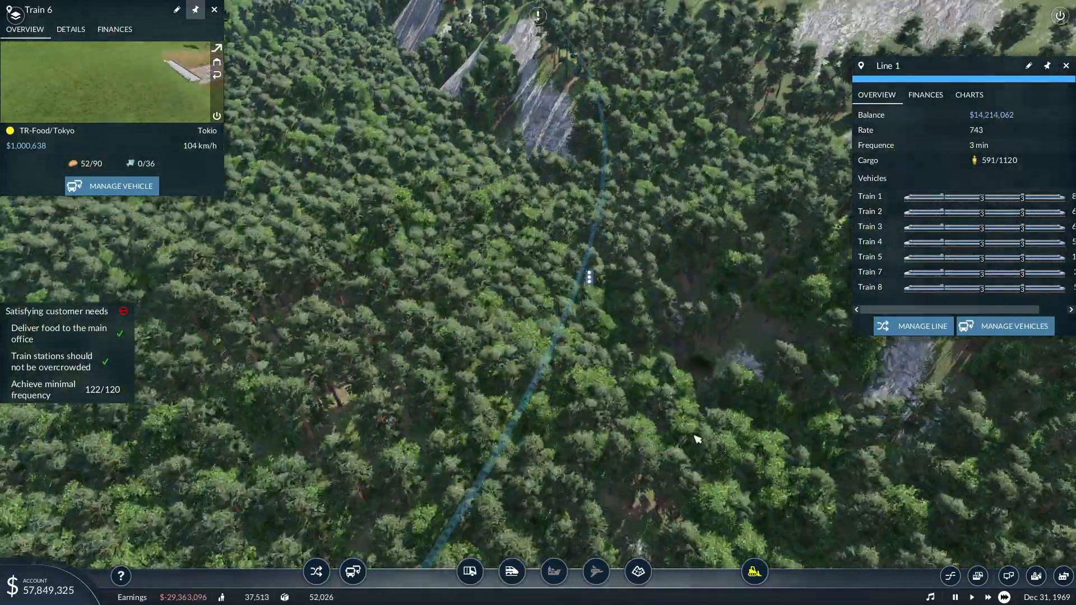
{"action": "left_click", "coordinate": [511, 572]}
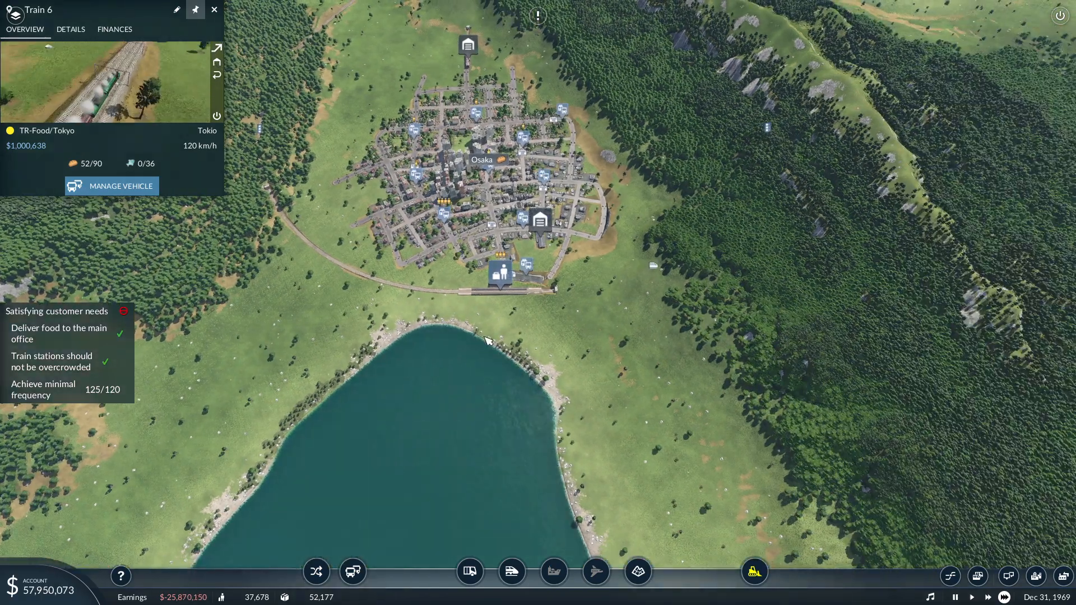
Step: Zoom toward Osaka and show Upper Osaka station's overview listing Line 1 with 21 waiting
{"action": "scroll", "scroll_direction": "up", "scroll_amount": 3}
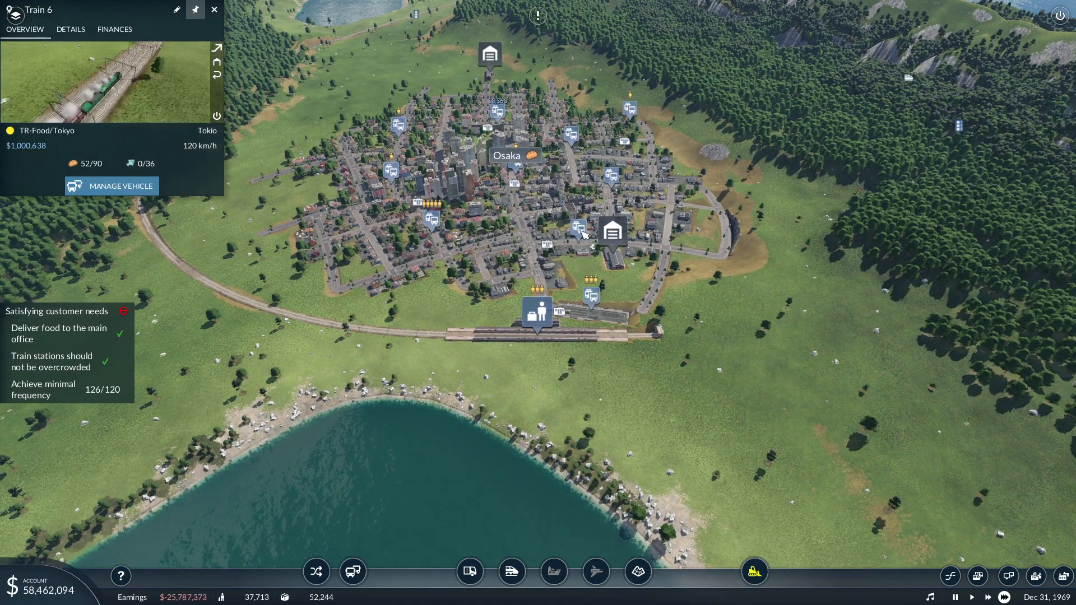
{"action": "mouse_move", "coordinate": [589, 340]}
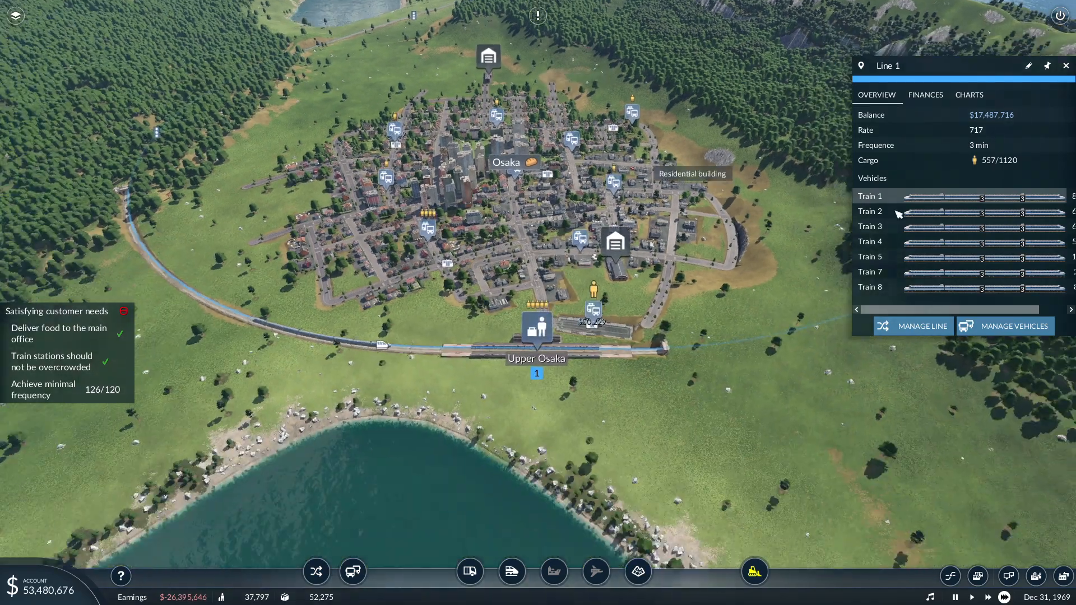
{"action": "left_click", "coordinate": [869, 196]}
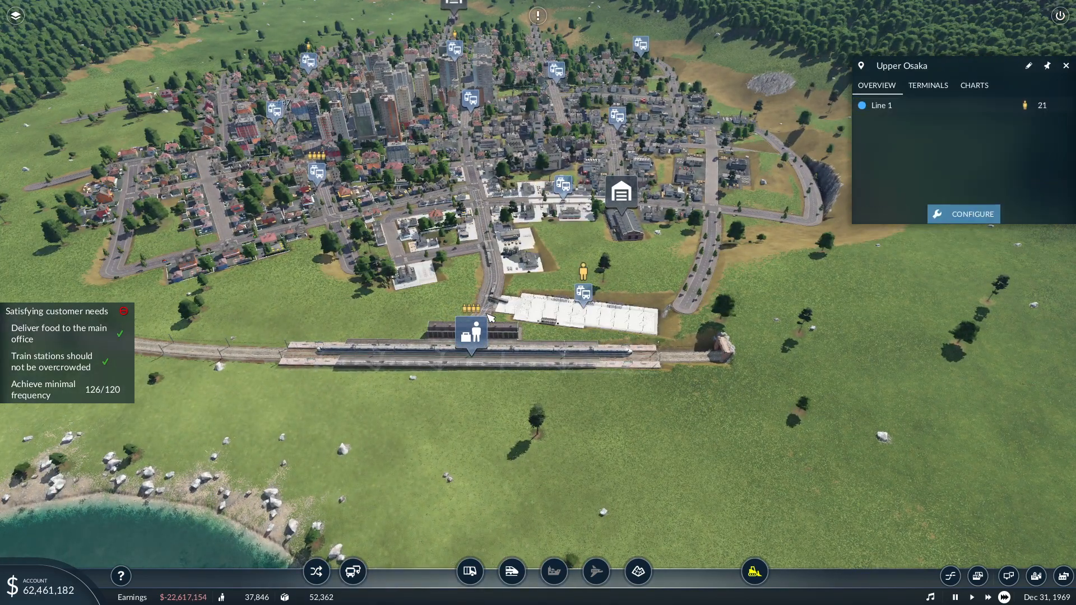
Step: Set the Upper Osaka stop on Line 1 to load-if-available with 0 s minimum stop time
{"action": "left_click", "coordinate": [971, 213]}
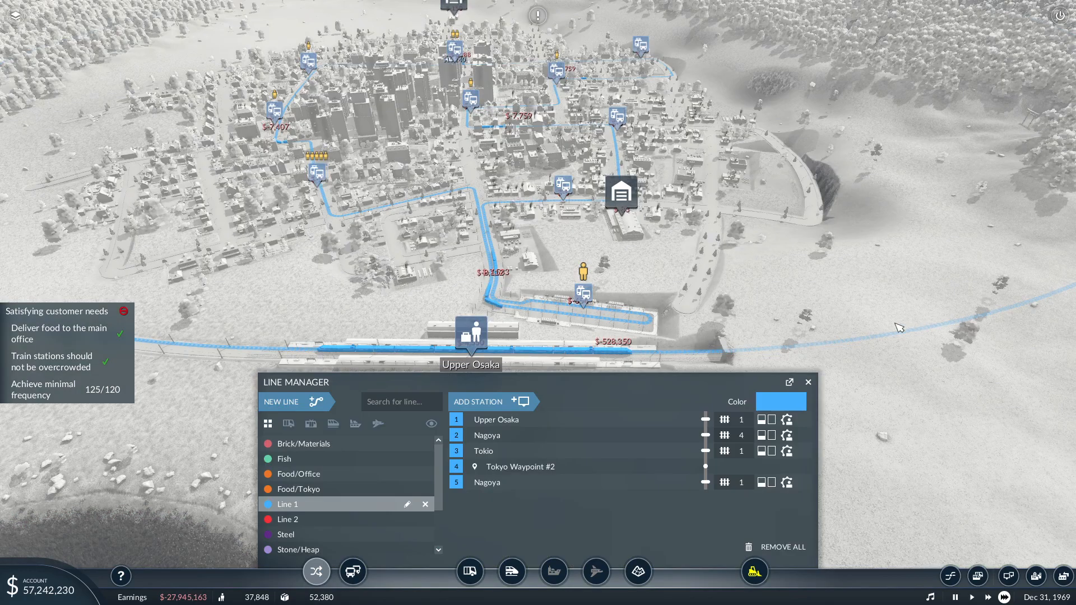
{"action": "left_click", "coordinate": [788, 419]}
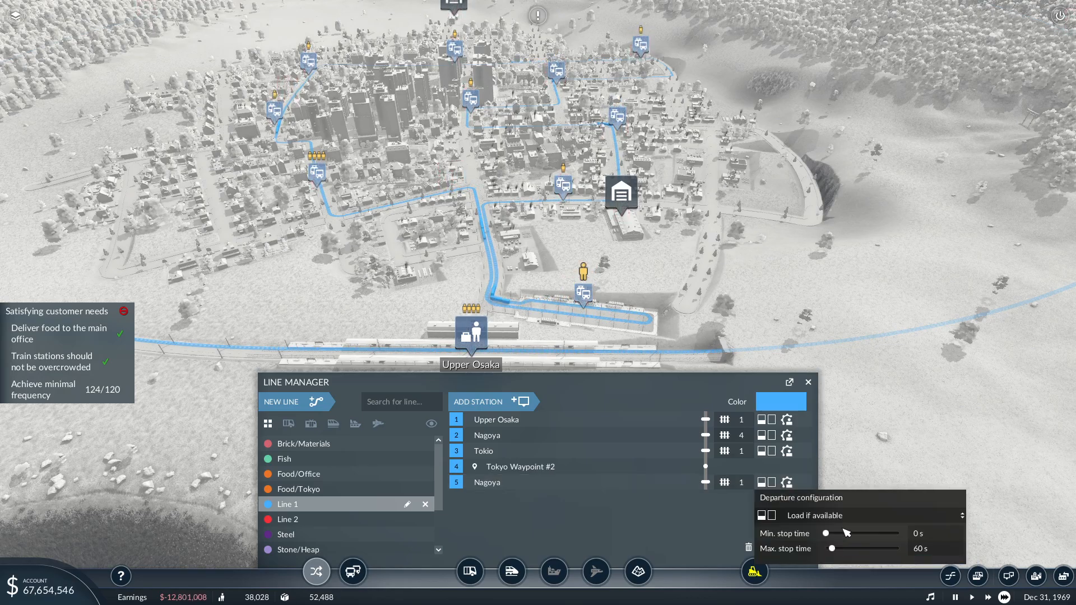
{"action": "left_click", "coordinate": [807, 383]}
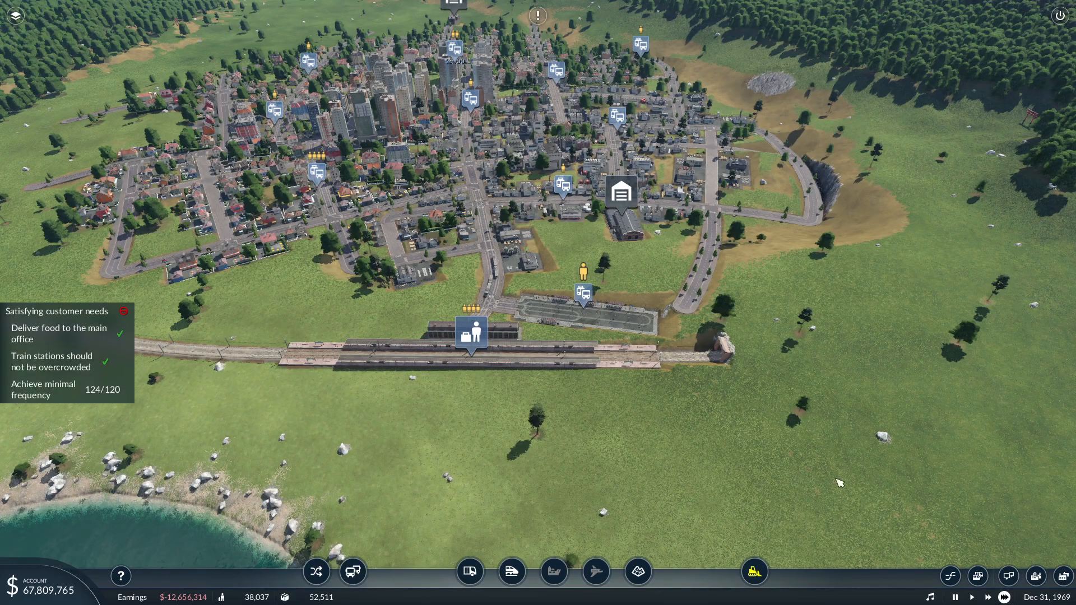
{"action": "mouse_move", "coordinate": [671, 402]}
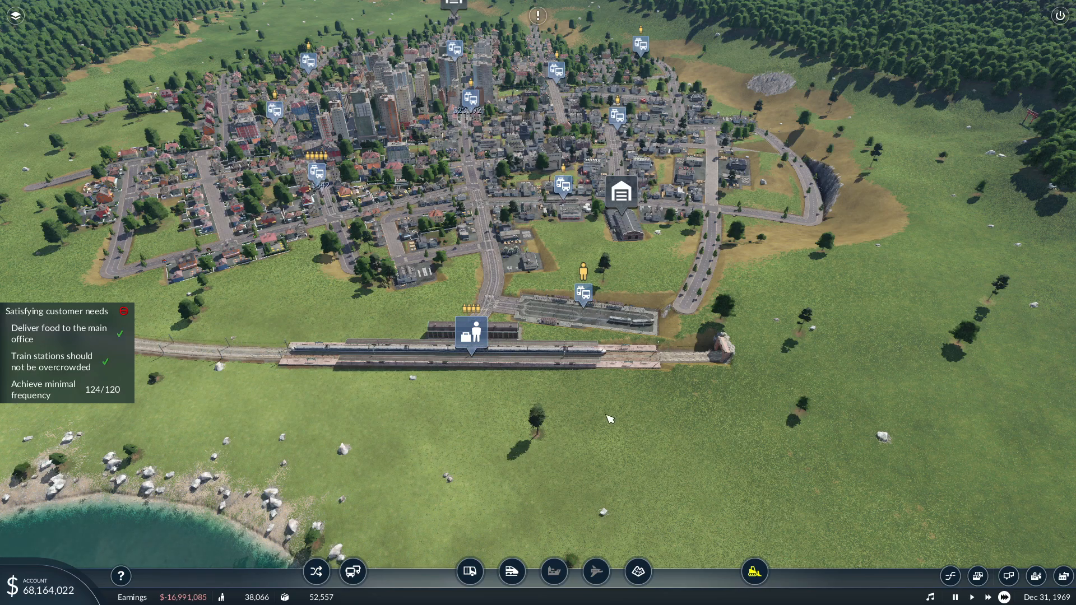
{"action": "mouse_move", "coordinate": [780, 406]}
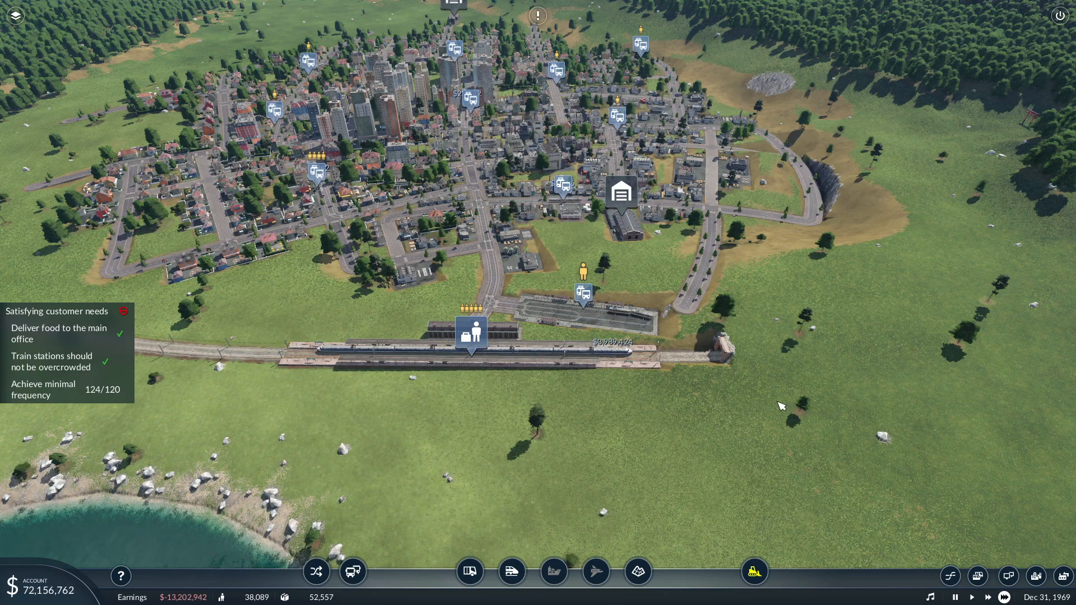
Step: Choose Osaka Train depot for buying vehicles as the frequency goal completes the mission
{"action": "left_click", "coordinate": [624, 356]}
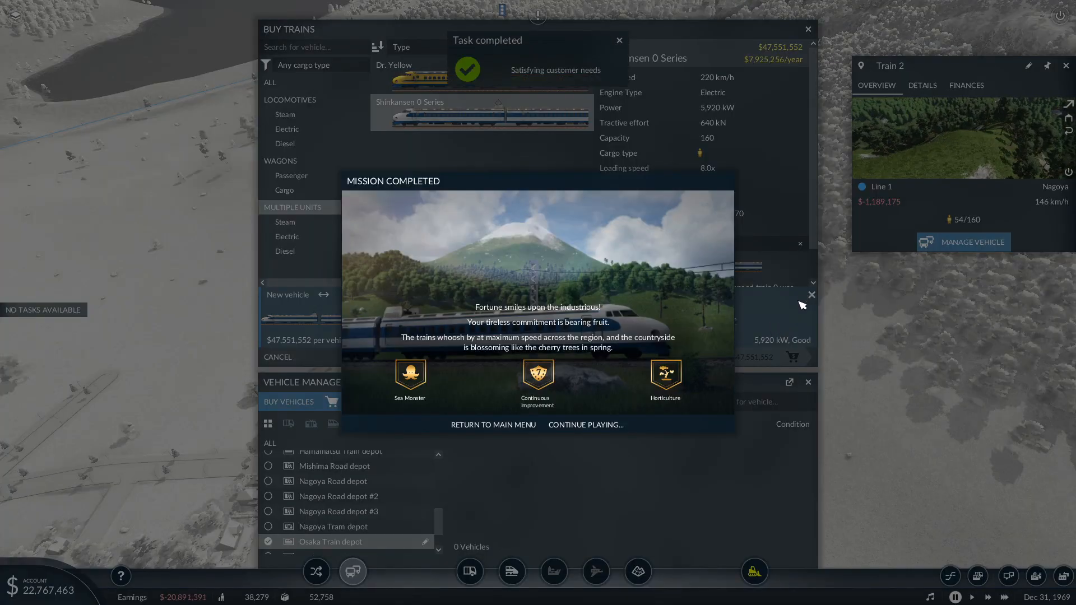
{"action": "mouse_move", "coordinate": [747, 149]}
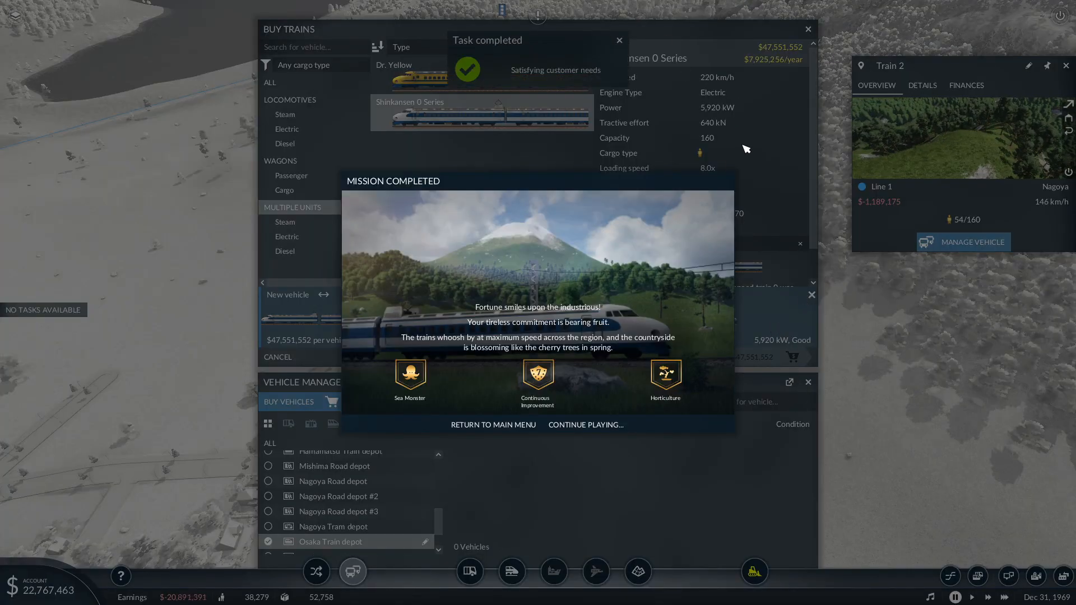
{"action": "mouse_move", "coordinate": [753, 220]}
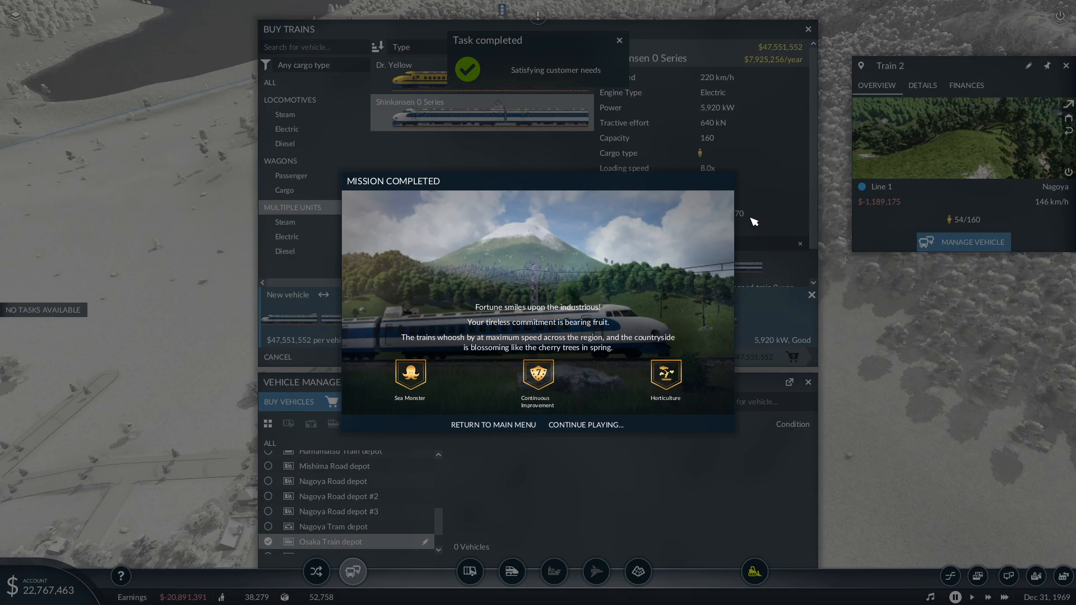
{"action": "mouse_move", "coordinate": [714, 93]}
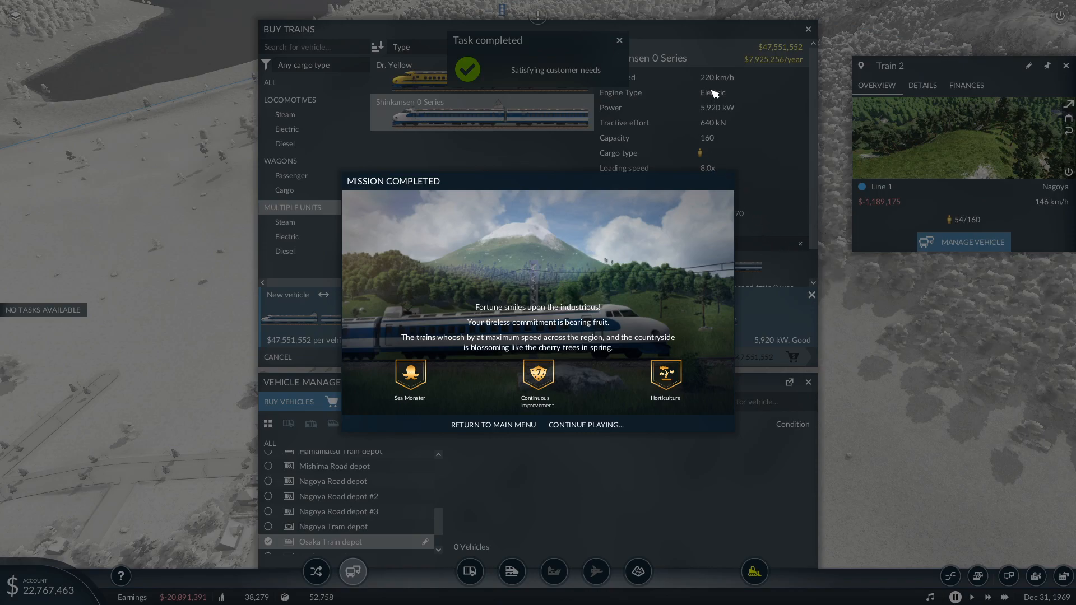
{"action": "mouse_move", "coordinate": [696, 93]}
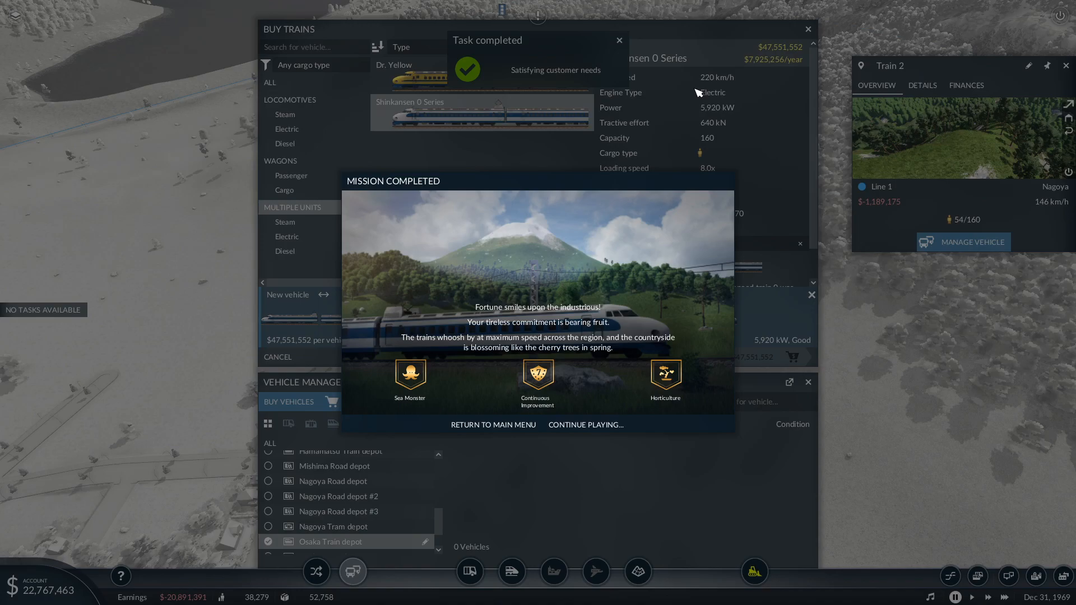
Step: Dismiss the Task completed notice, leaving the Mission Completed summary with its three awards
{"action": "left_click", "coordinate": [618, 40]}
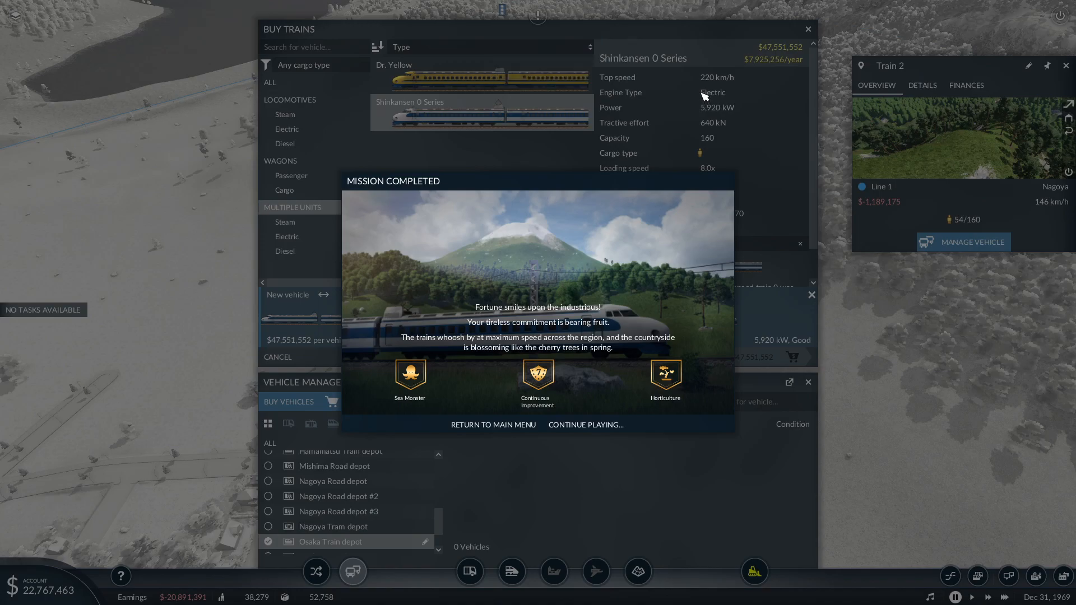
{"action": "mouse_move", "coordinate": [732, 114]}
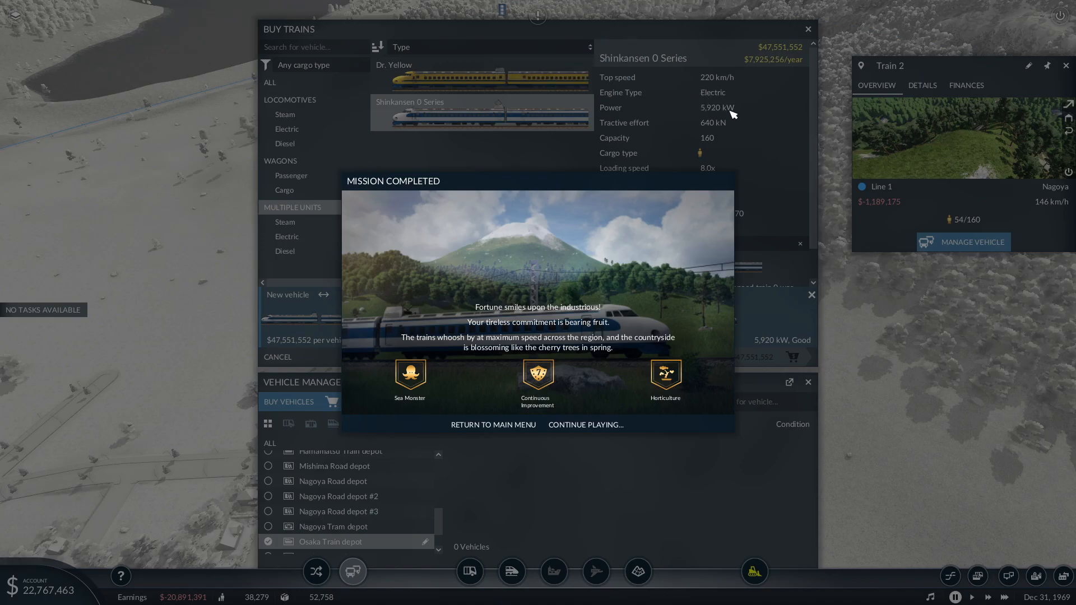
{"action": "mouse_move", "coordinate": [742, 122]}
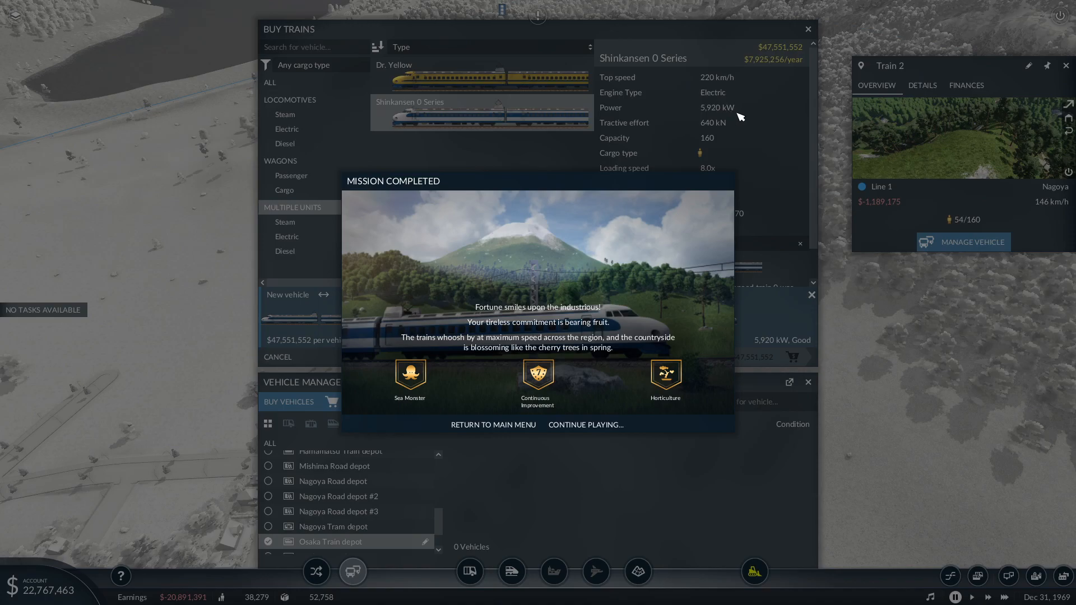
{"action": "mouse_move", "coordinate": [750, 111]}
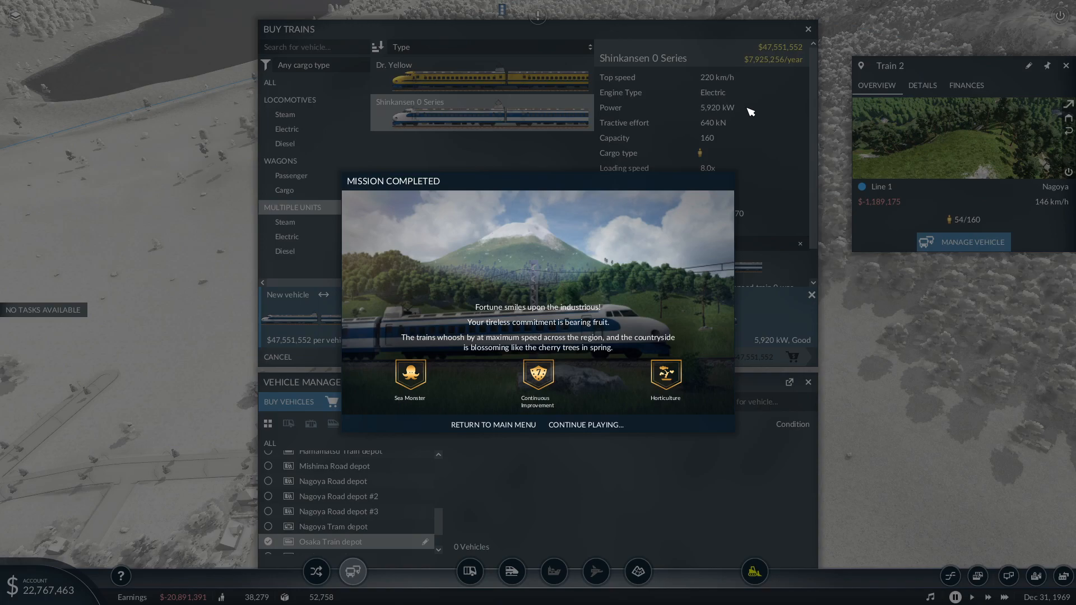
{"action": "mouse_move", "coordinate": [517, 439]}
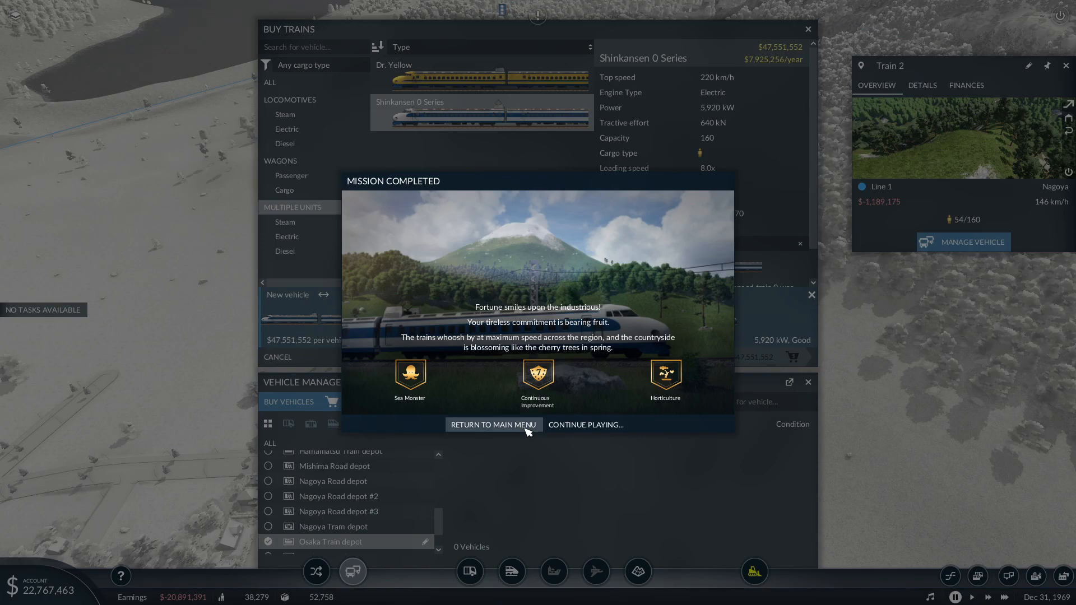
{"action": "mouse_move", "coordinate": [673, 518]}
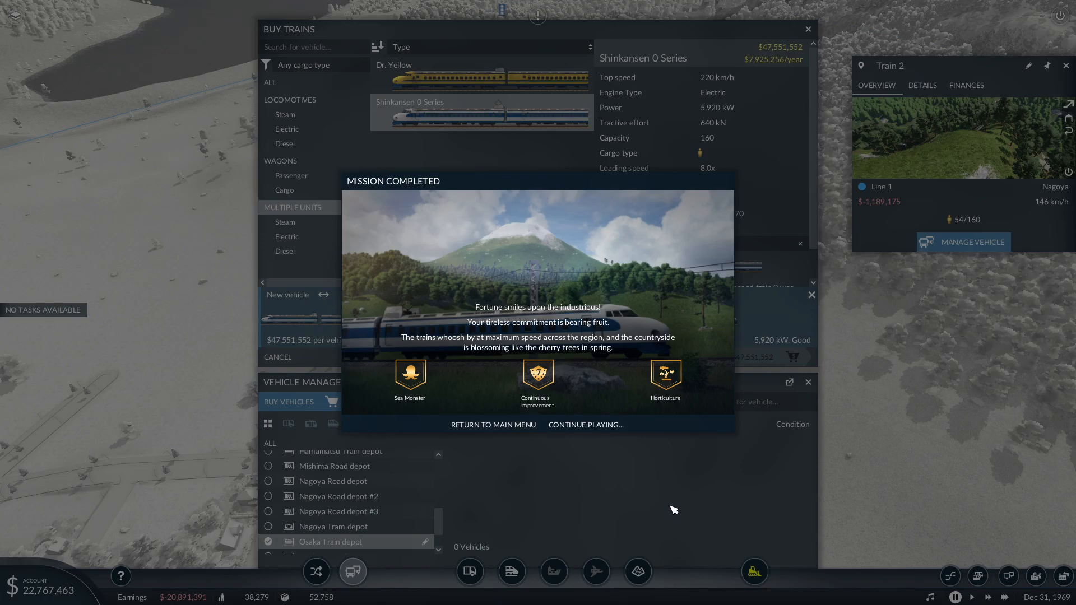
{"action": "mouse_move", "coordinate": [684, 498]}
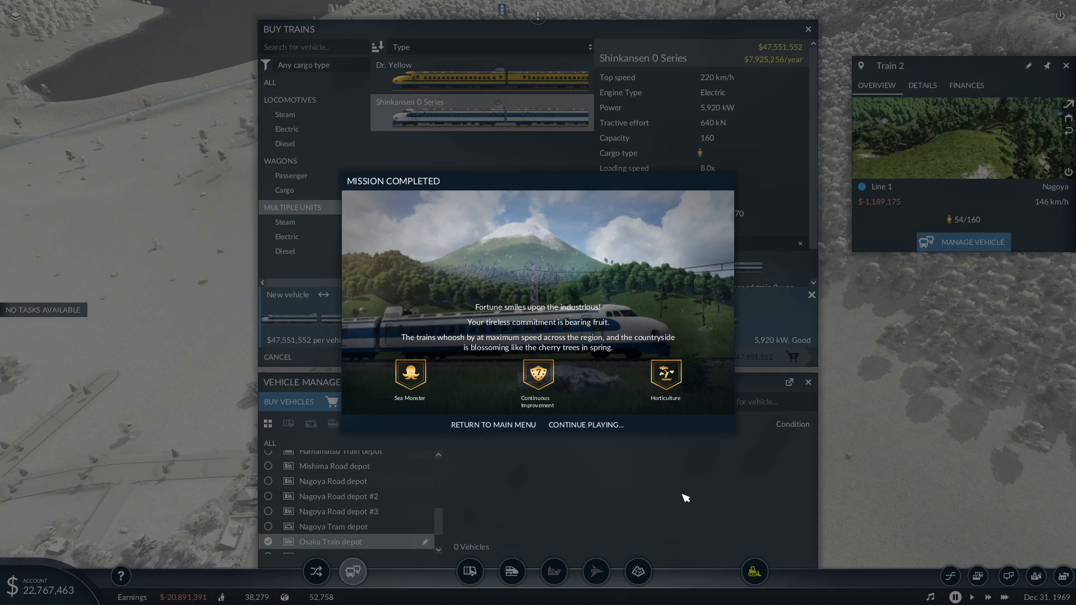